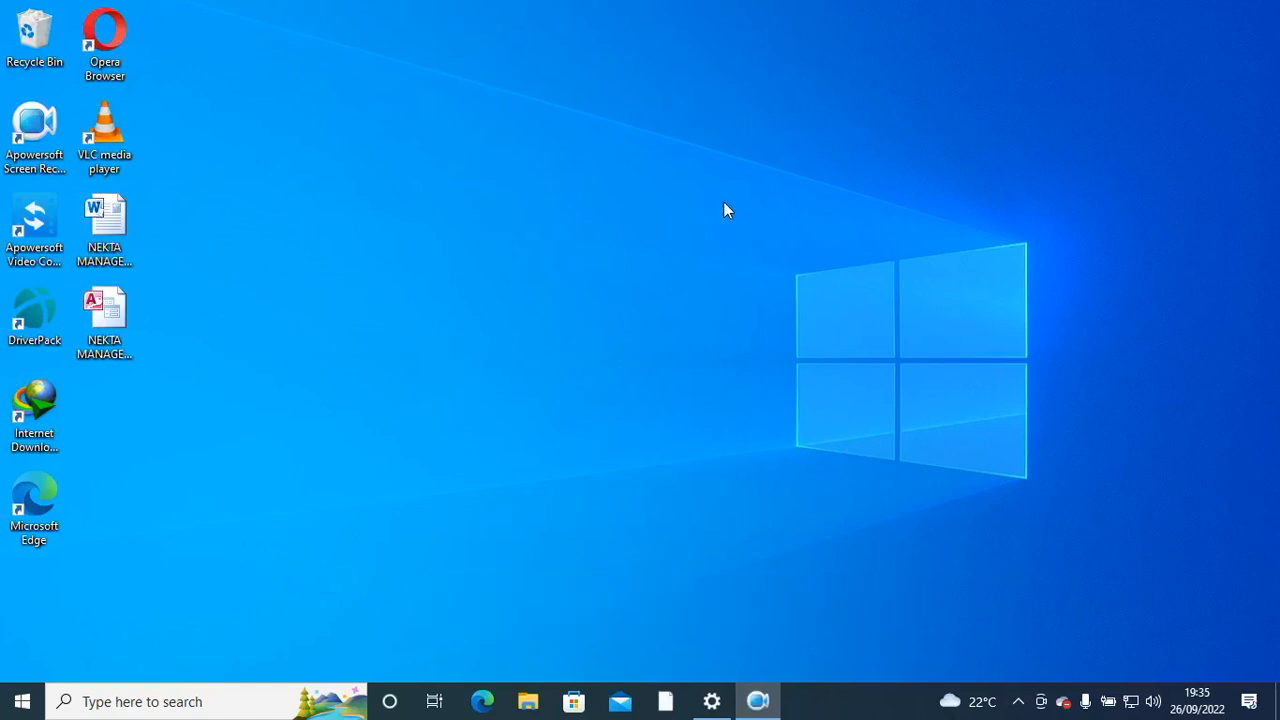
mouse_move(340, 312)
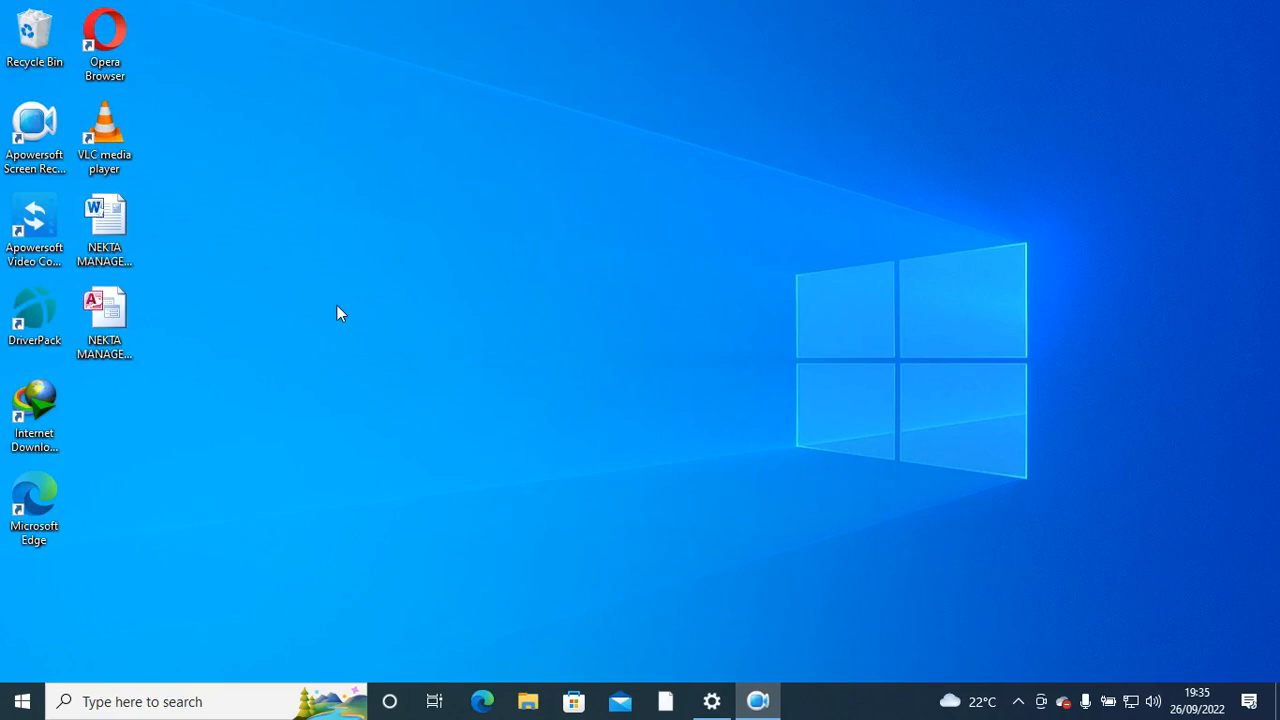
Create a new desktop folder and name it MAILMERGE.
right_click(340, 312)
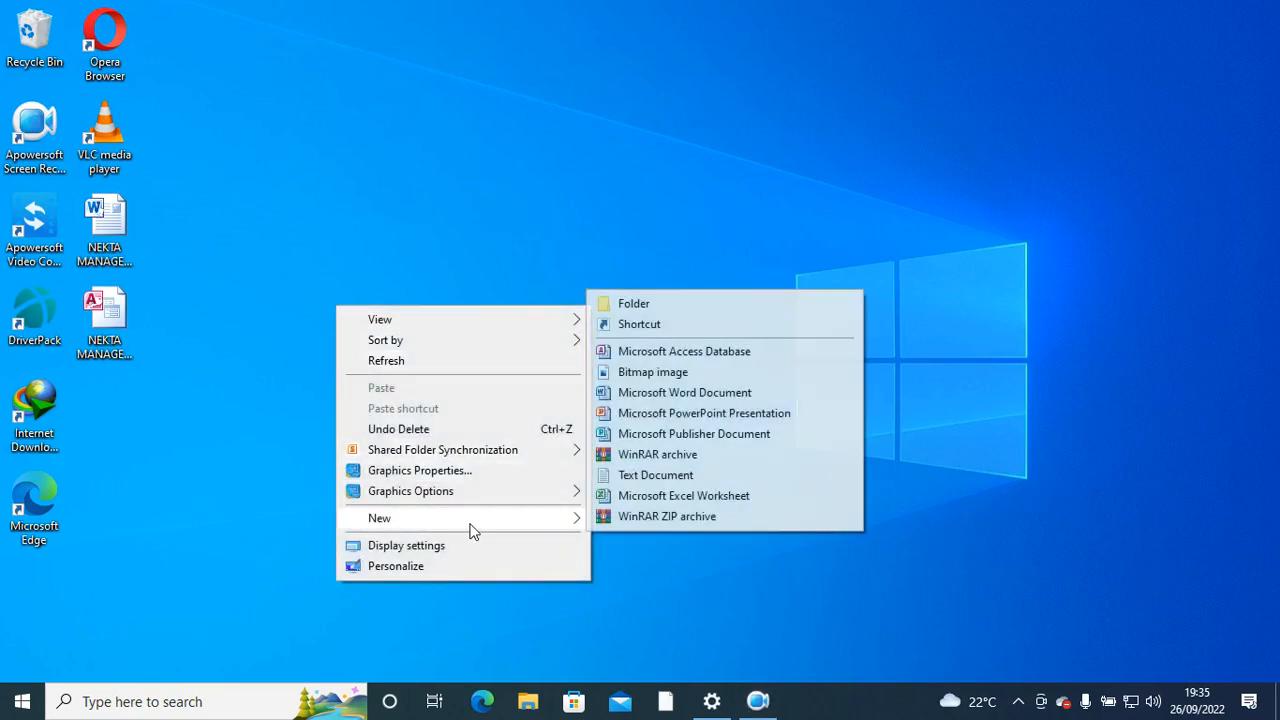
click(632, 304)
text(MAILMERGE)
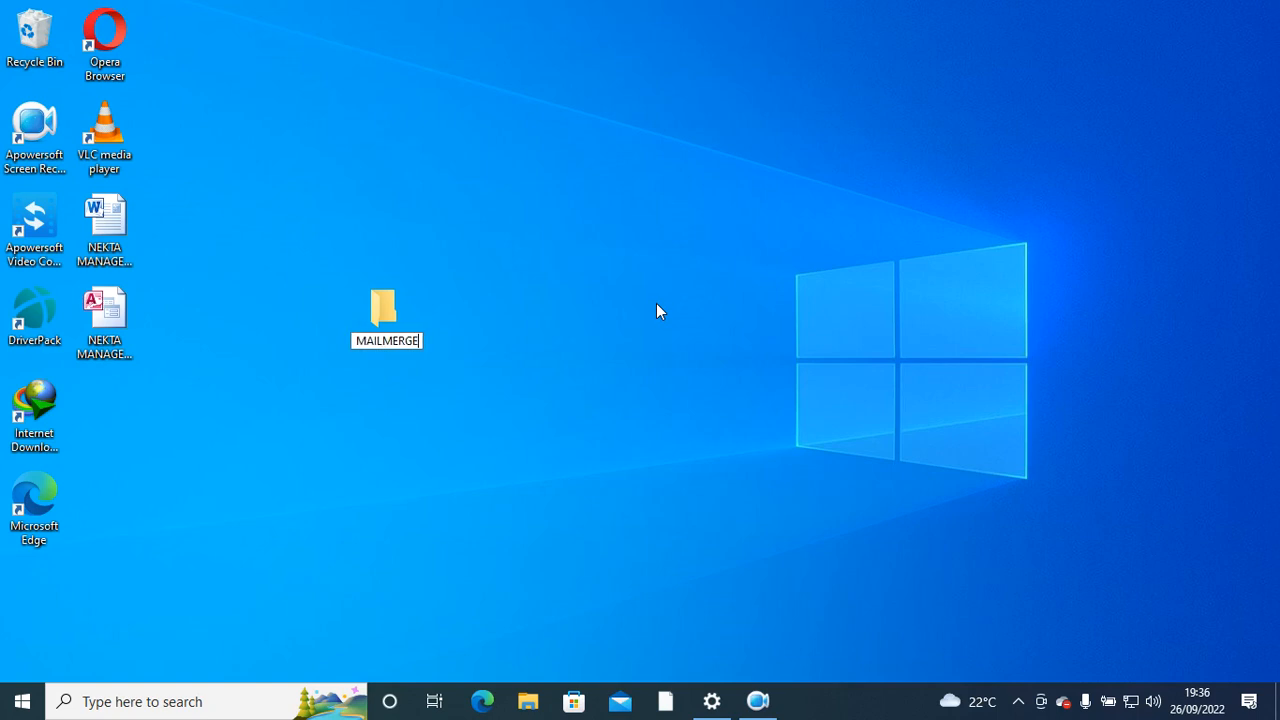
click(386, 310)
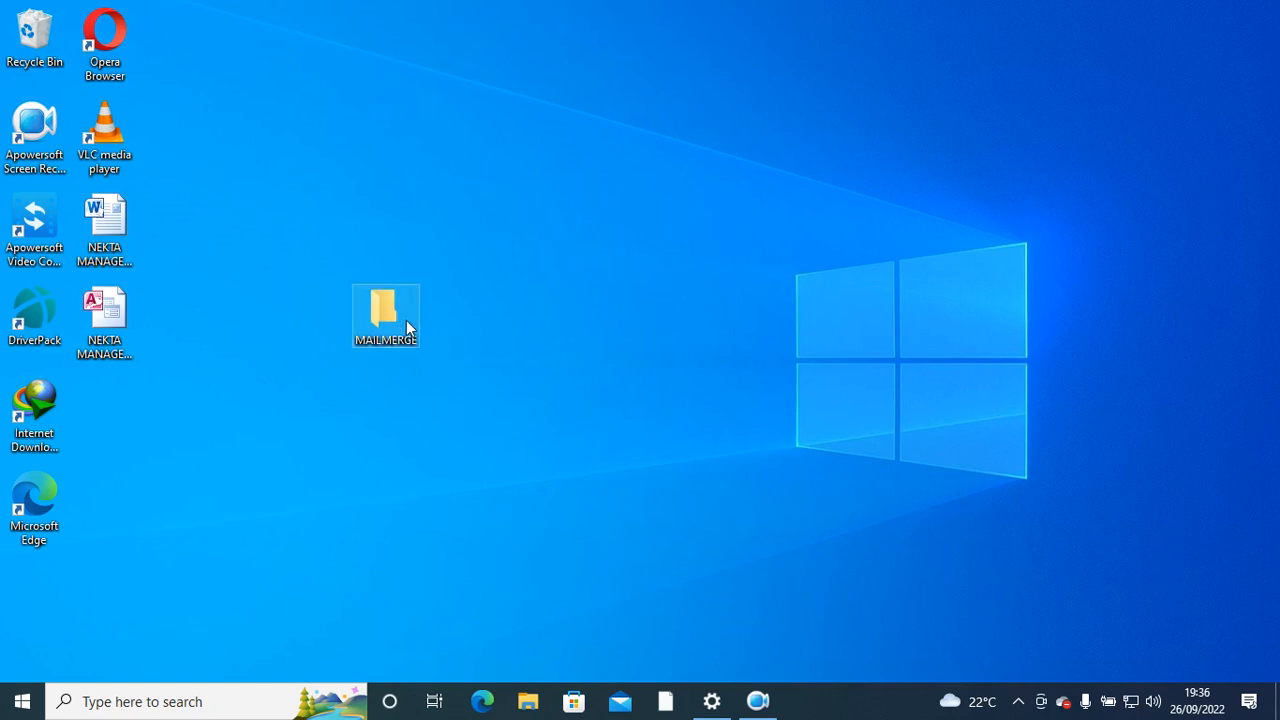
Inside MAILMERGE, create a new Word document named LETTER.
double_click(384, 308)
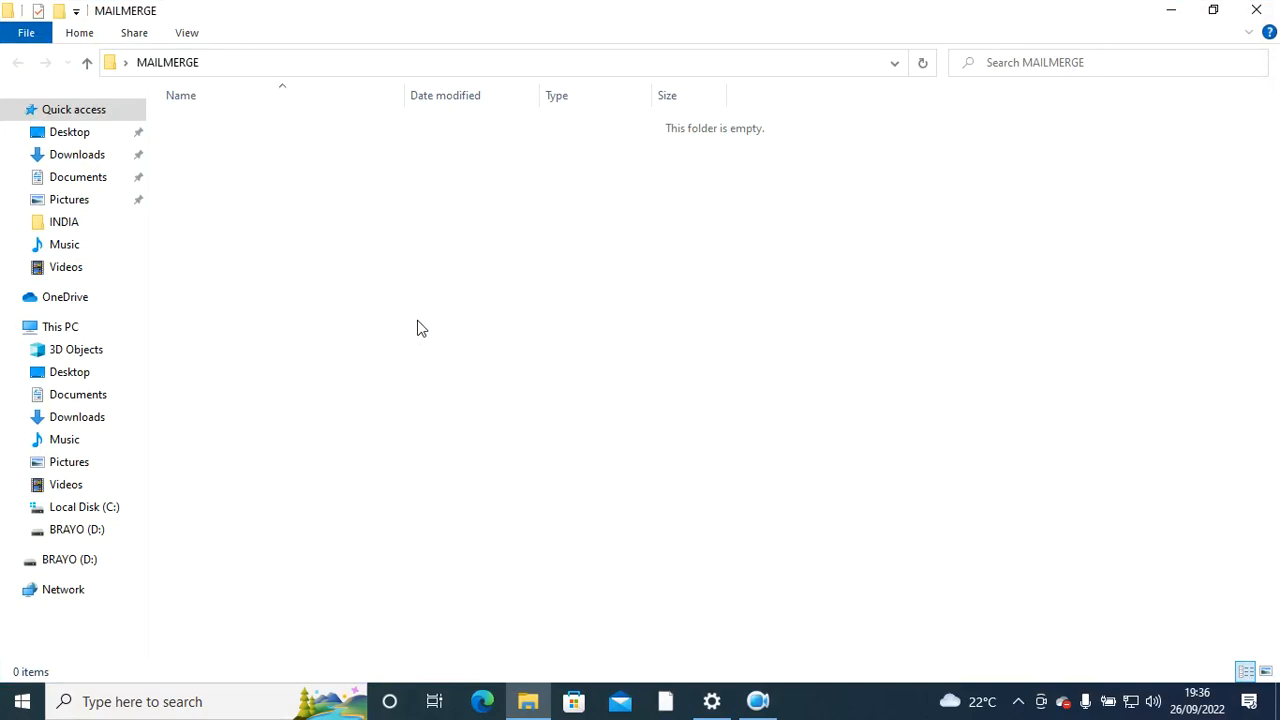
mouse_move(444, 324)
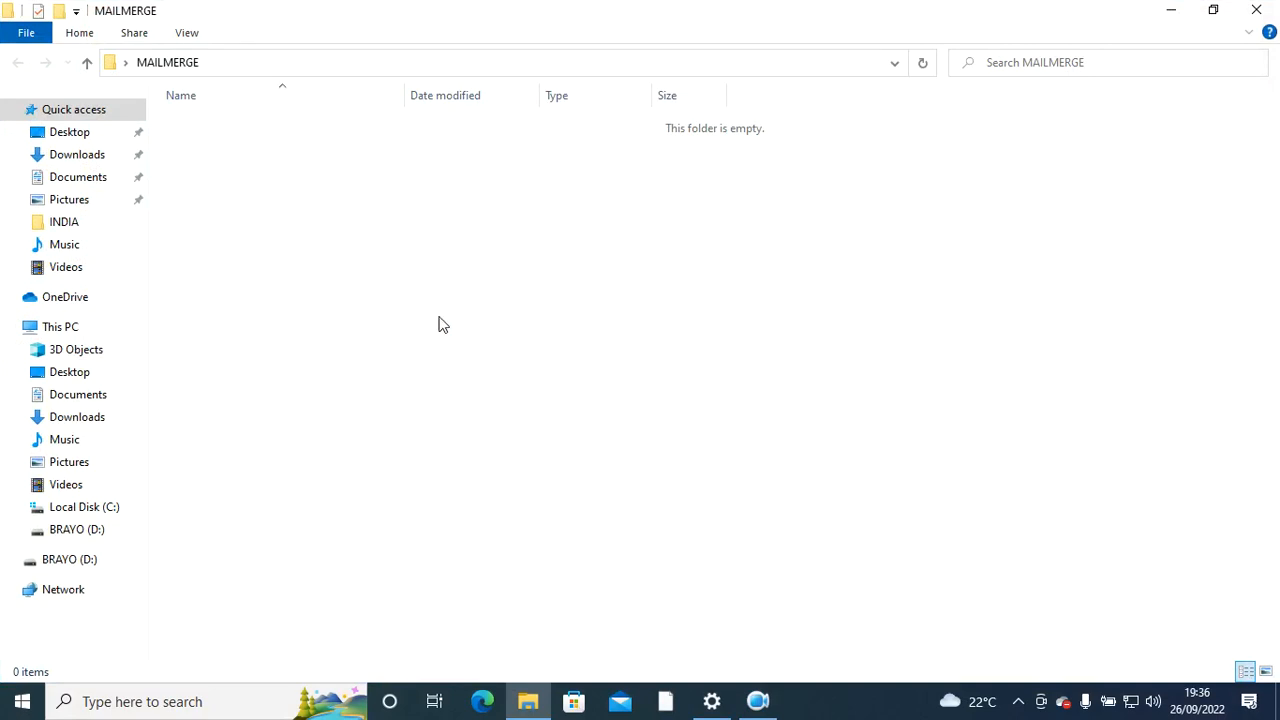
mouse_move(278, 218)
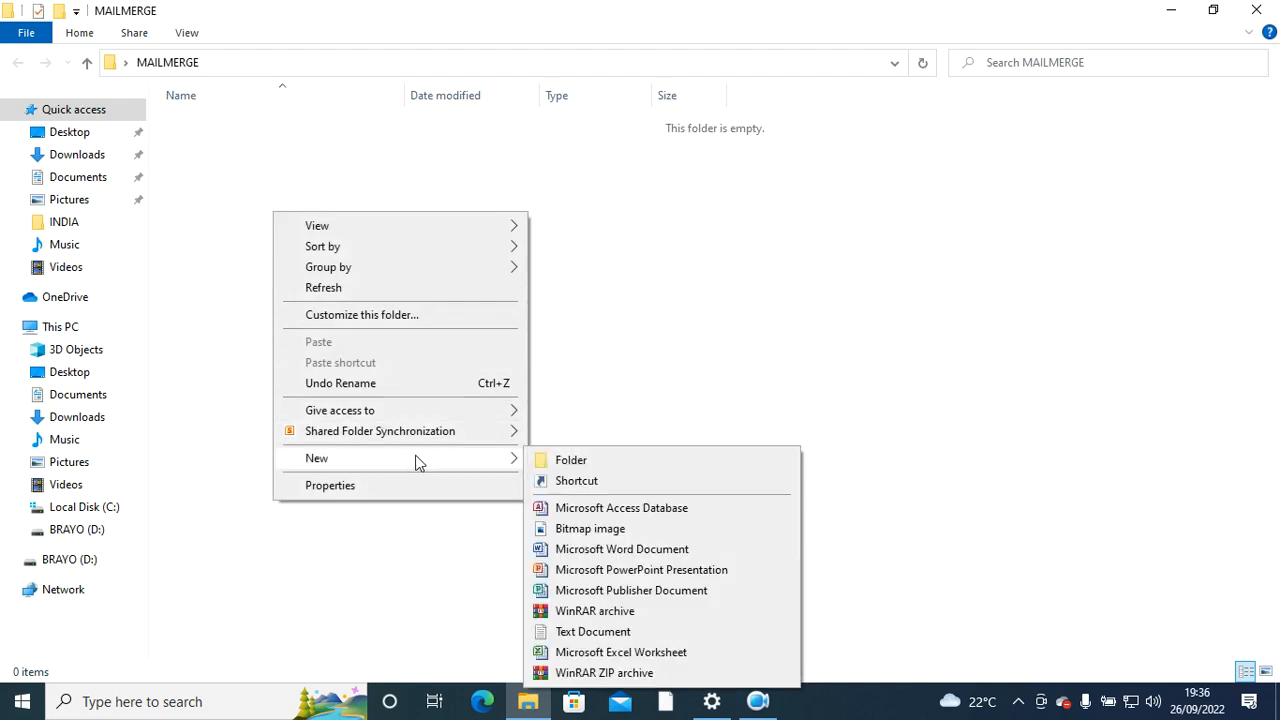
click(622, 548)
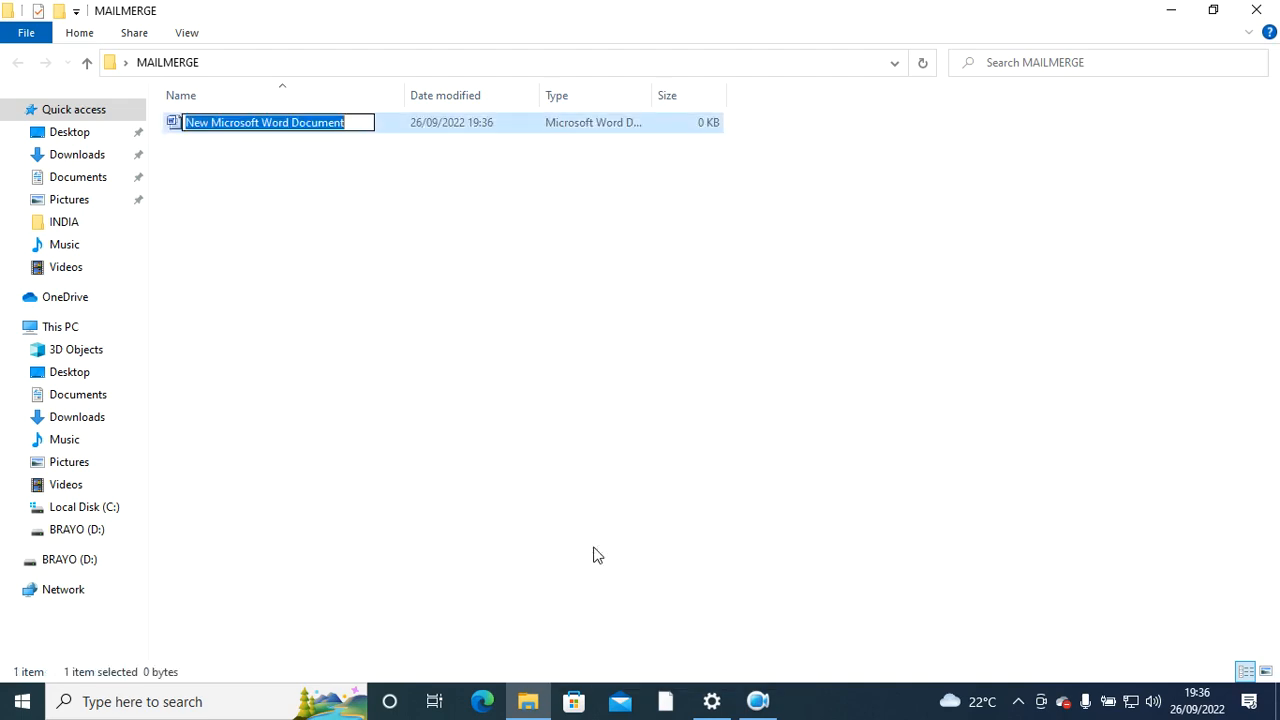
text(LETT)
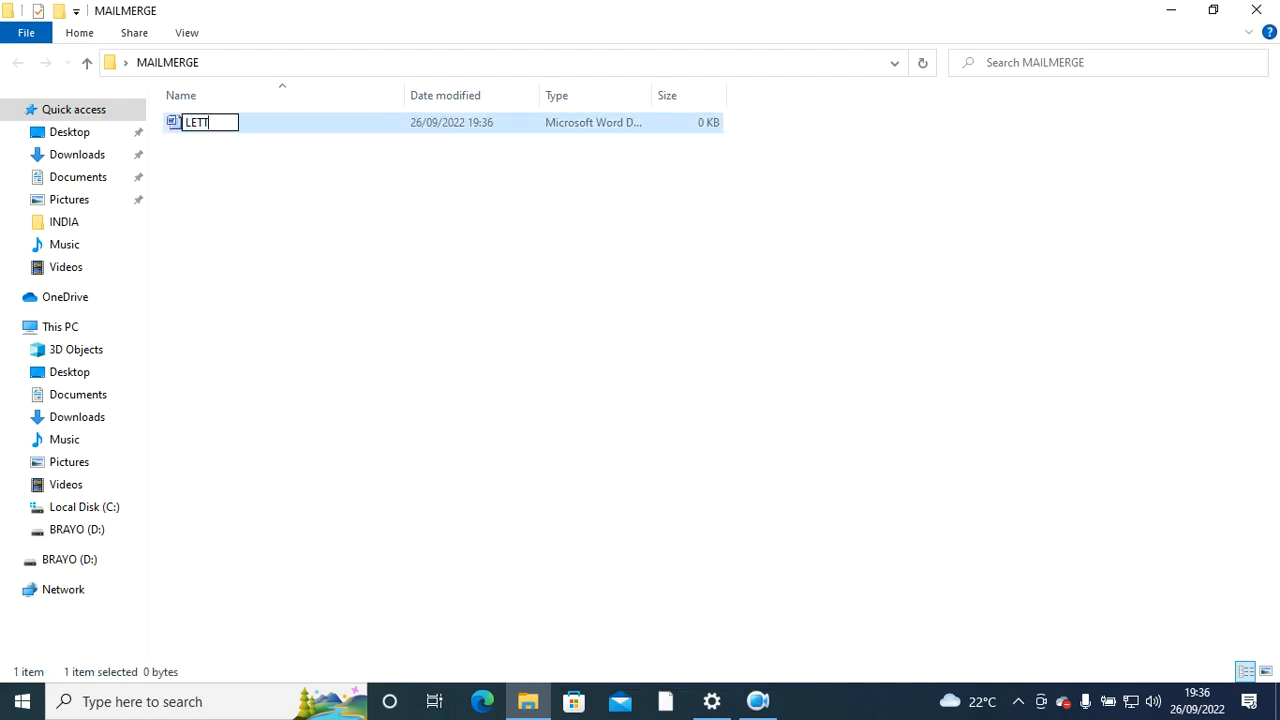
text(ER)
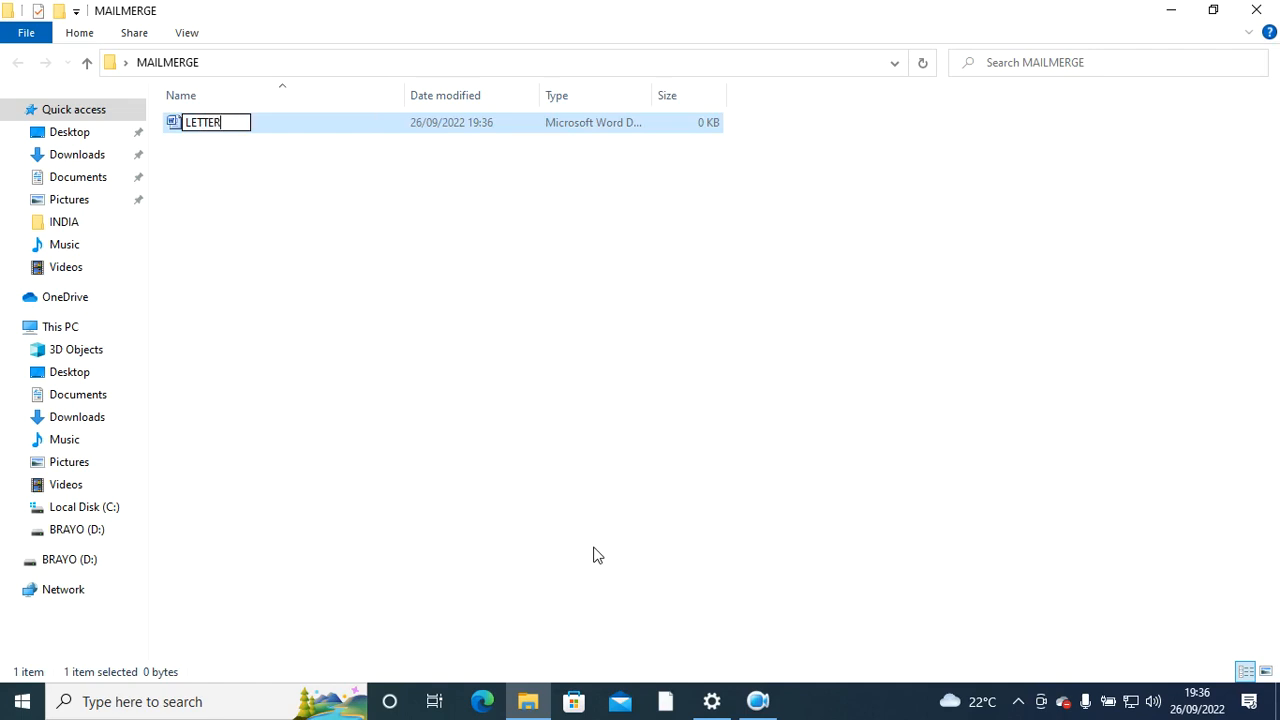
Create a second Word document in the folder named DATASOURCE.
right_click(260, 188)
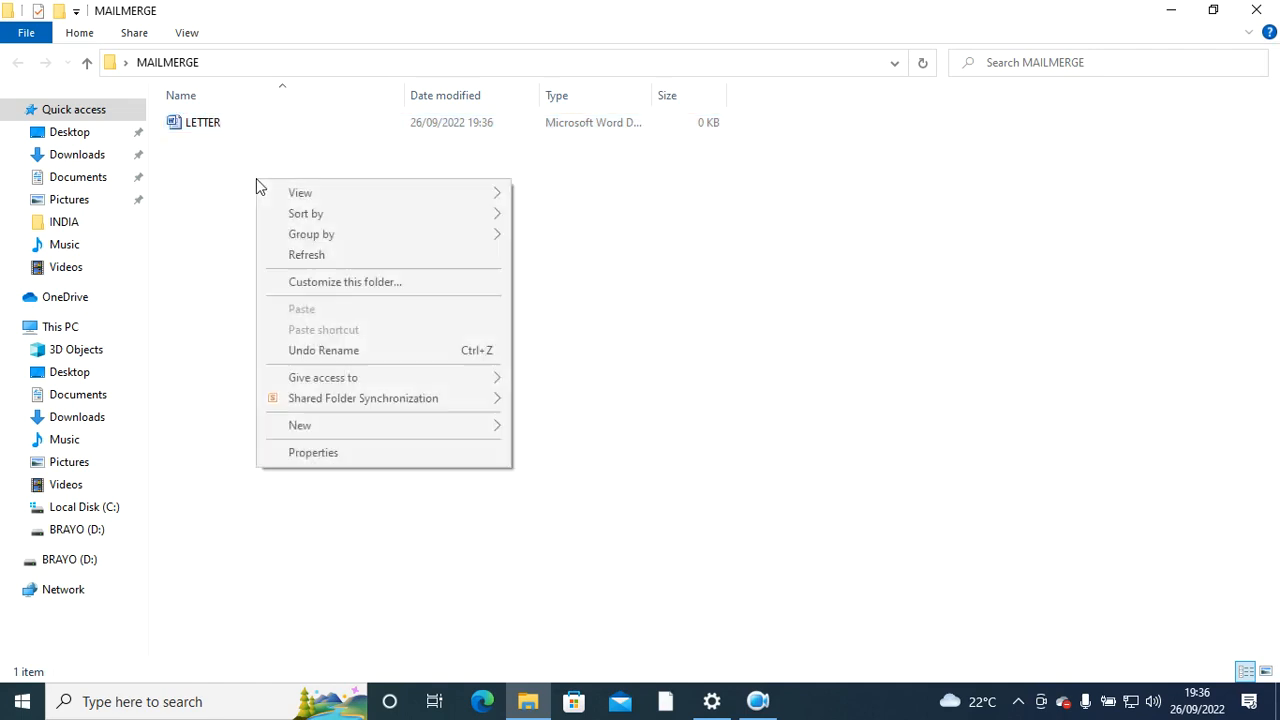
click(300, 424)
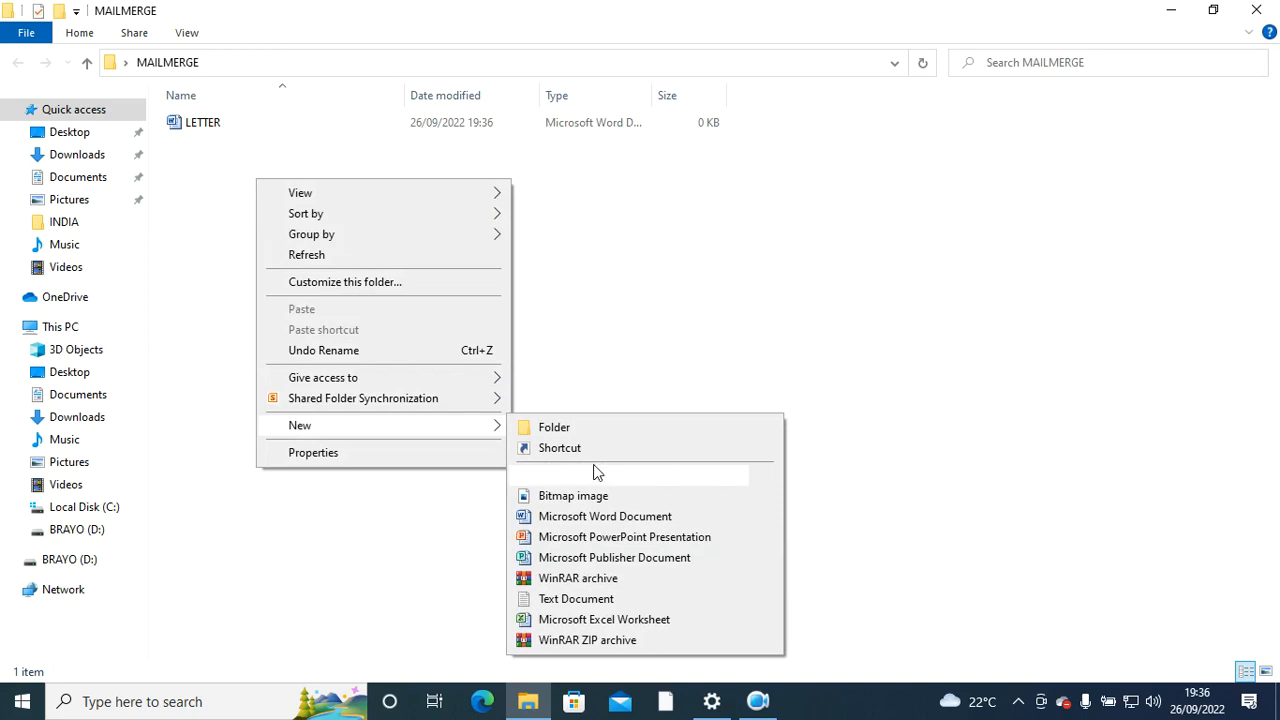
click(604, 516)
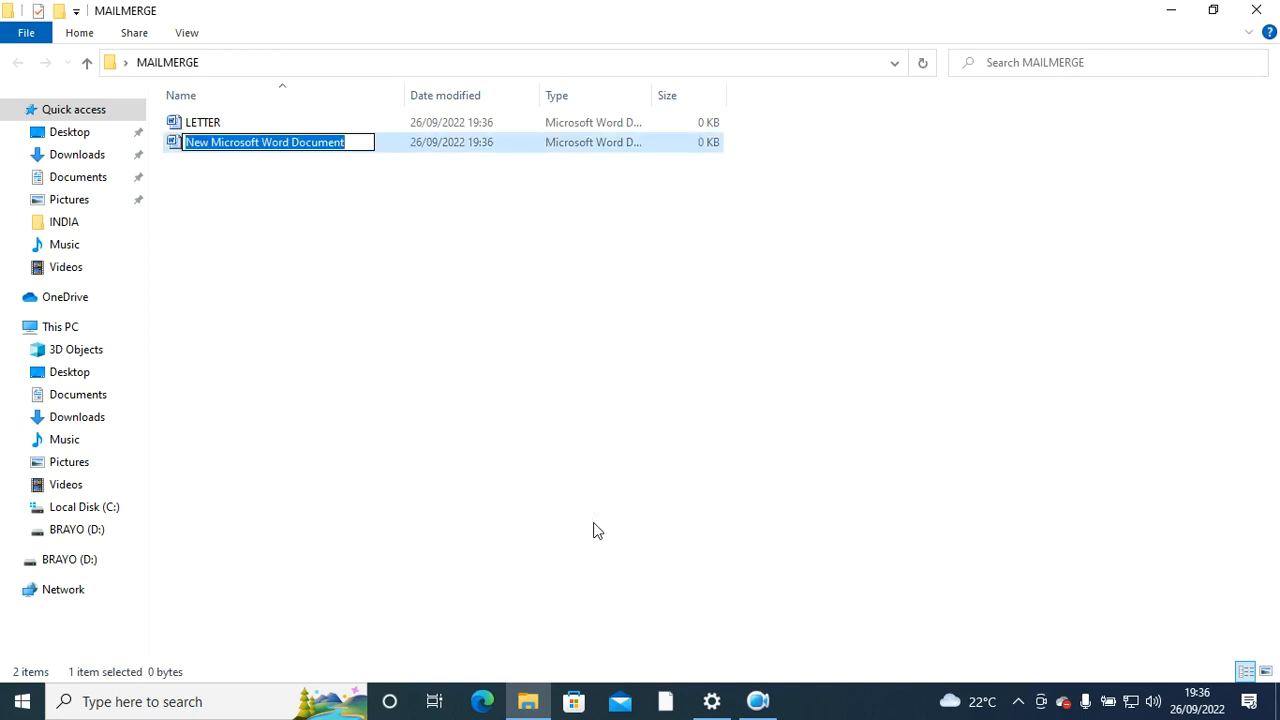
text(DATA0)
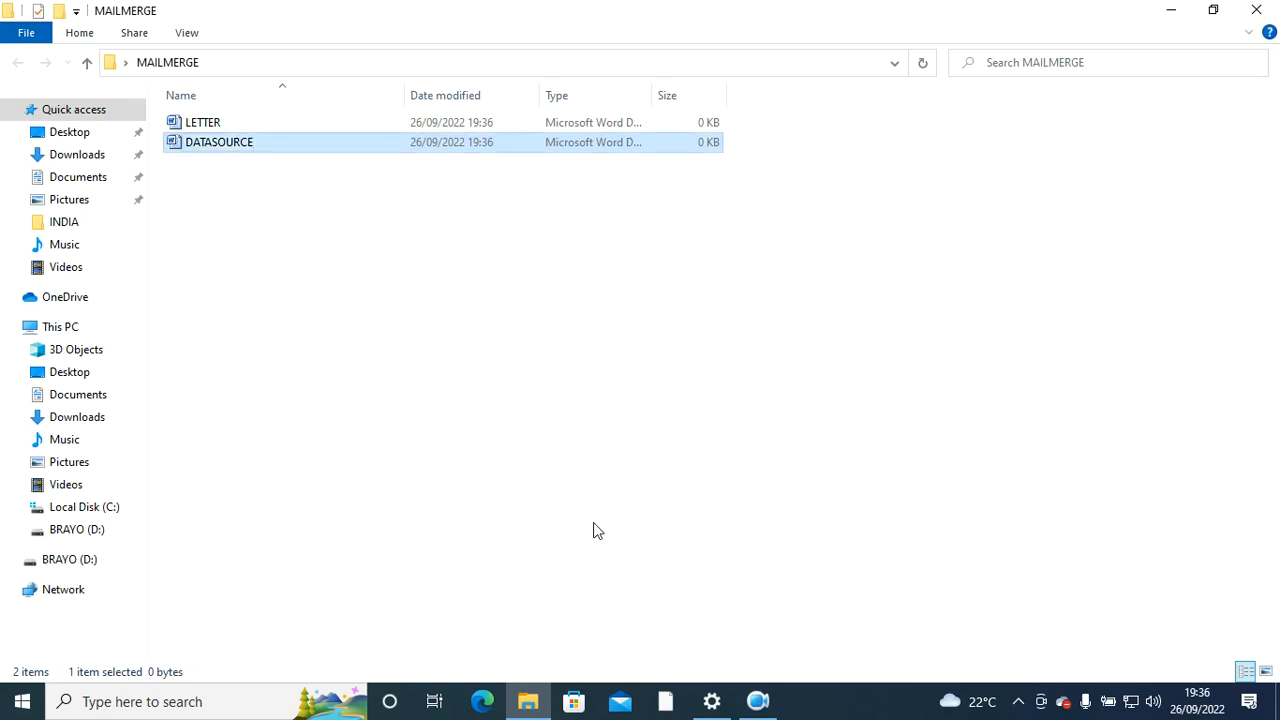
mouse_move(224, 162)
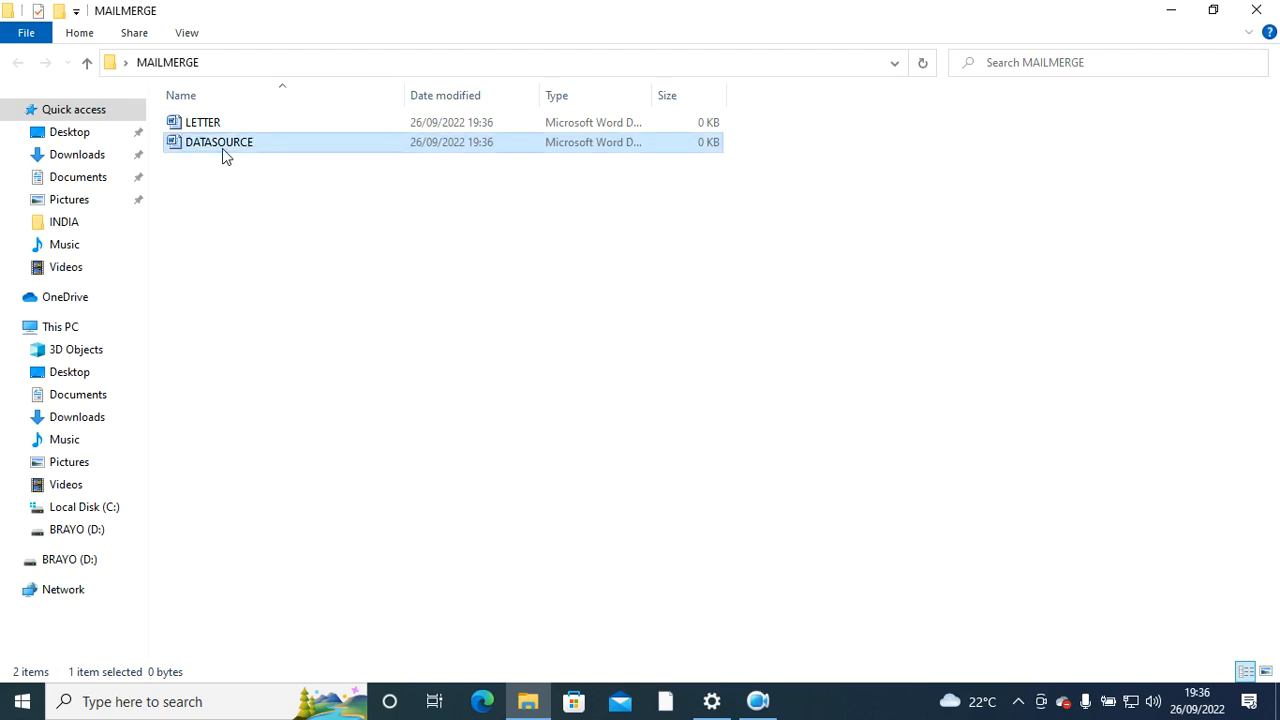
Open DATASOURCE in Word and insert an empty five-column table.
double_click(220, 140)
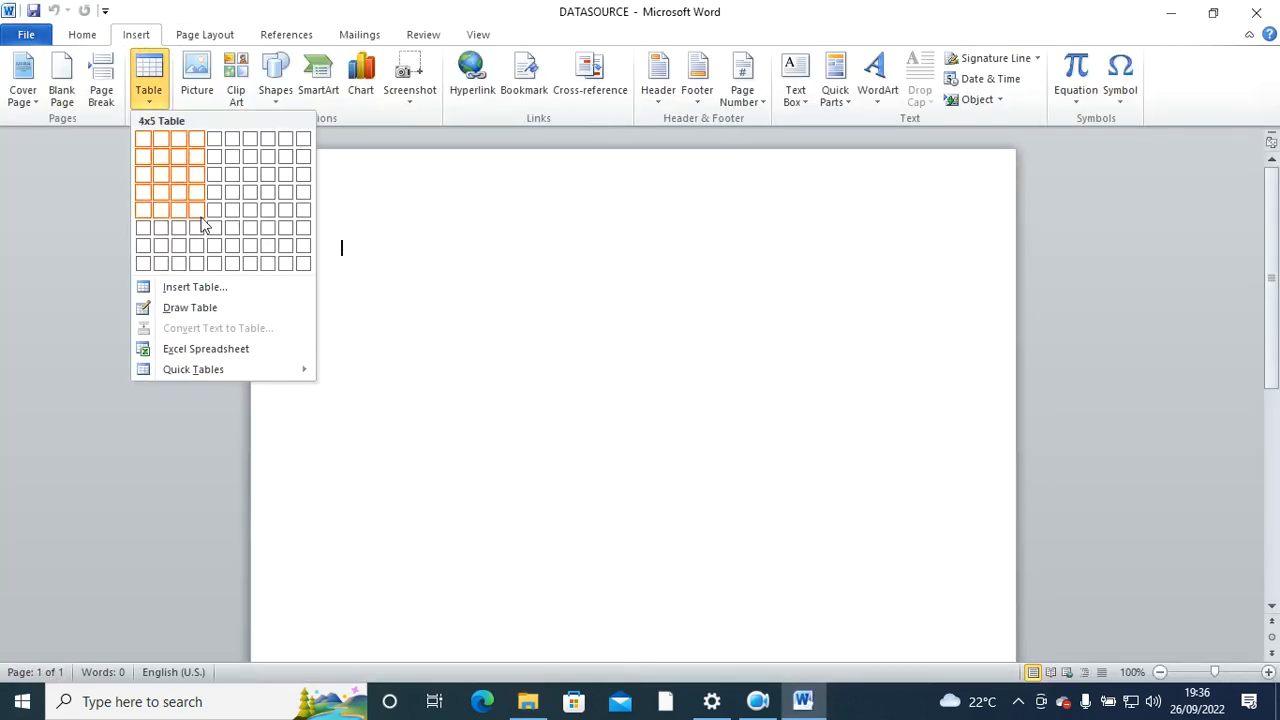
click(196, 210)
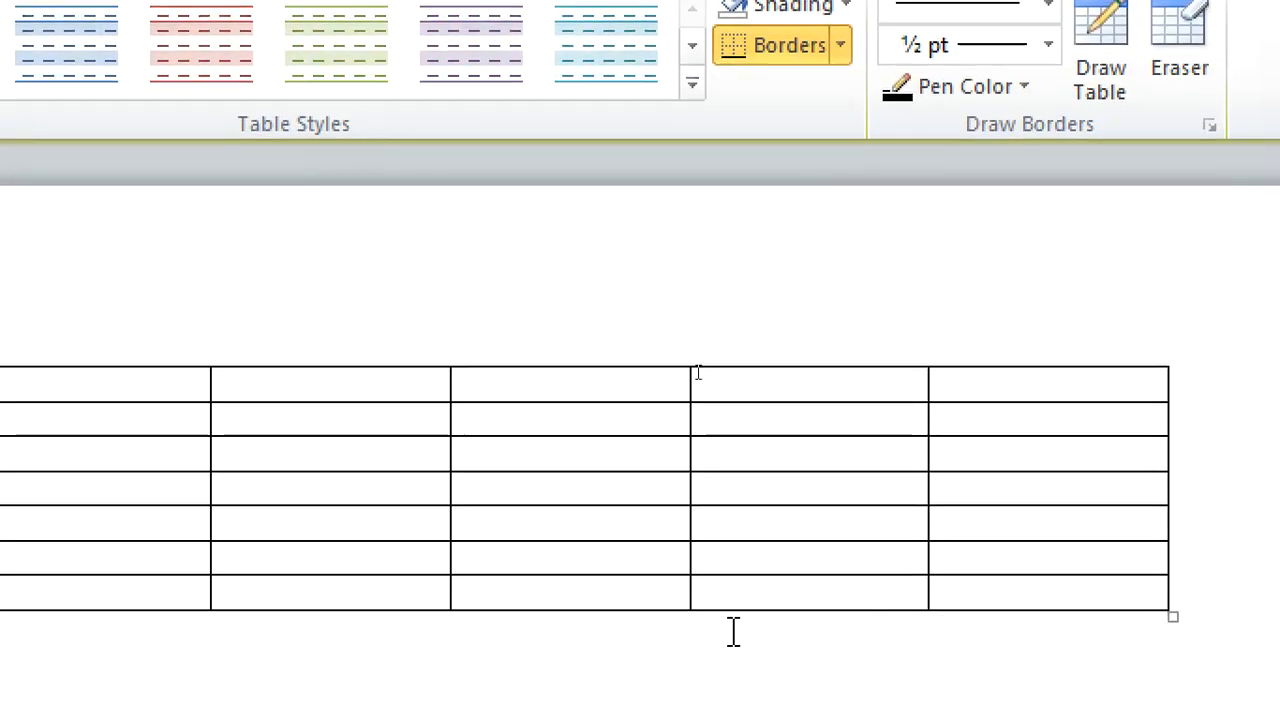
Enter the header row: Title, First name, Last name, Cell phone, Qualifications.
text(T)
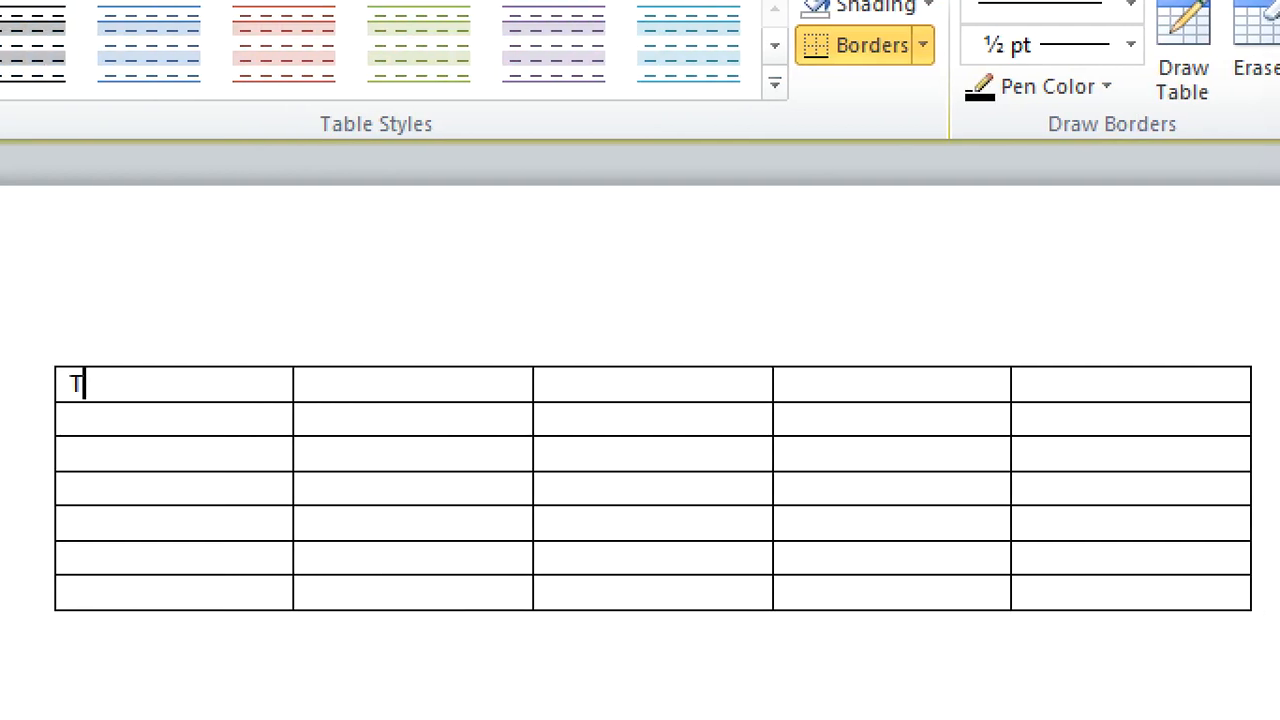
text(itle)
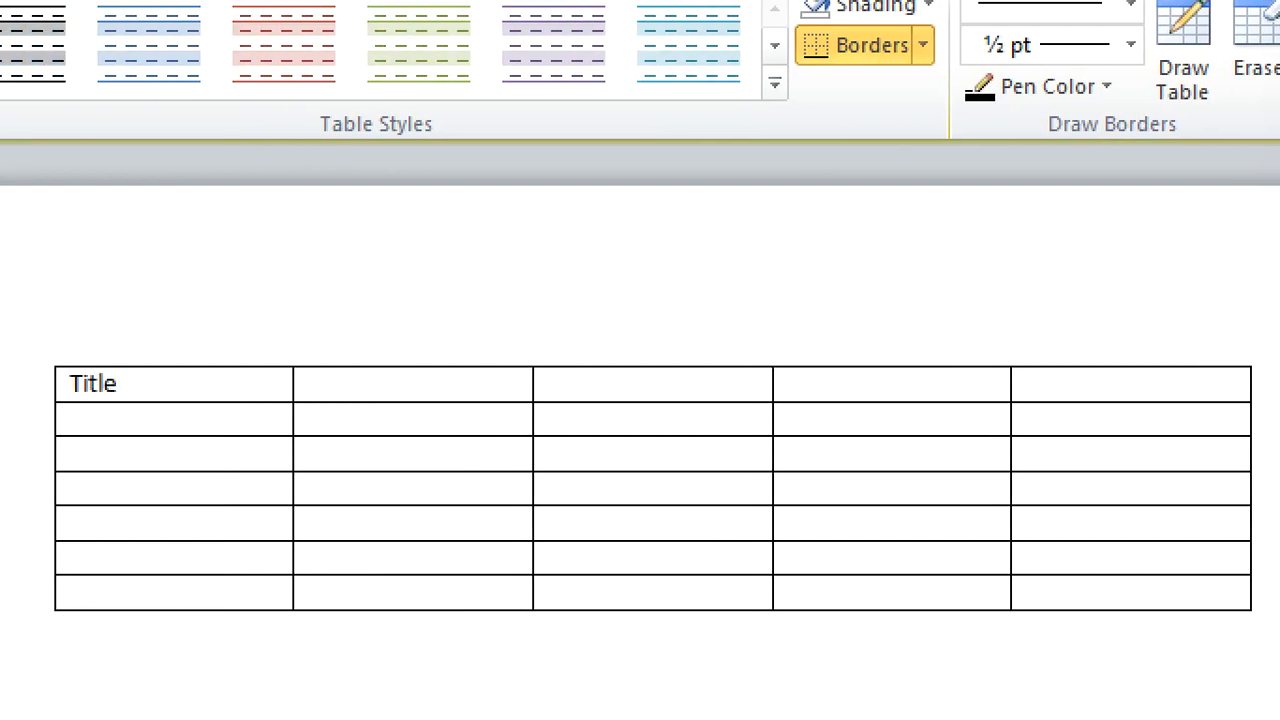
text(F)
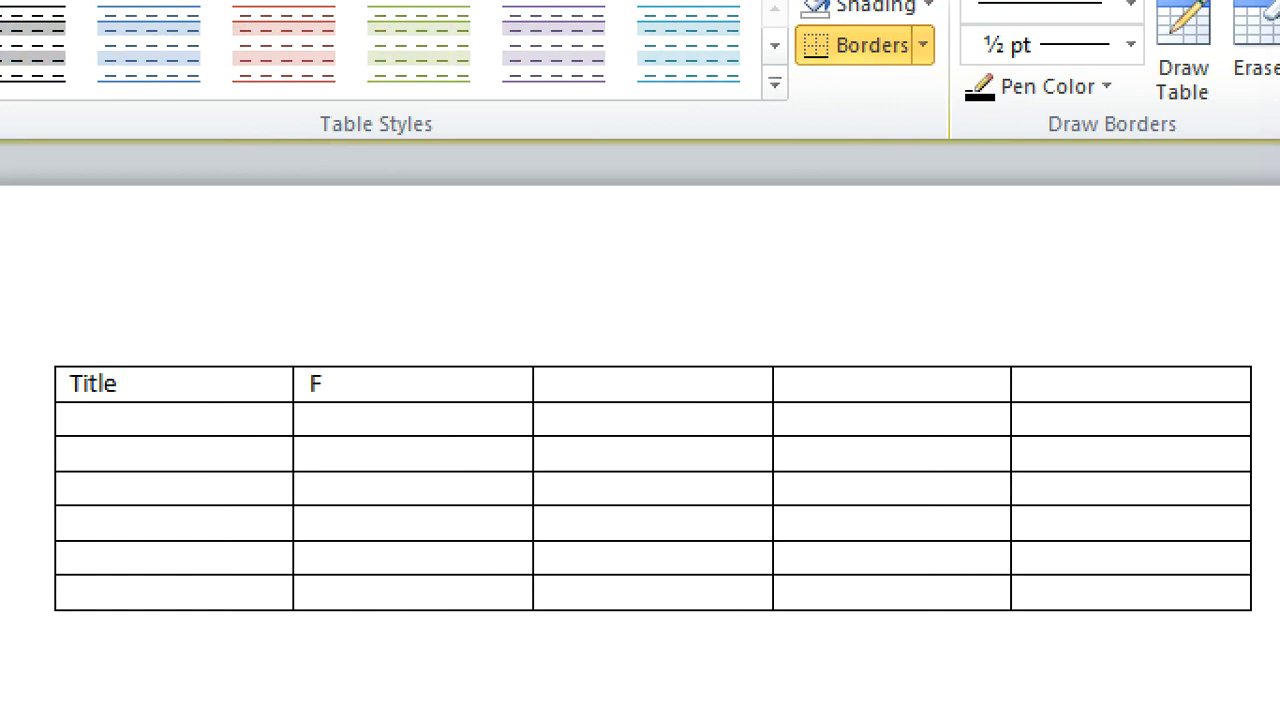
text(irst name)
click(652, 384)
text(La)
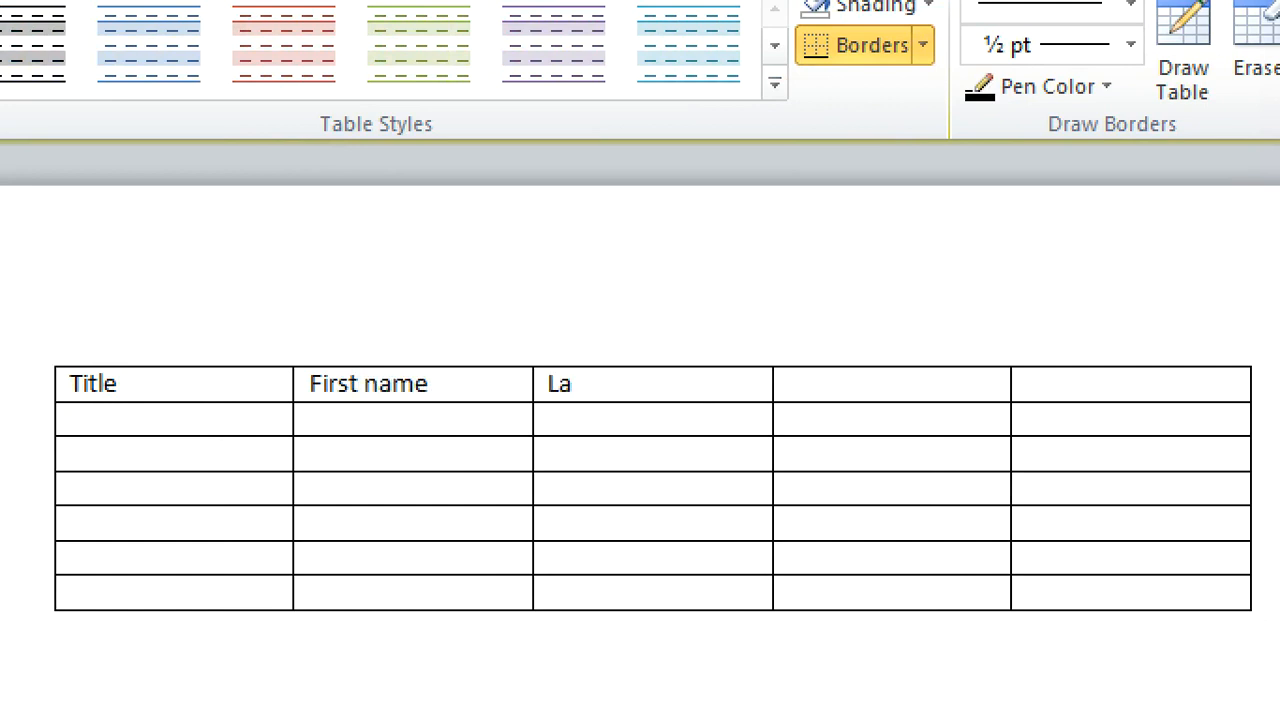
text(st name)
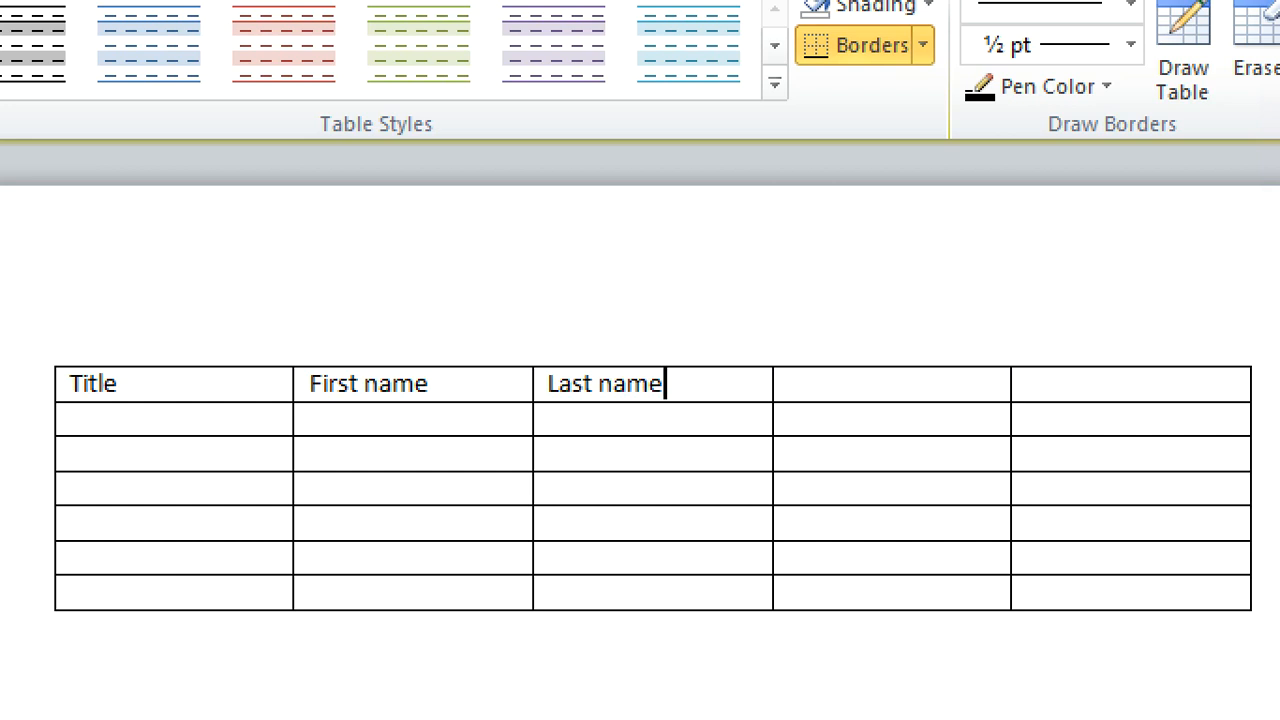
text(Cell p)
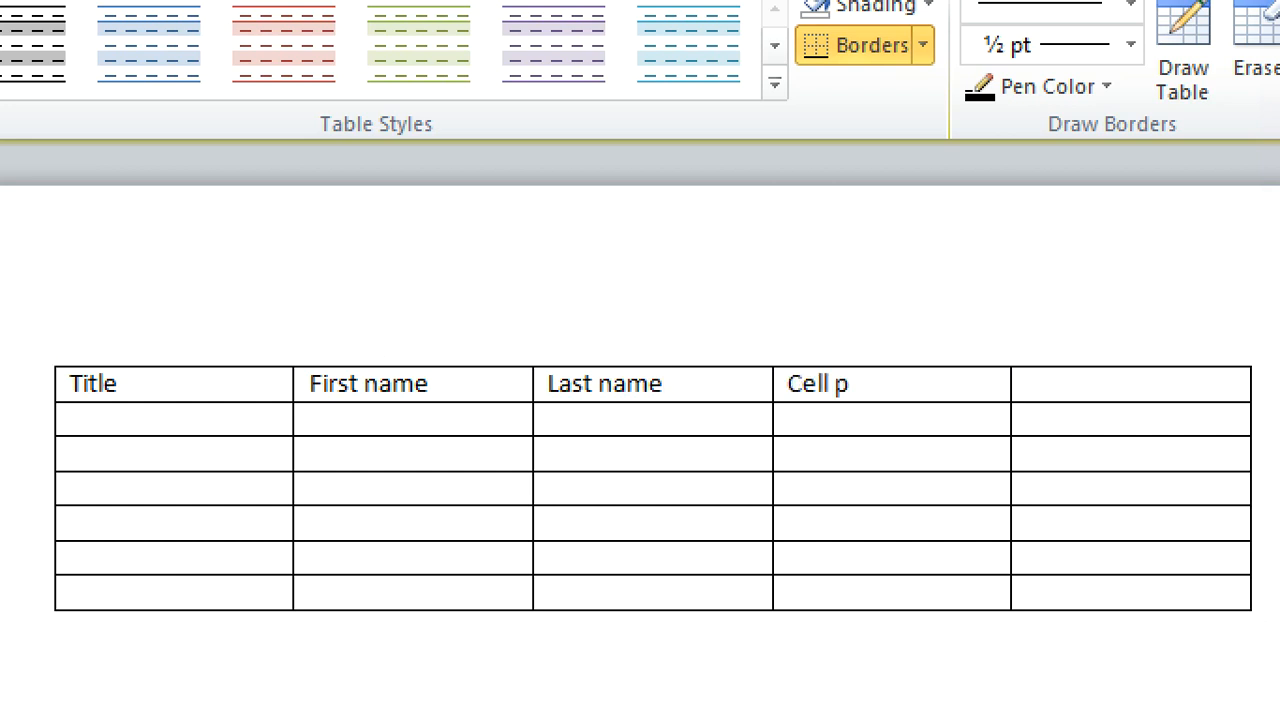
text(hone)
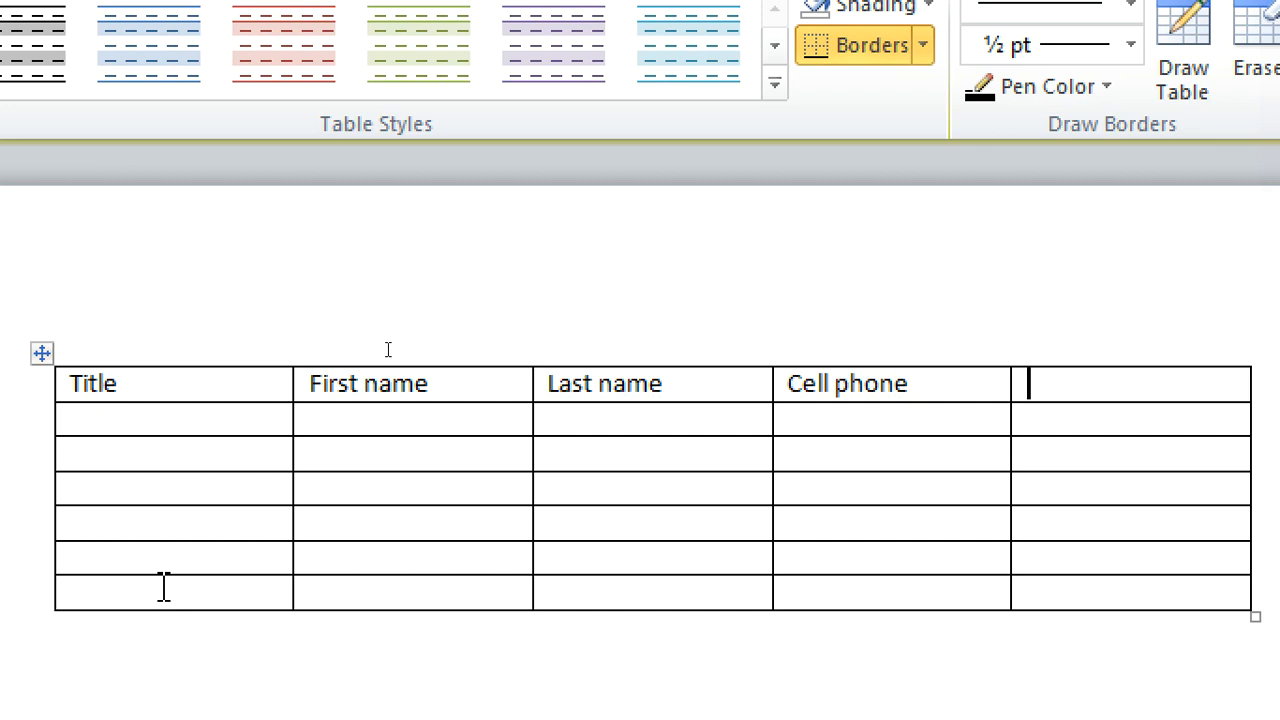
text(ag)
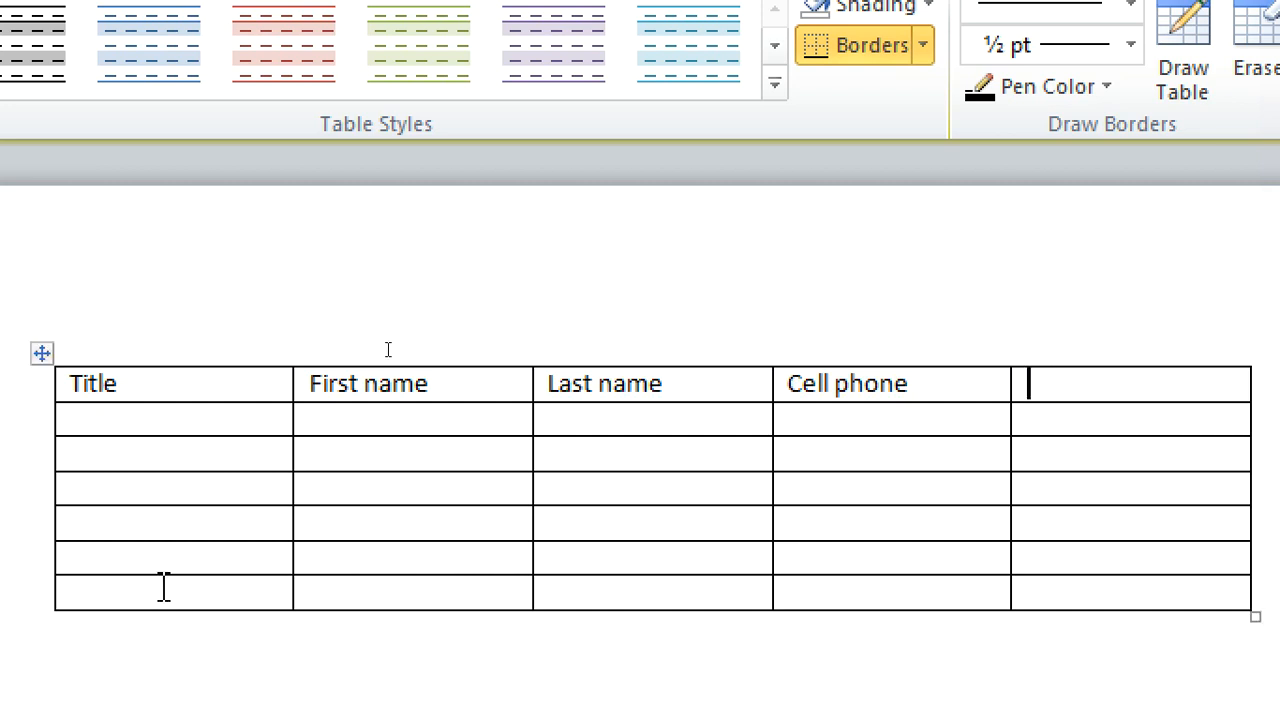
text(qu)
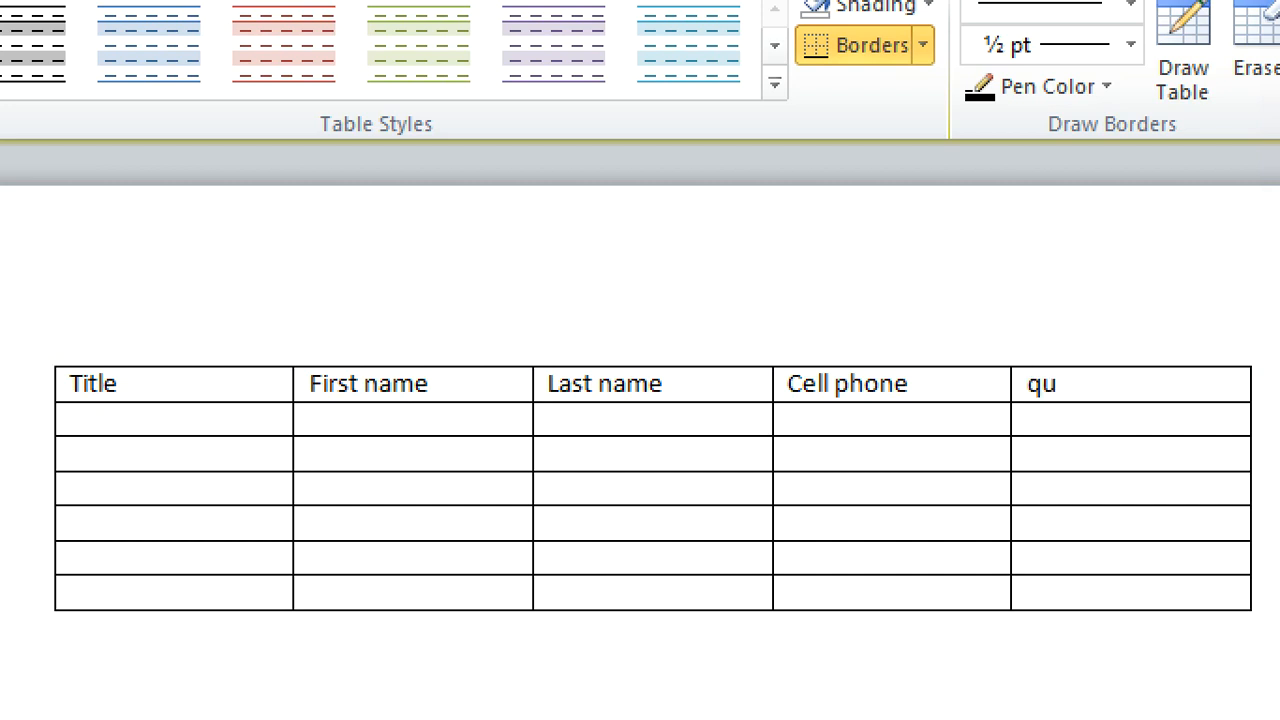
text(alifications)
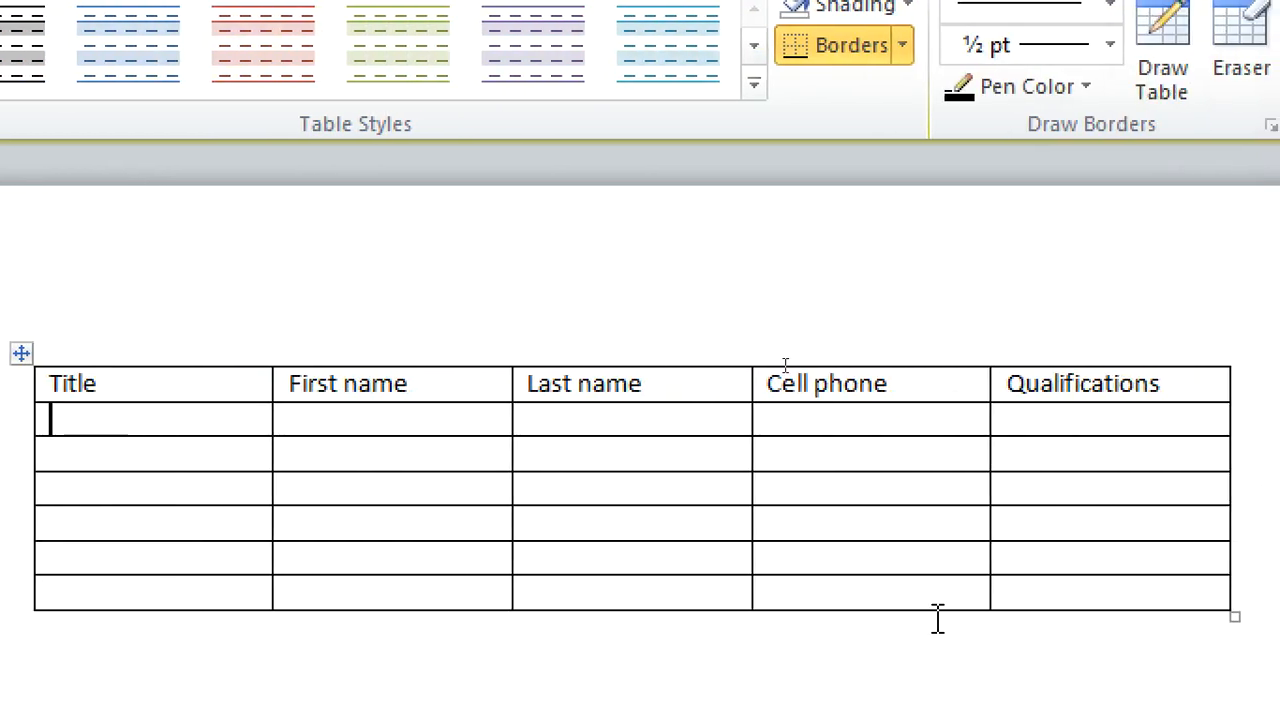
Fill the Title column with Mr, Mrs., Dr., Prof, Rev and Sir.
text(mr)
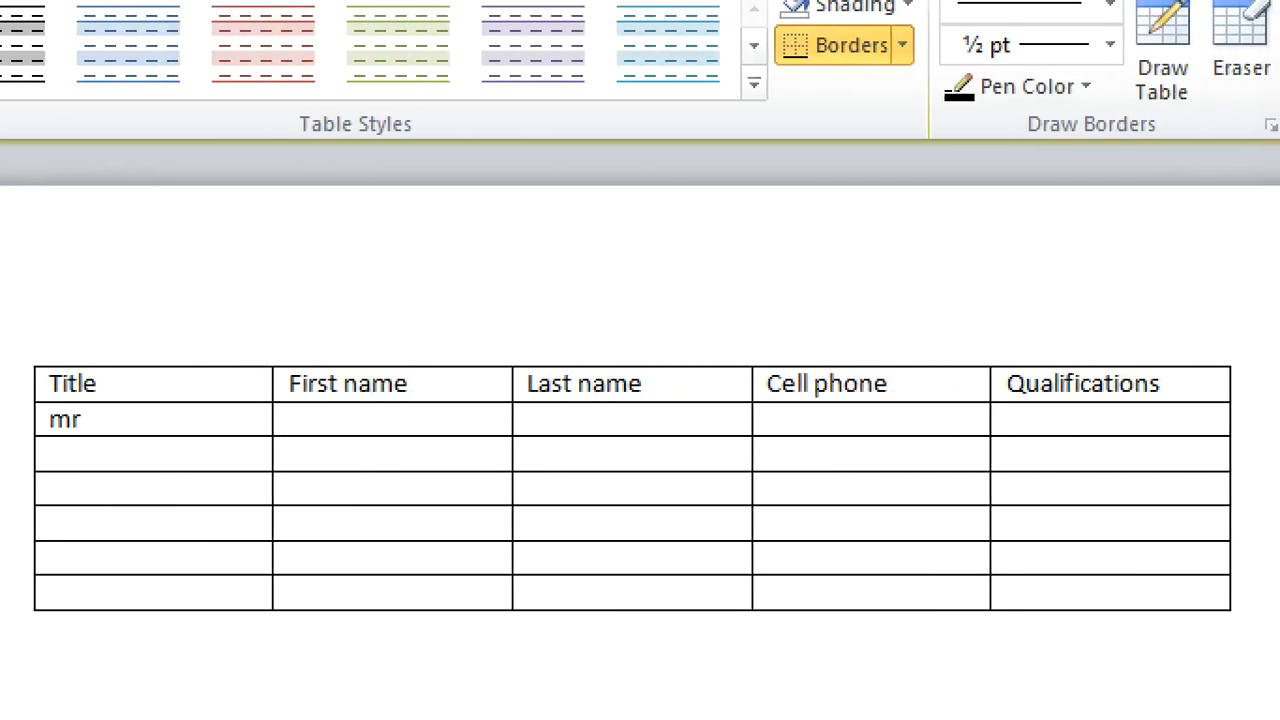
text(r)
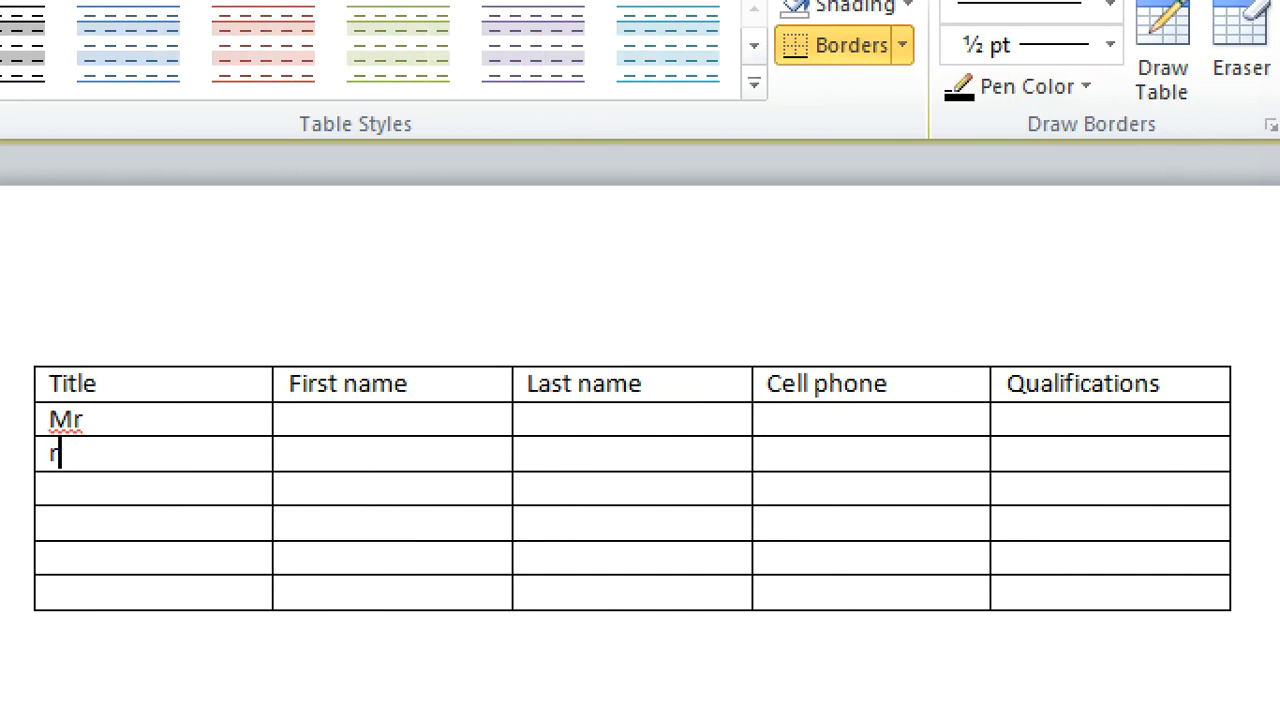
text(Mrs.)
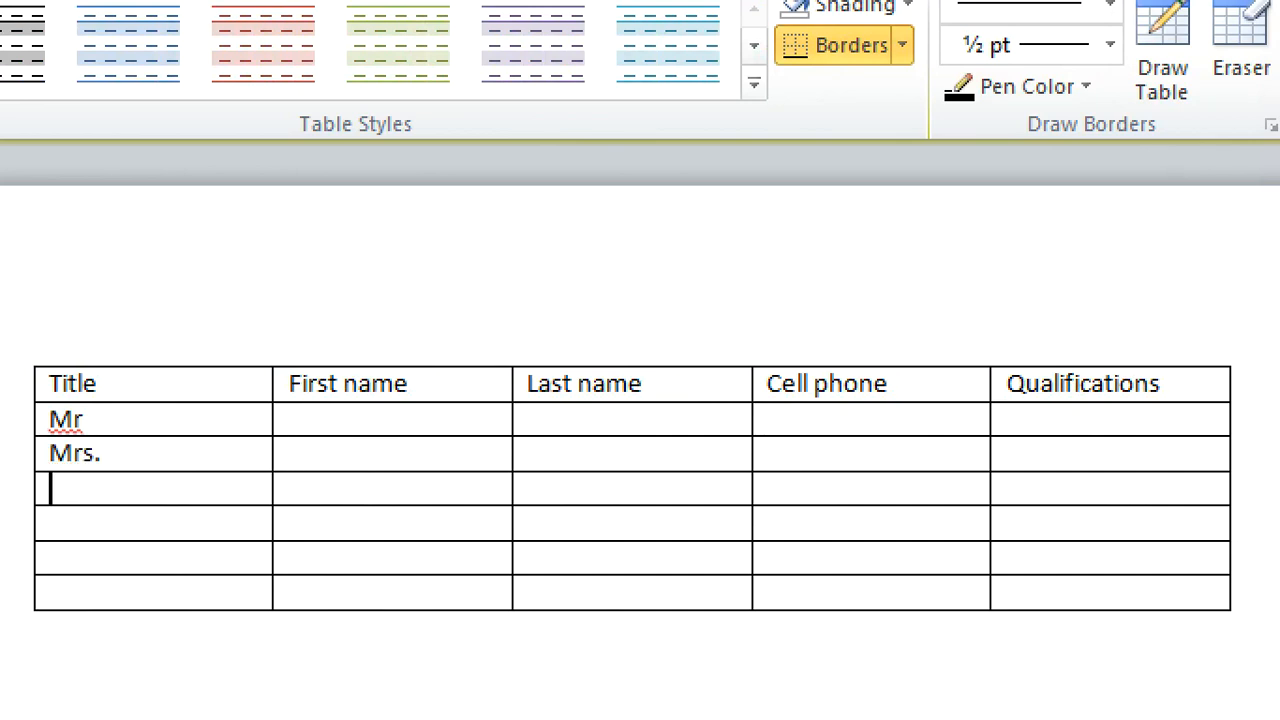
text(Dr.)
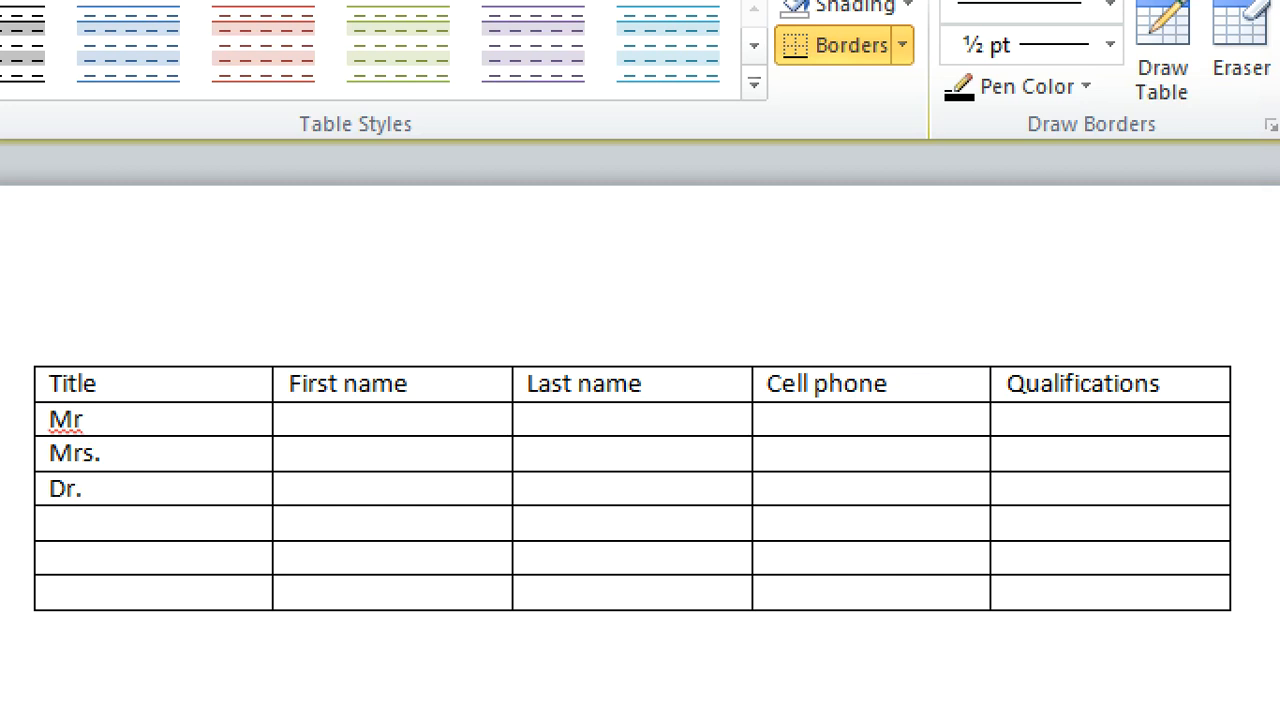
text(prof)
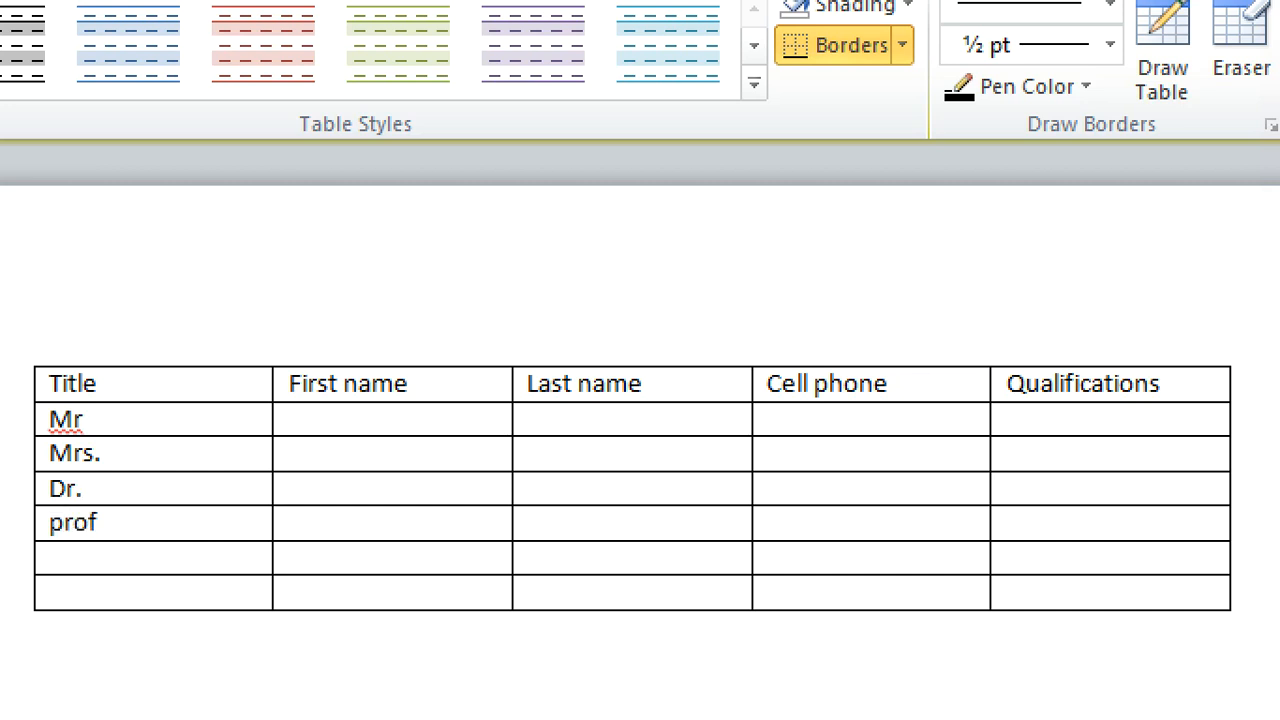
key(enter)
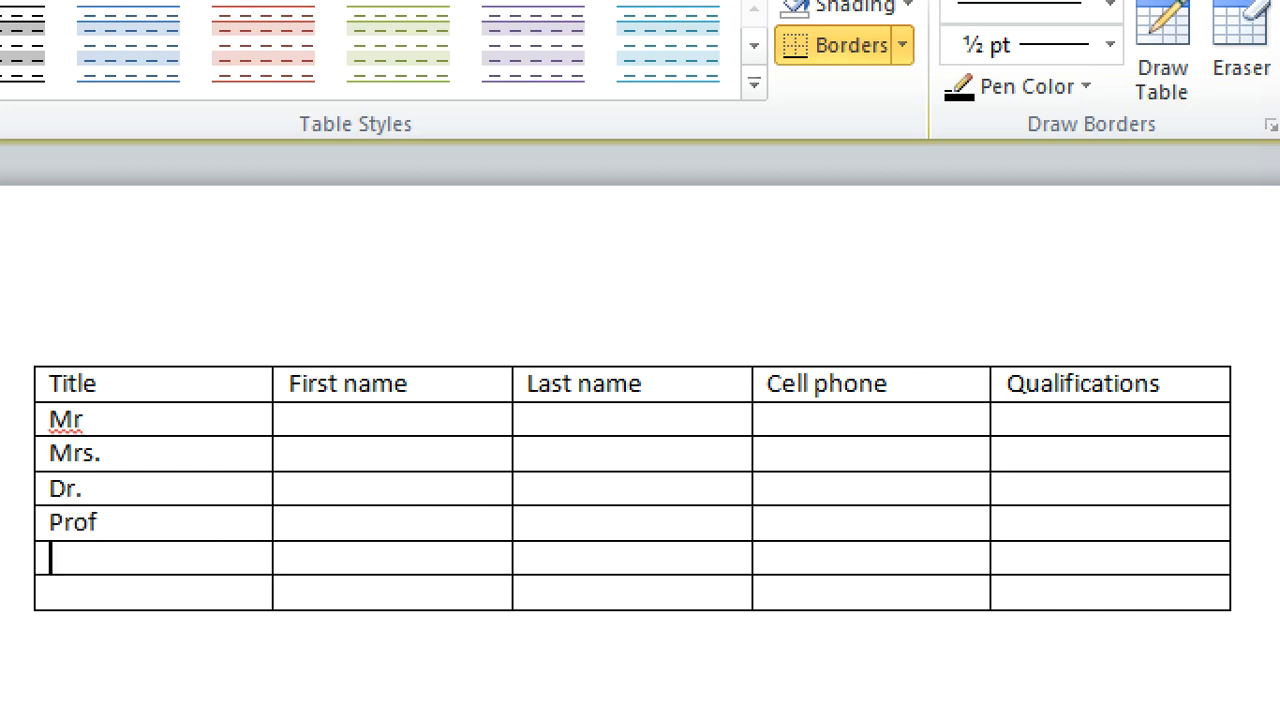
text(Rev)
click(152, 592)
text(Sir)
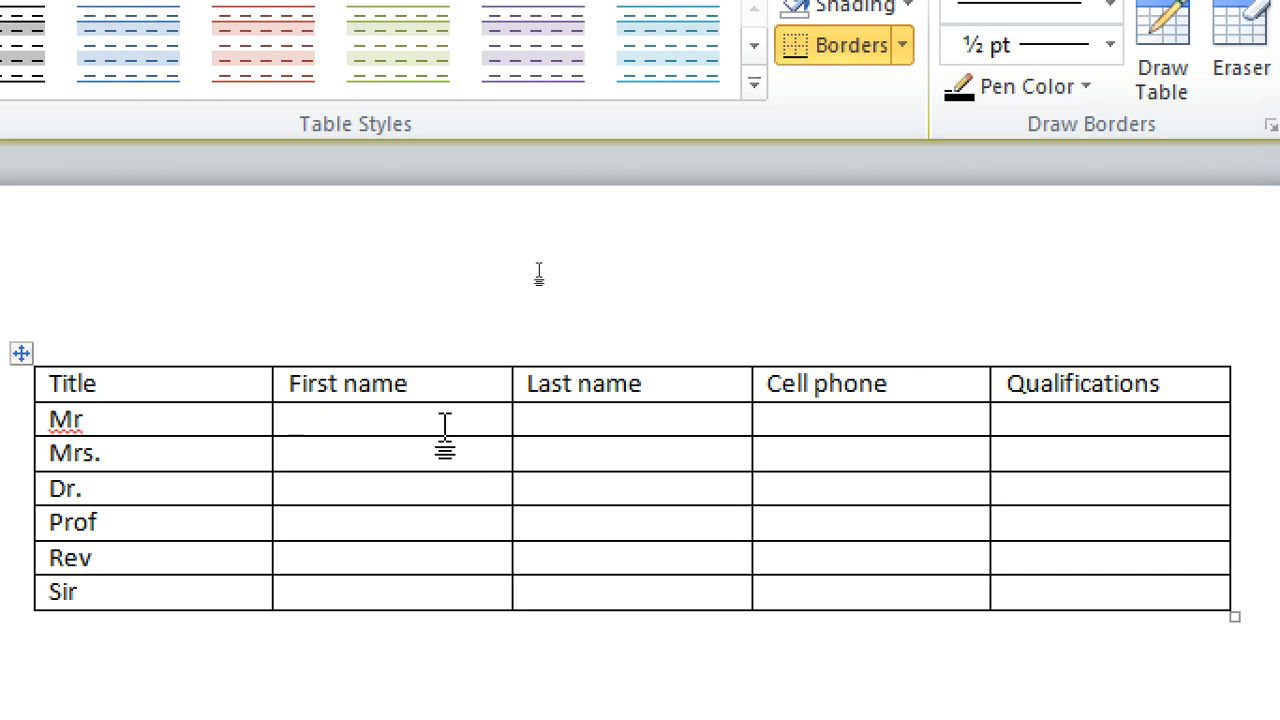
text(Ogeke)
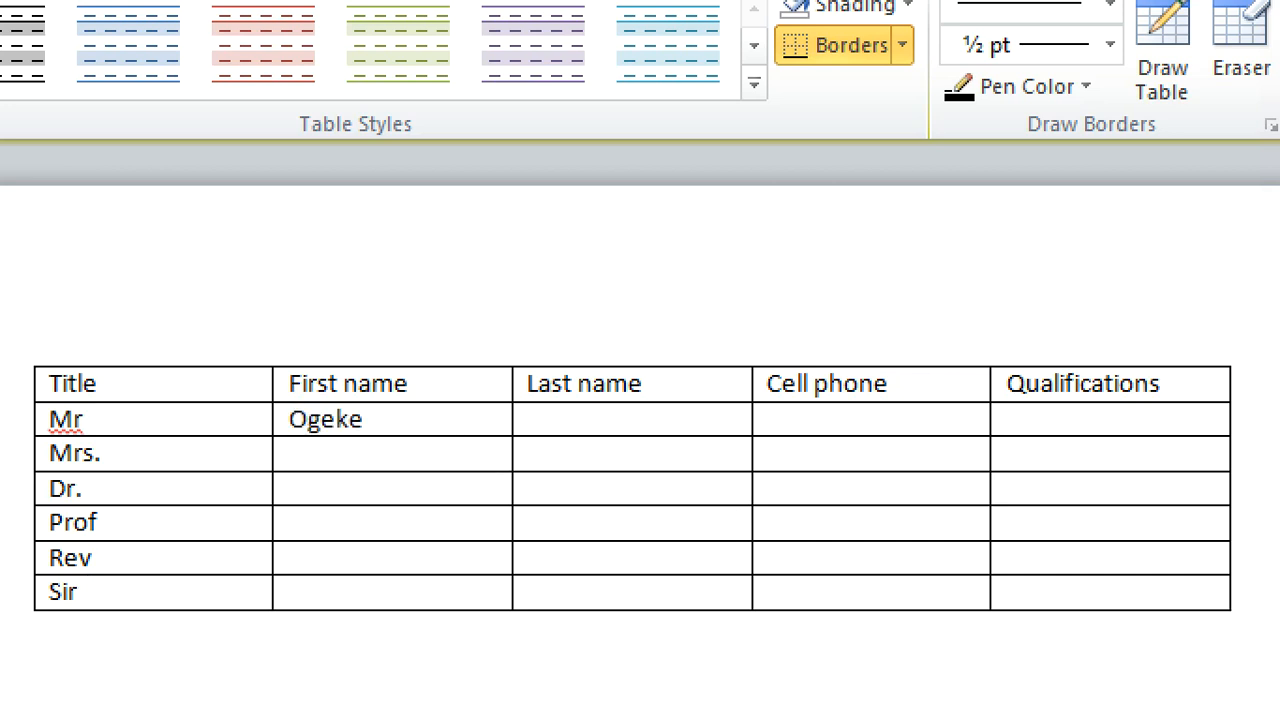
text(D)
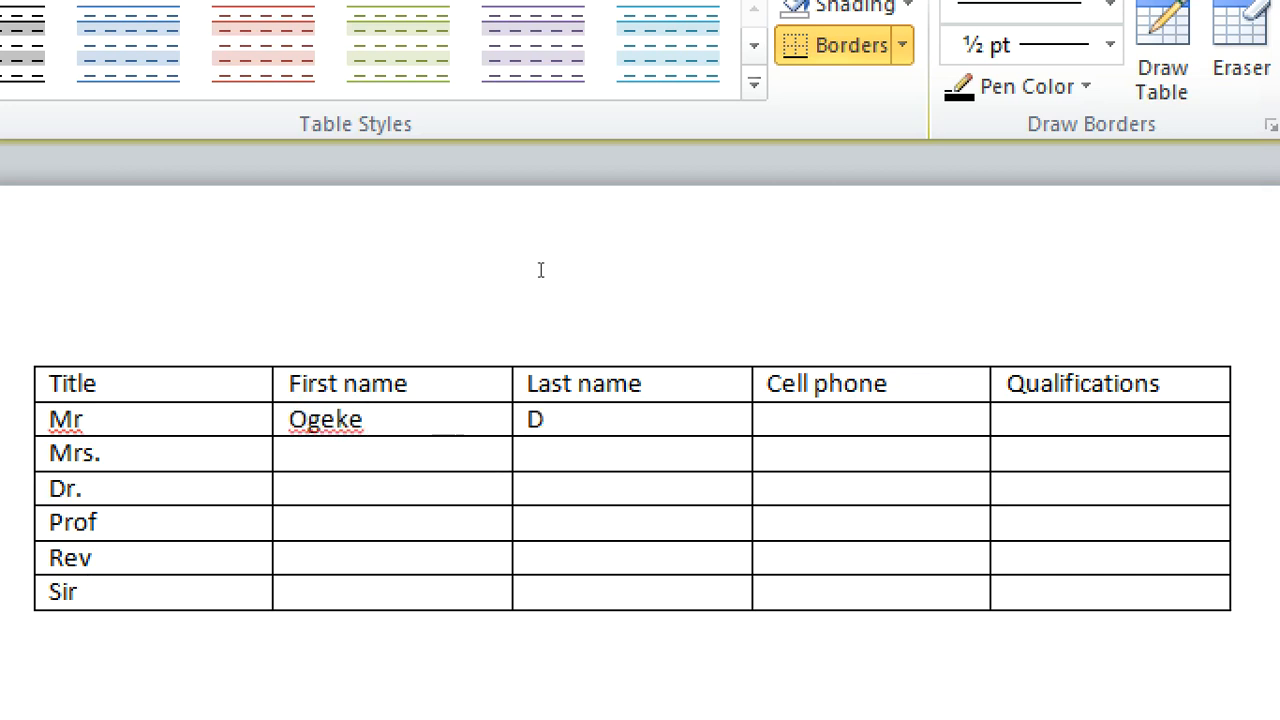
text(ennis)
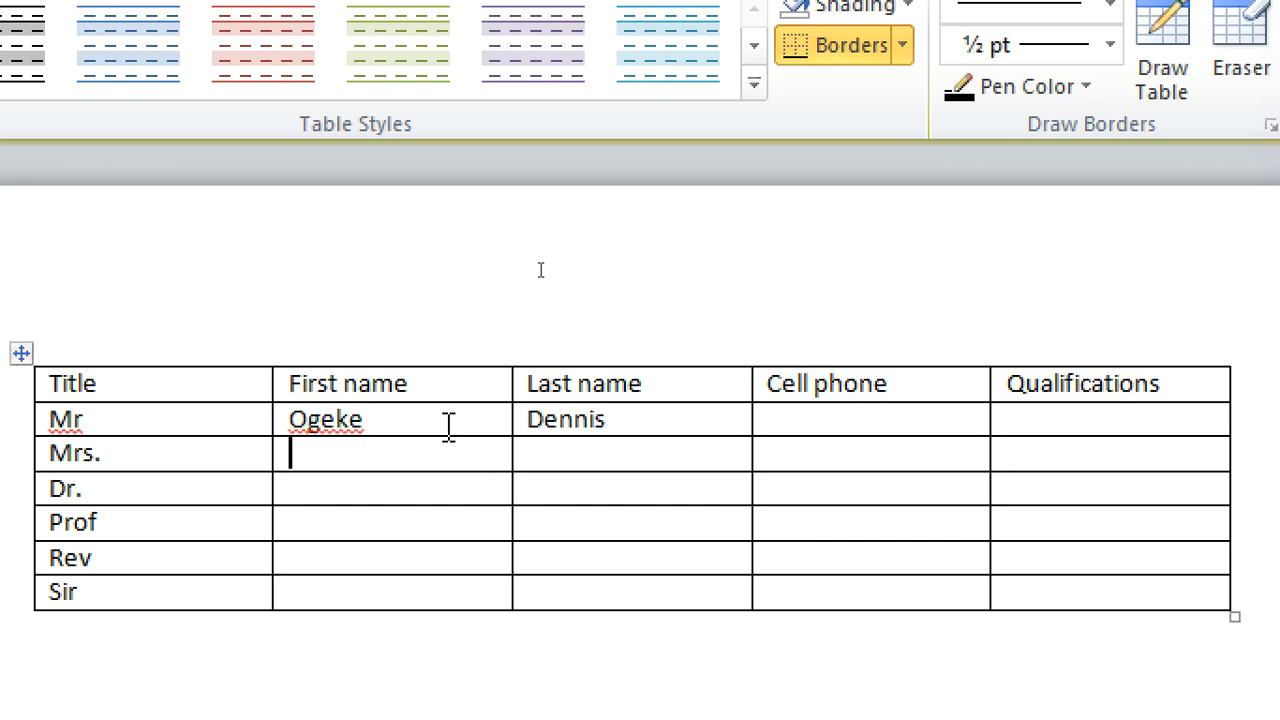
text(Don)
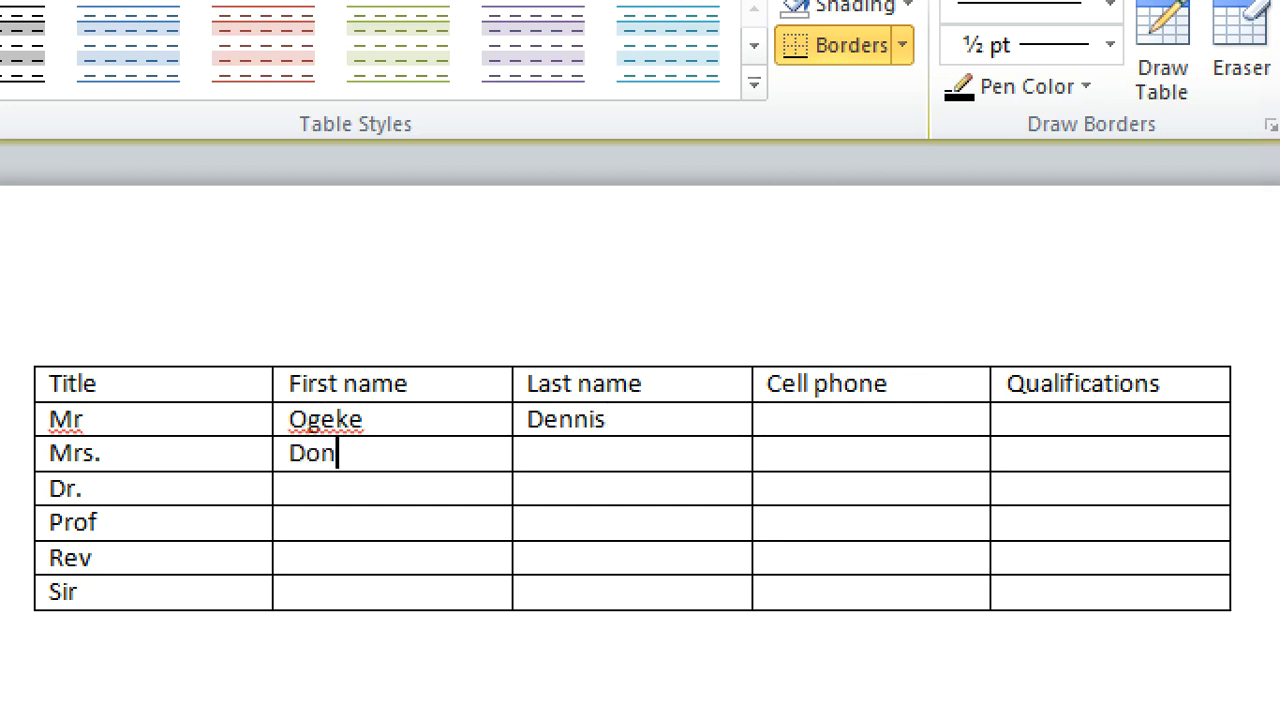
text(Gichai)
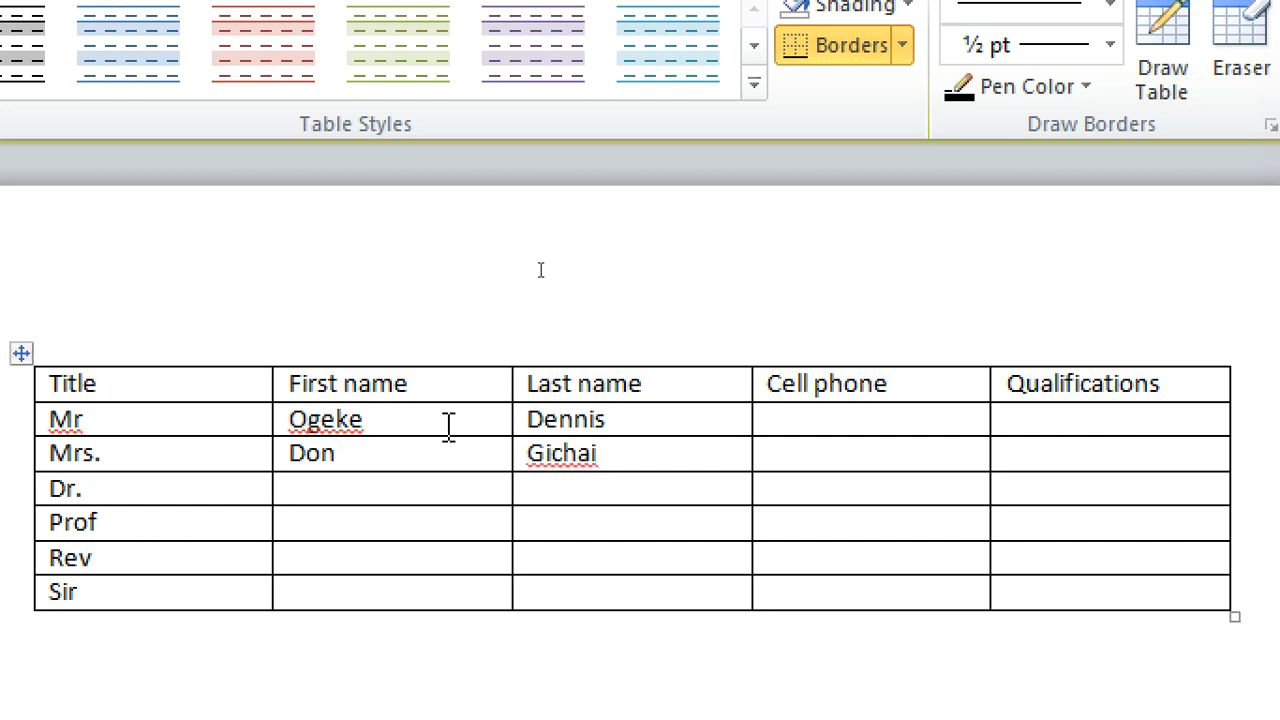
text(William)
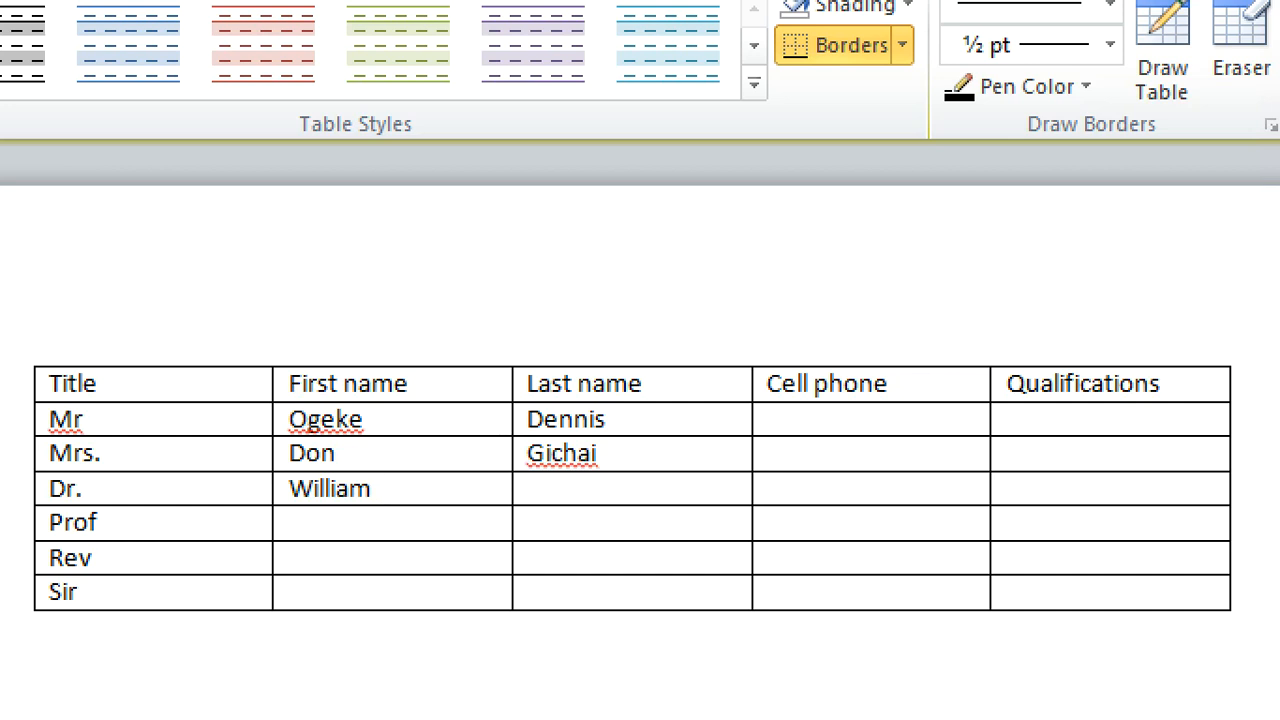
text(Ruto)
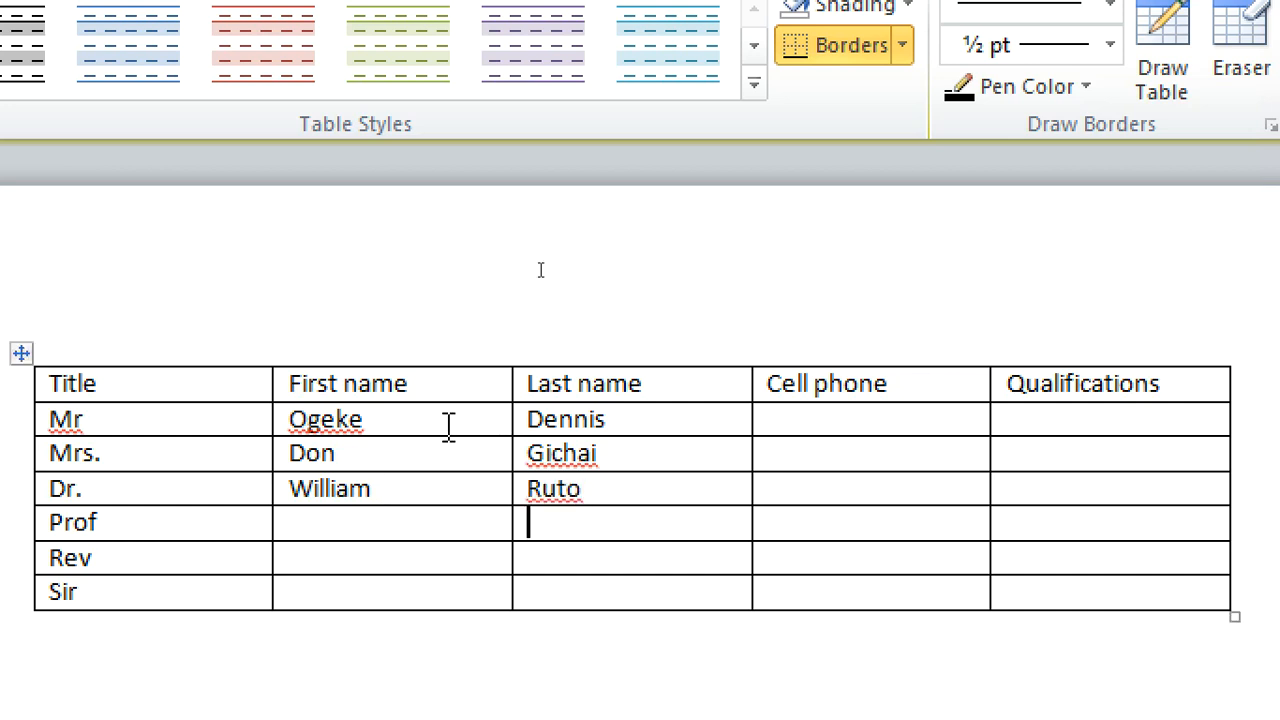
Enter the remaining names: John Karume, James Shark and Alex Jones.
text(joh)
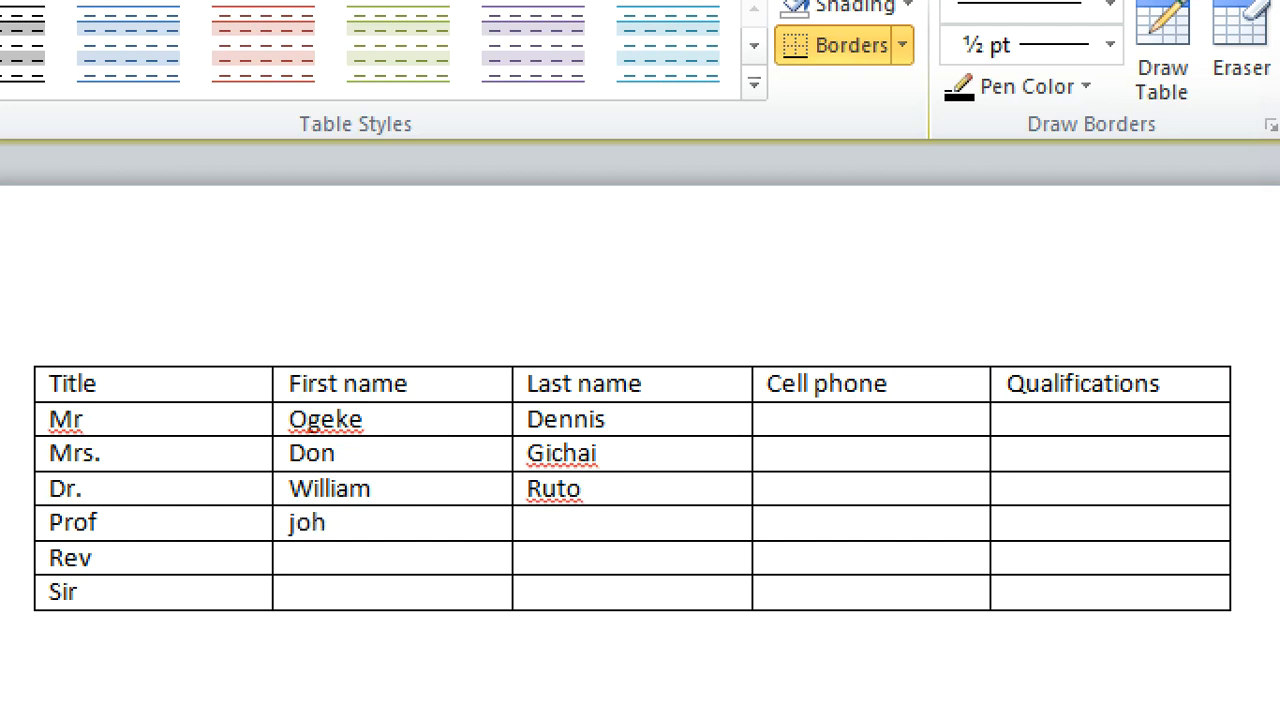
text(John)
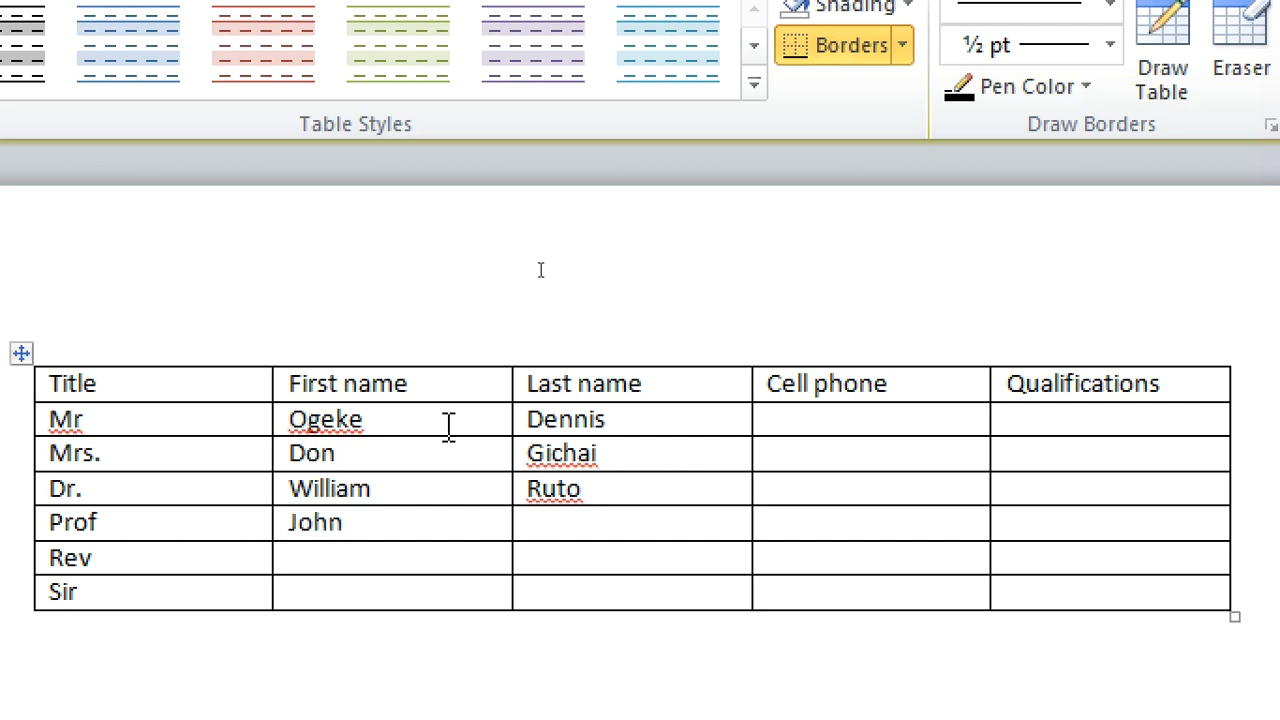
text(karume)
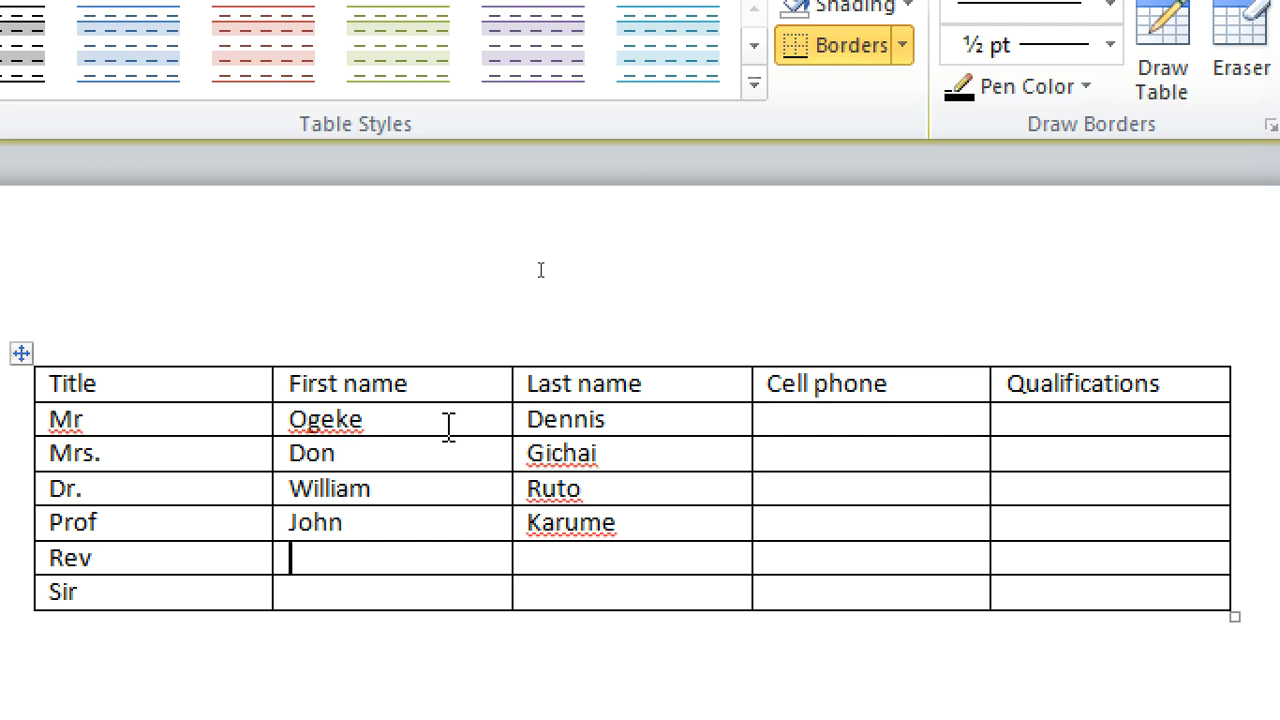
text(ja)
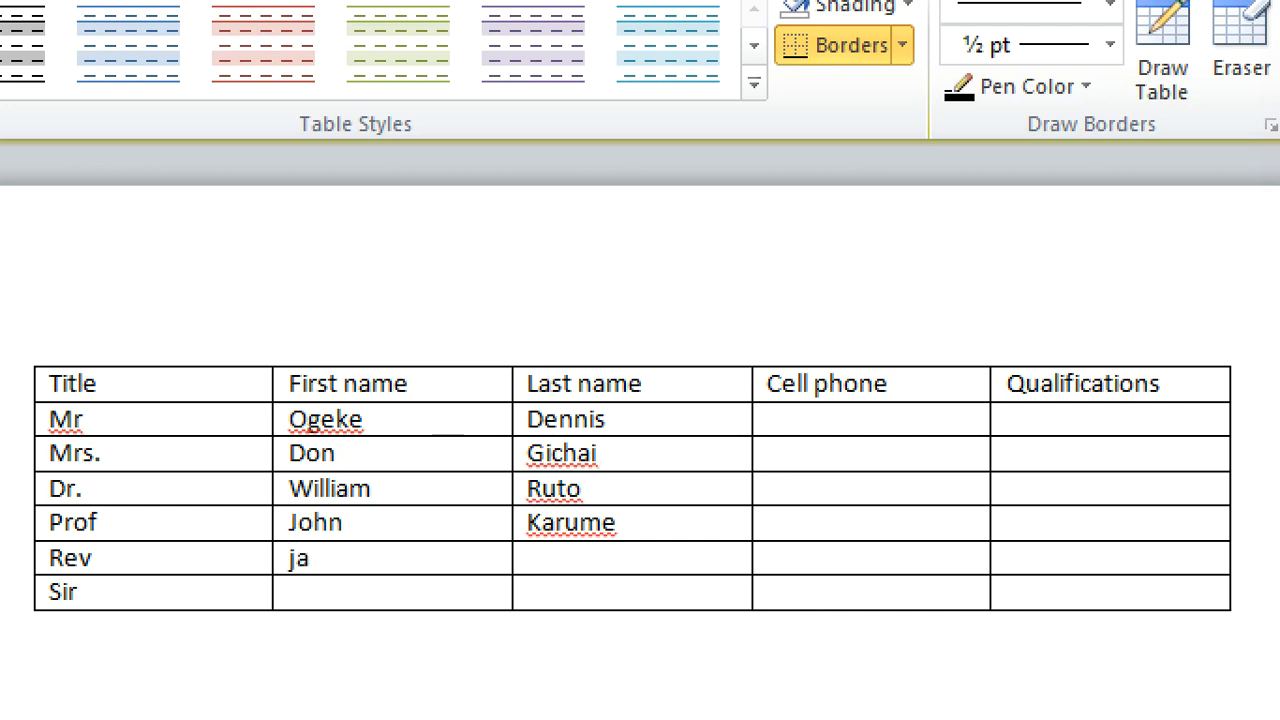
text(James)
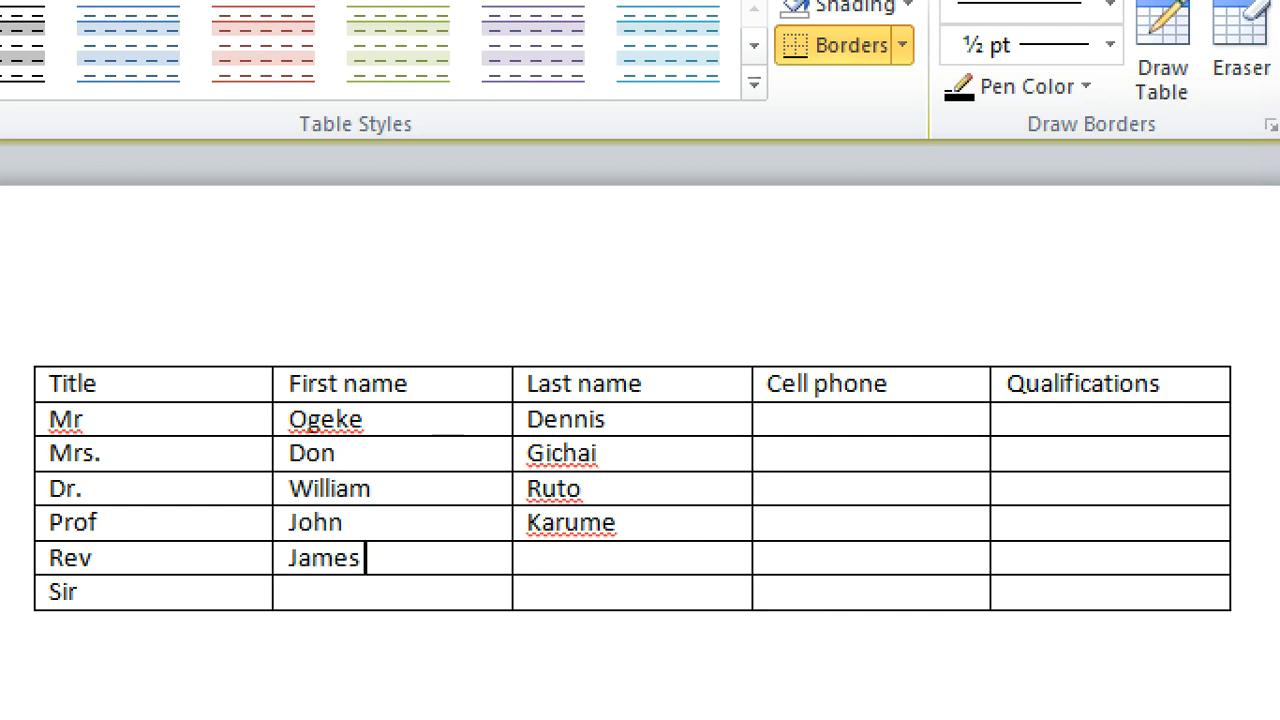
text(Shark)
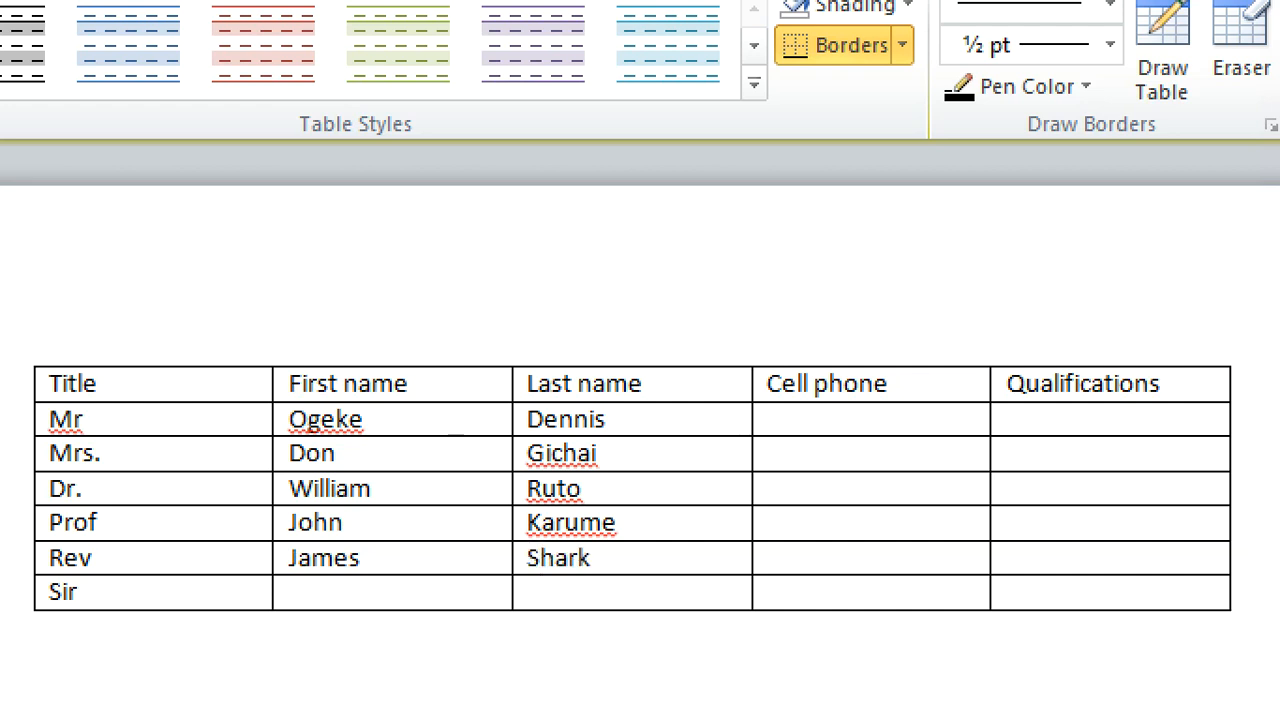
text(s)
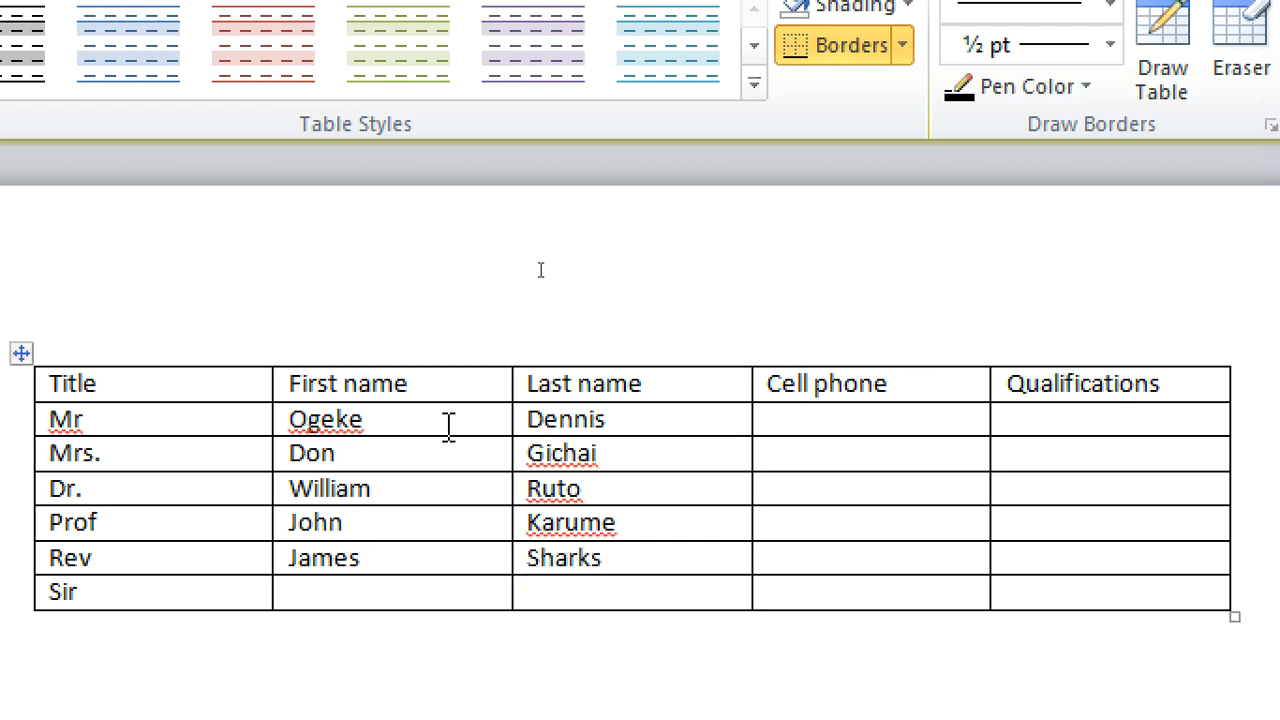
text(Alex)
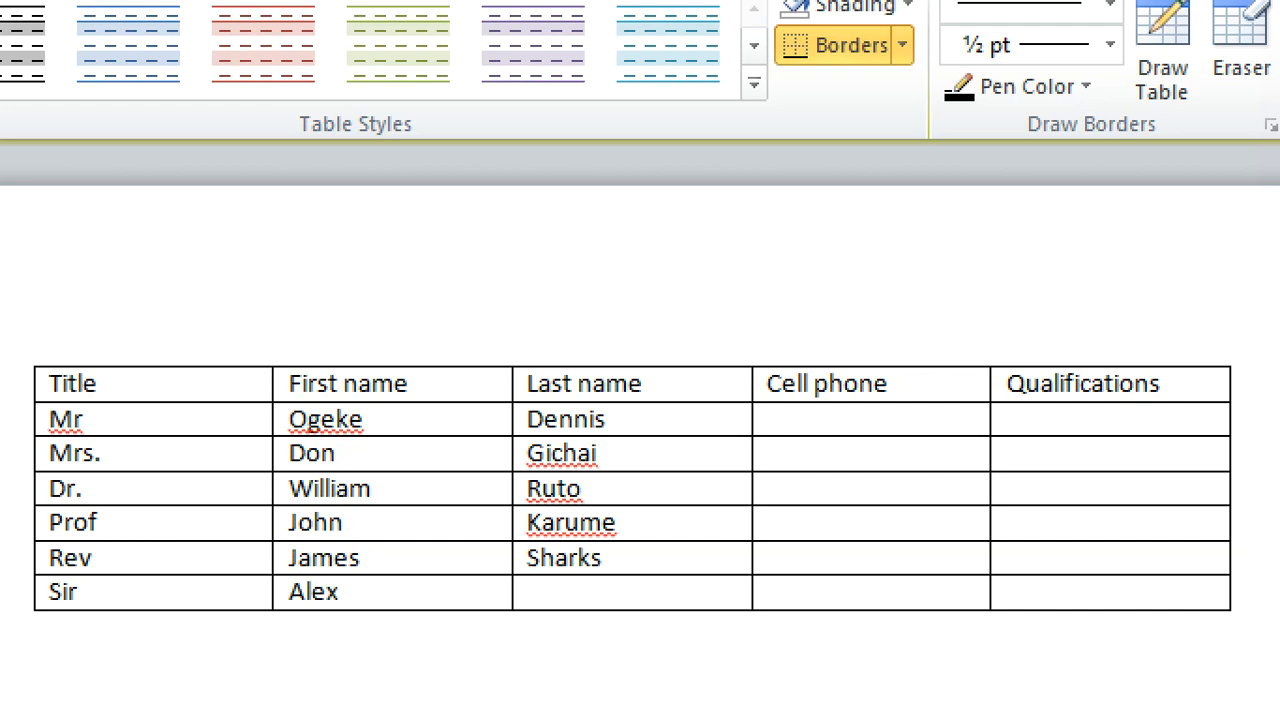
text(jo)
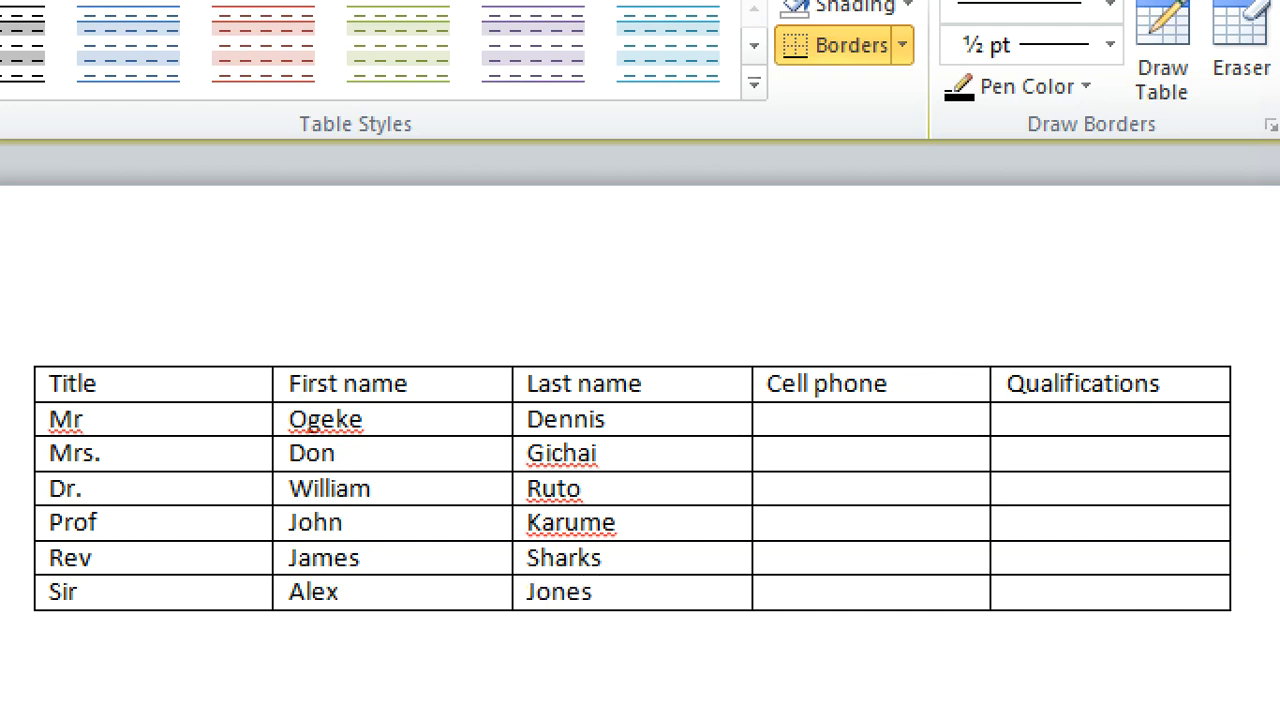
Enter the cell phone numbers and the first qualifications, degree and masters.
click(820, 418)
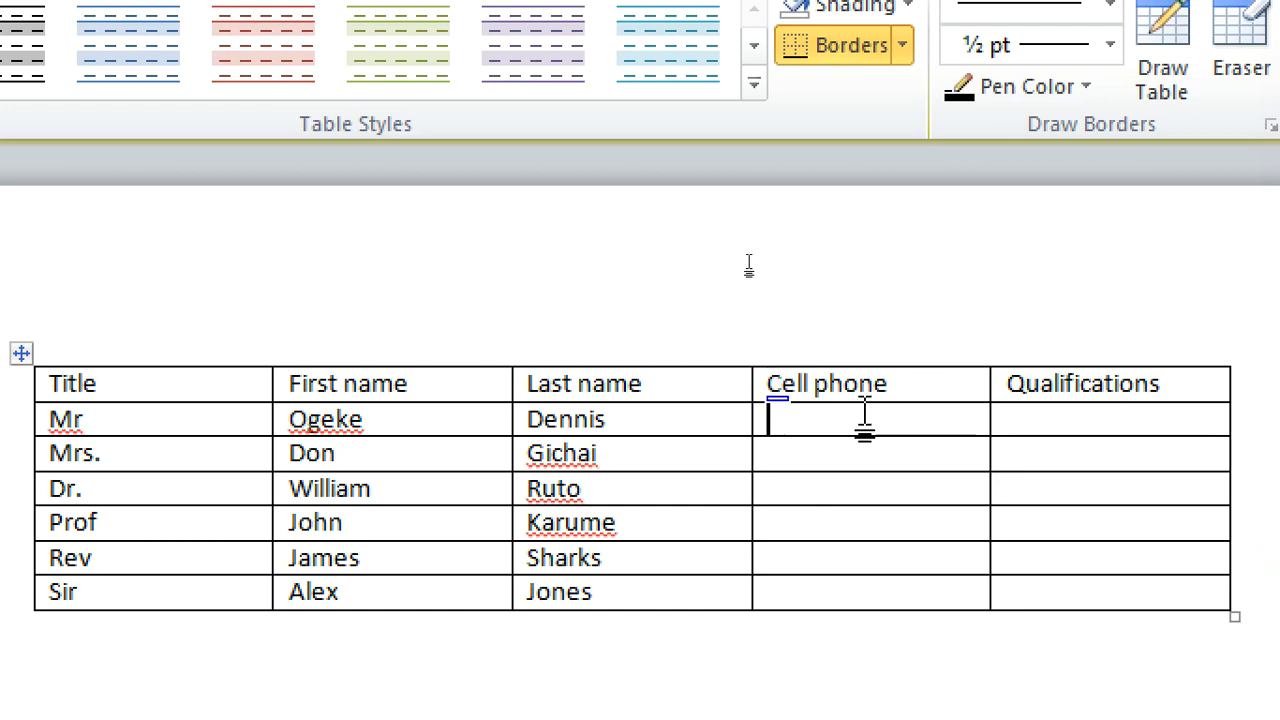
text(123)
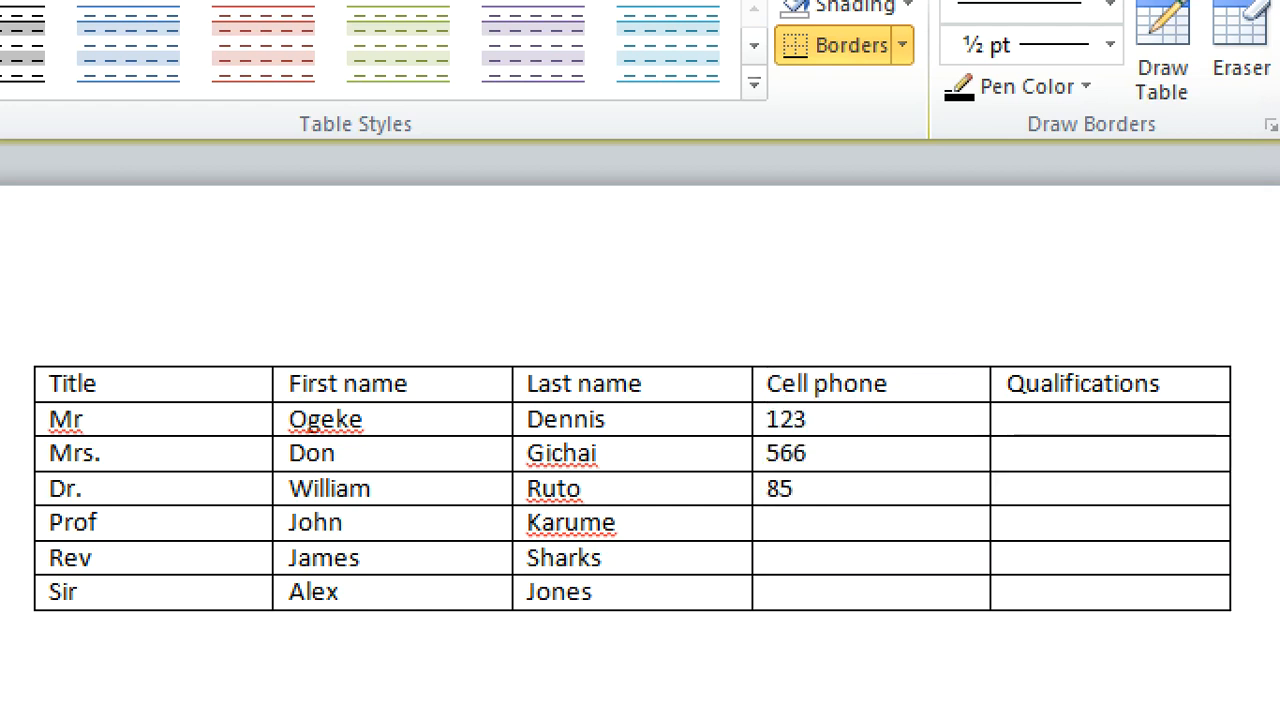
text(566)
text(966)
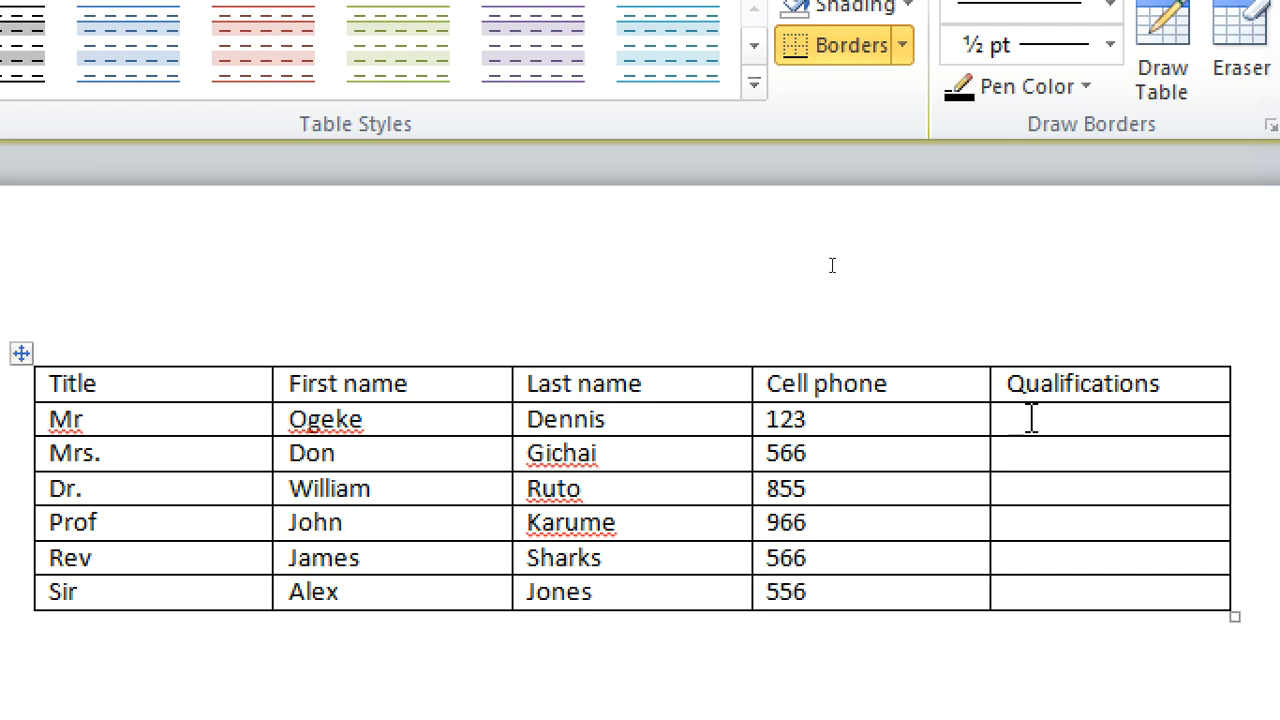
text(degr)
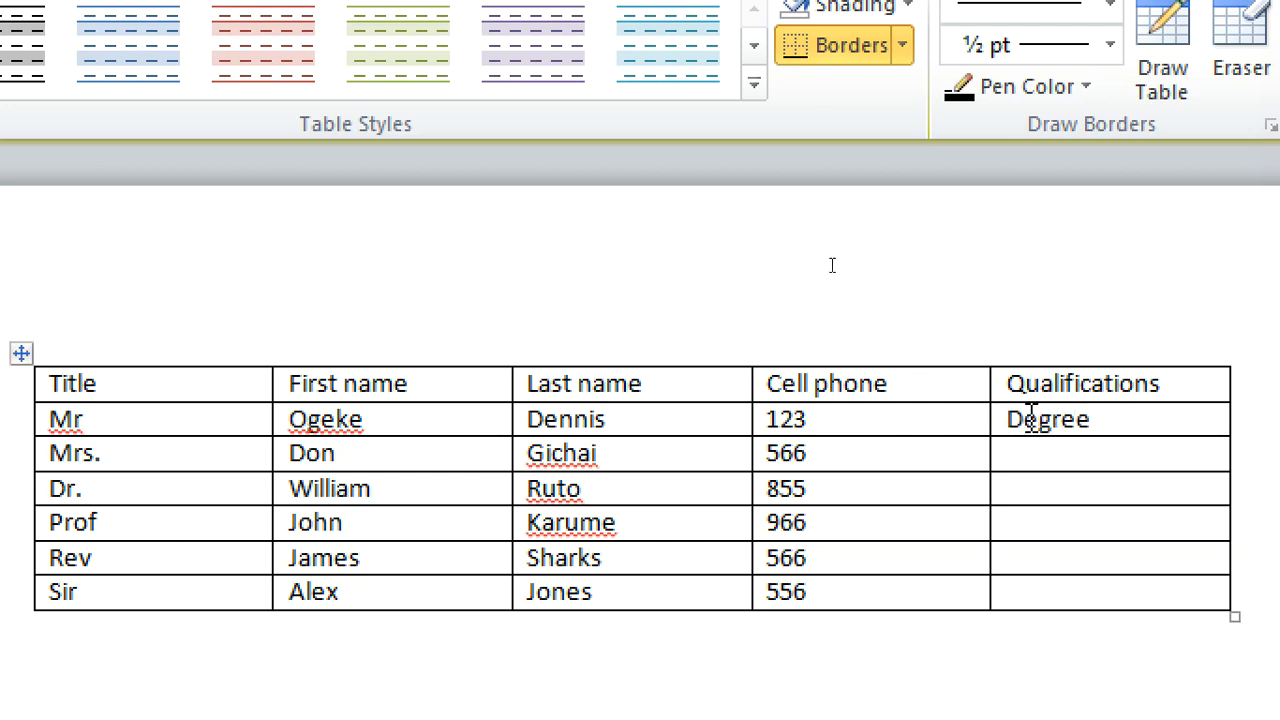
text(masters)
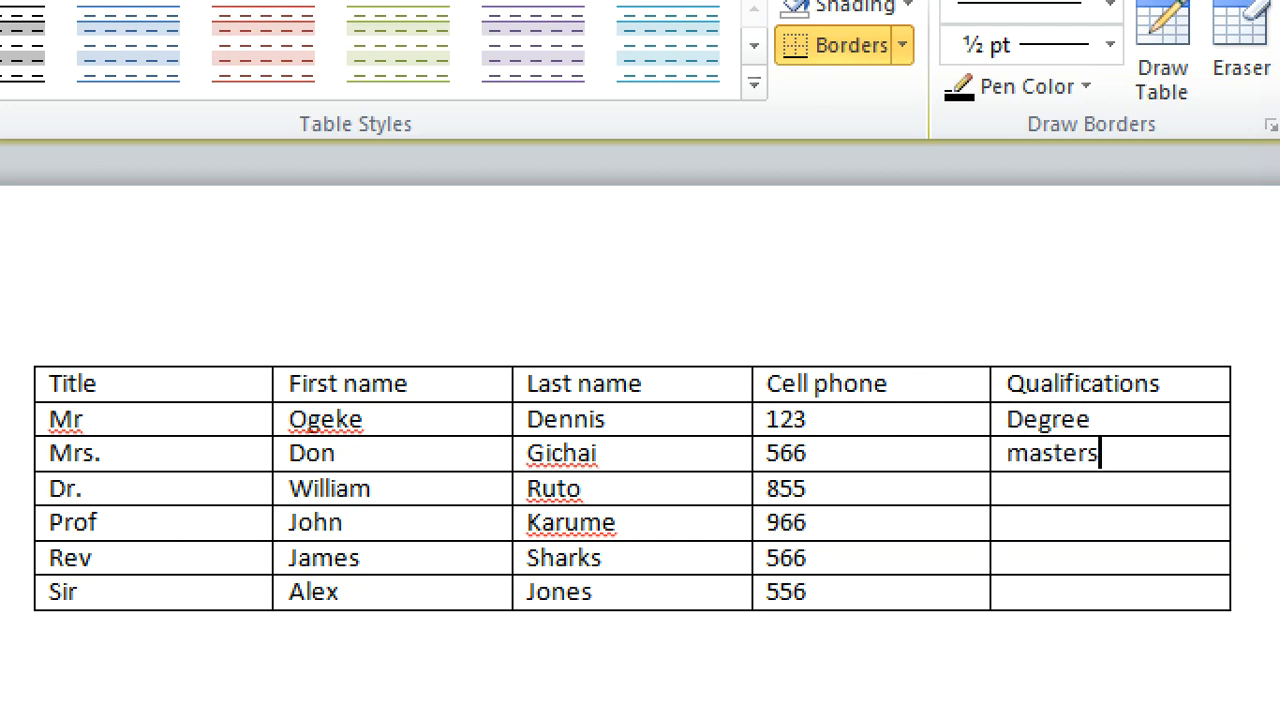
Fill the remaining Qualifications cells with PHD, PHD, Degree and degree.
text(P)
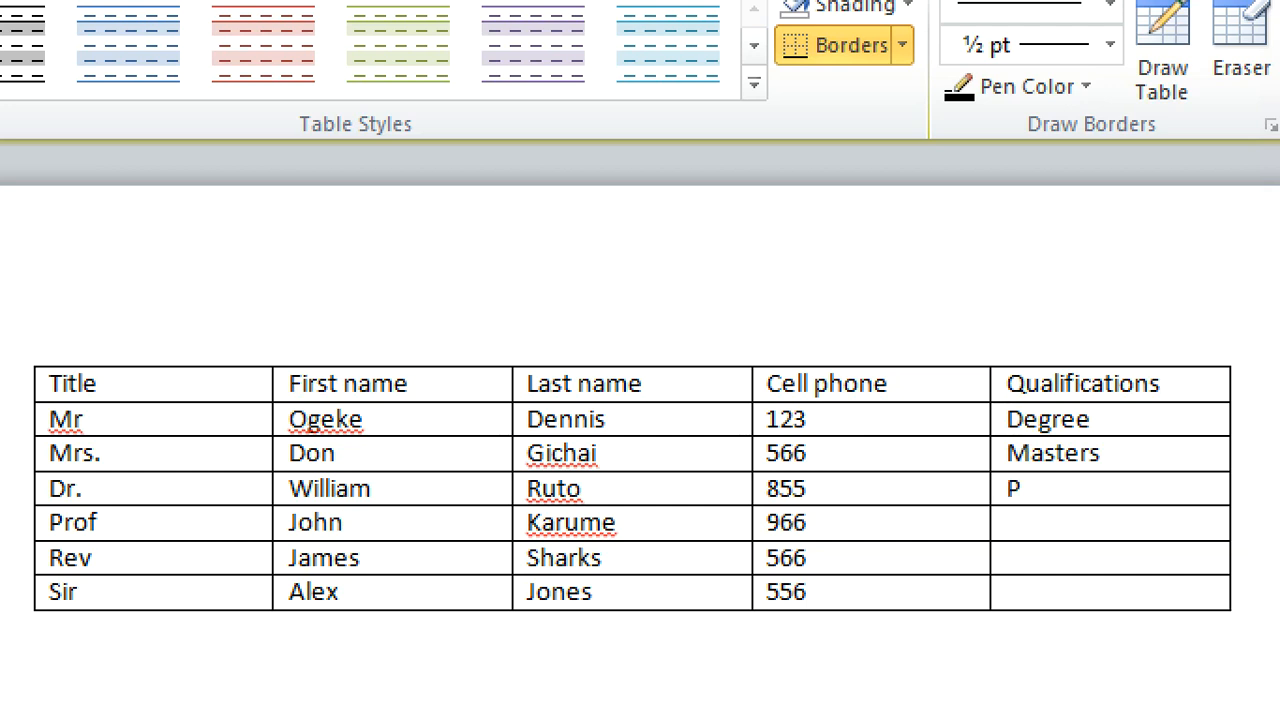
text(HD)
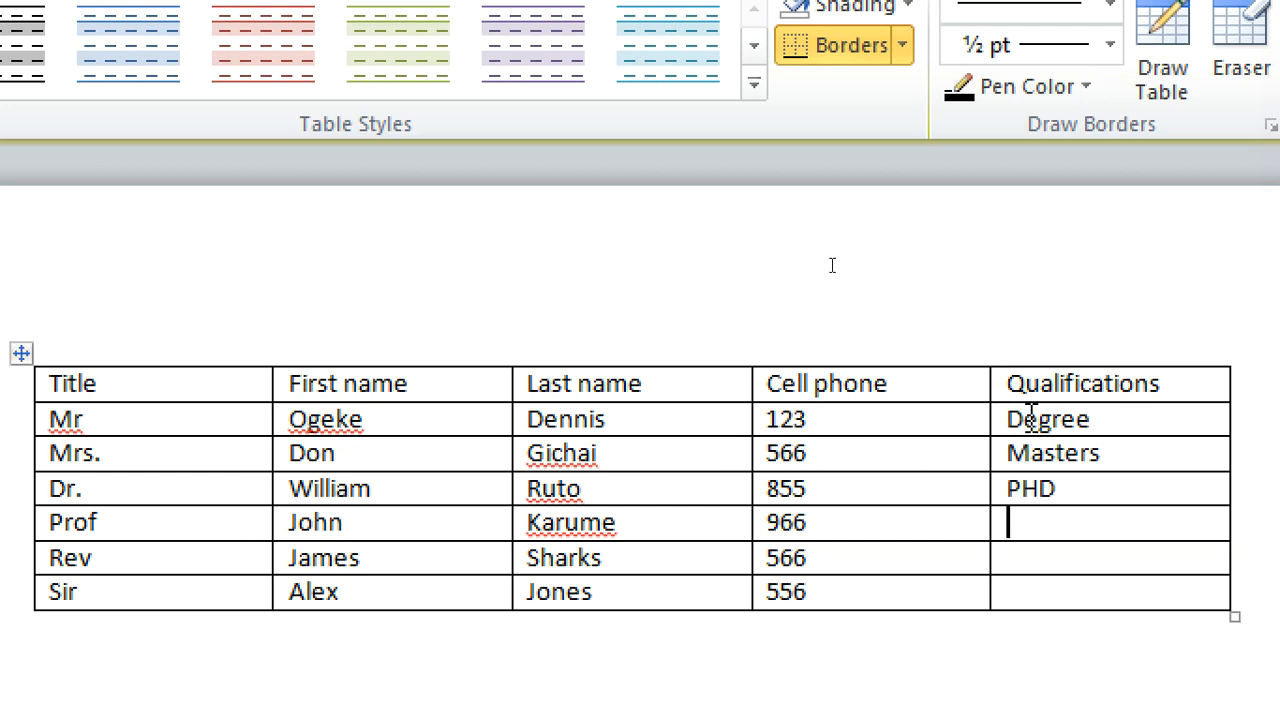
text(PHD)
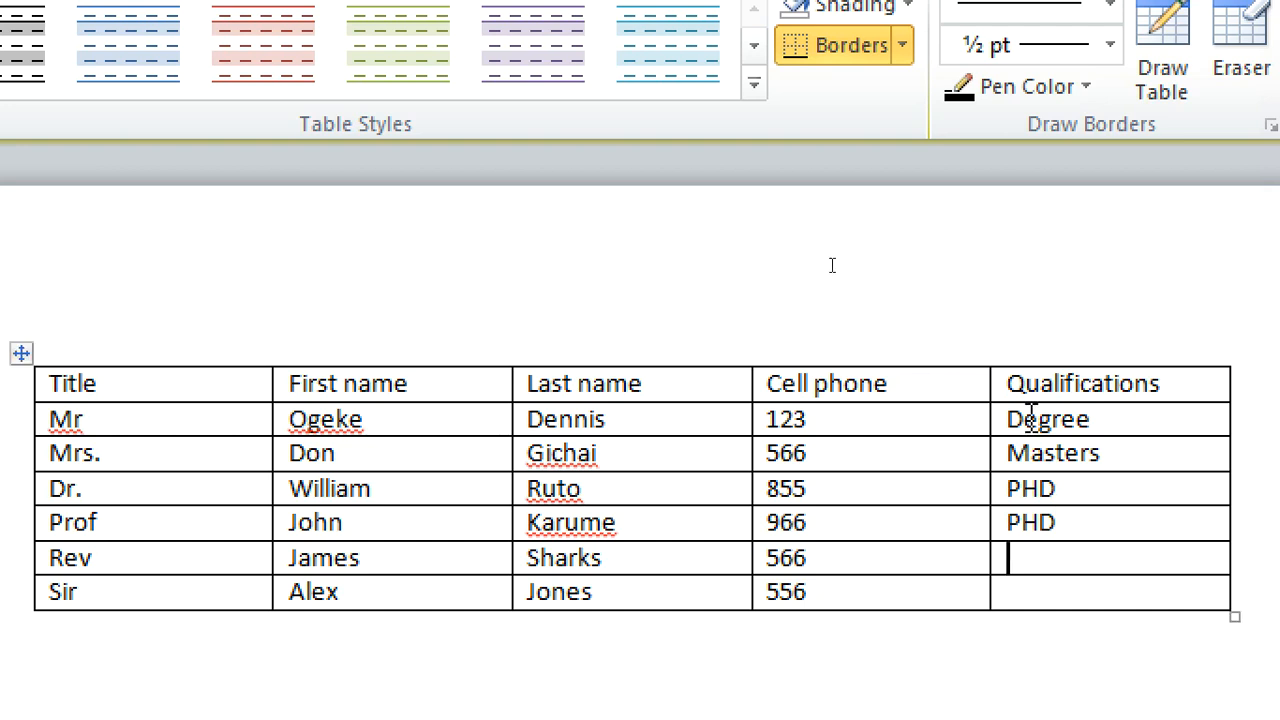
text(Degree)
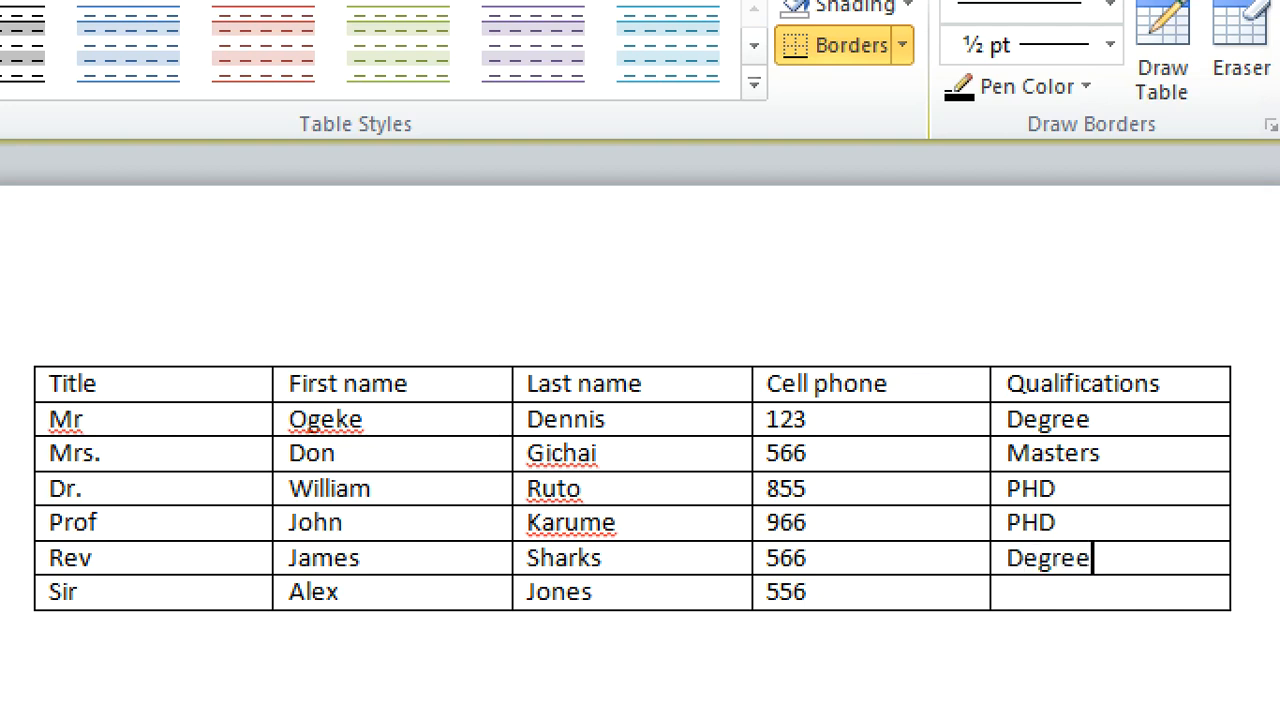
text(degr)
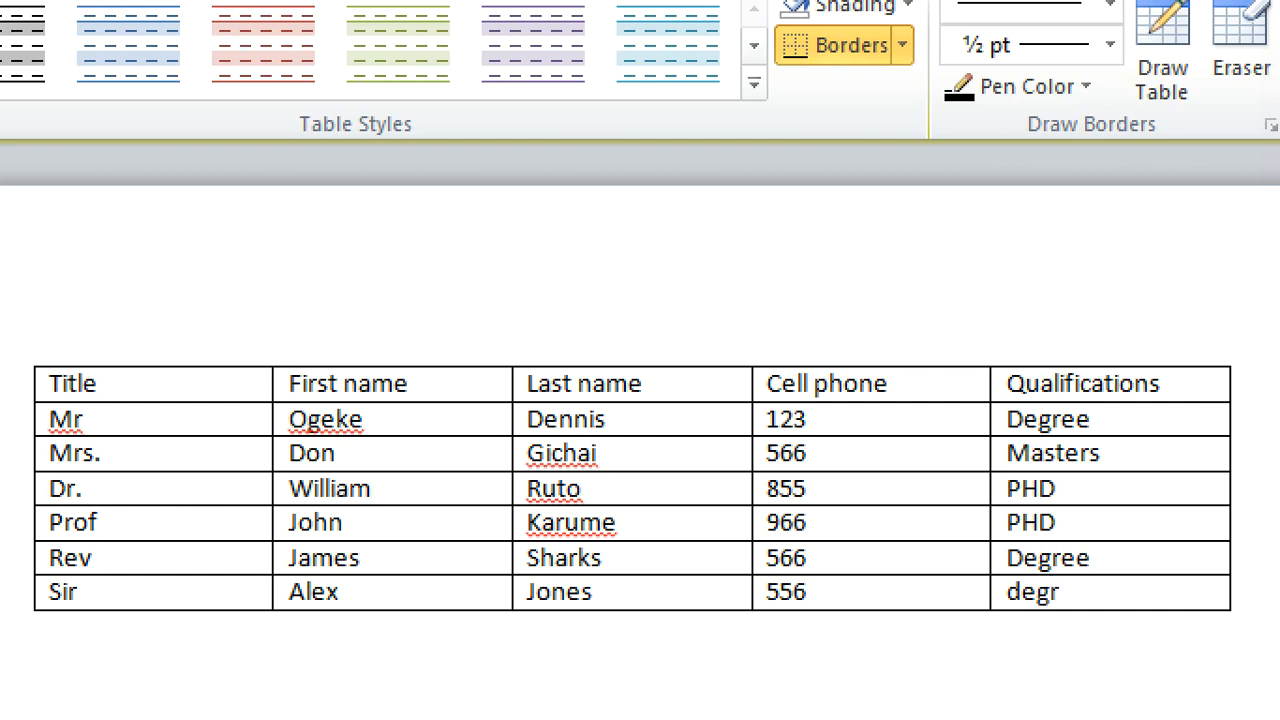
text(ee)
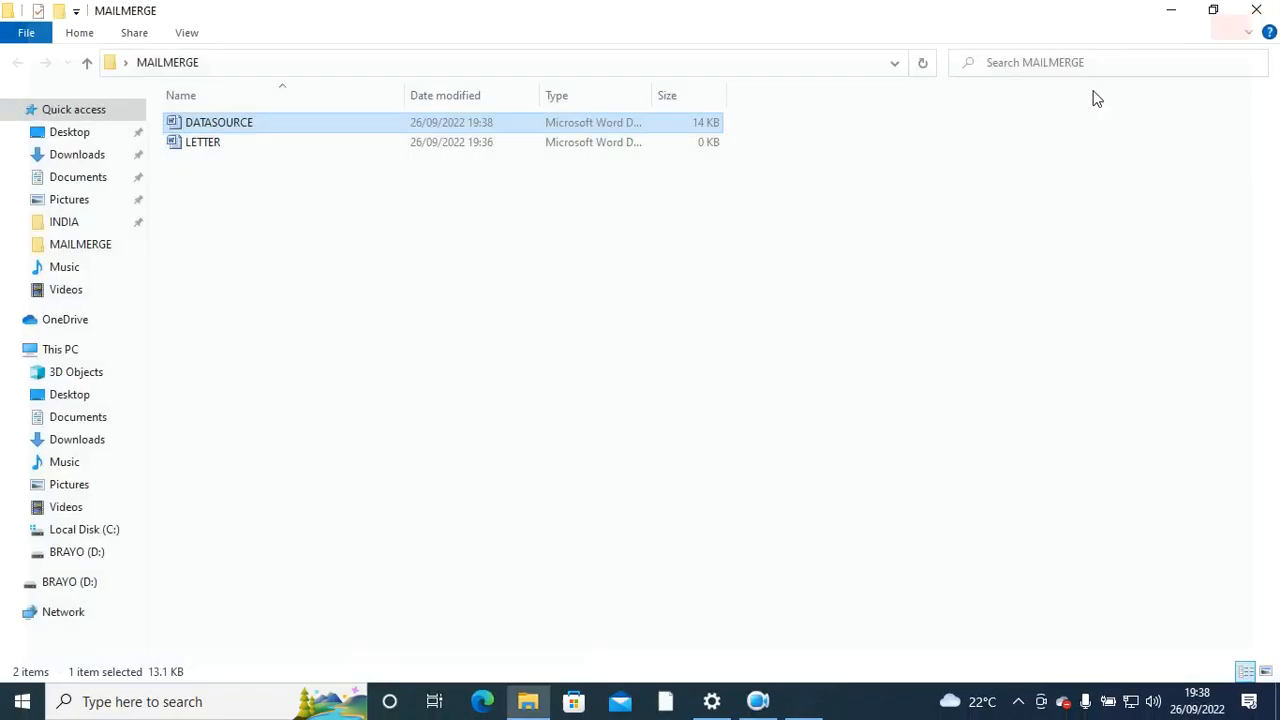
Open the LETTER document from the MAILMERGE folder in Word.
double_click(204, 142)
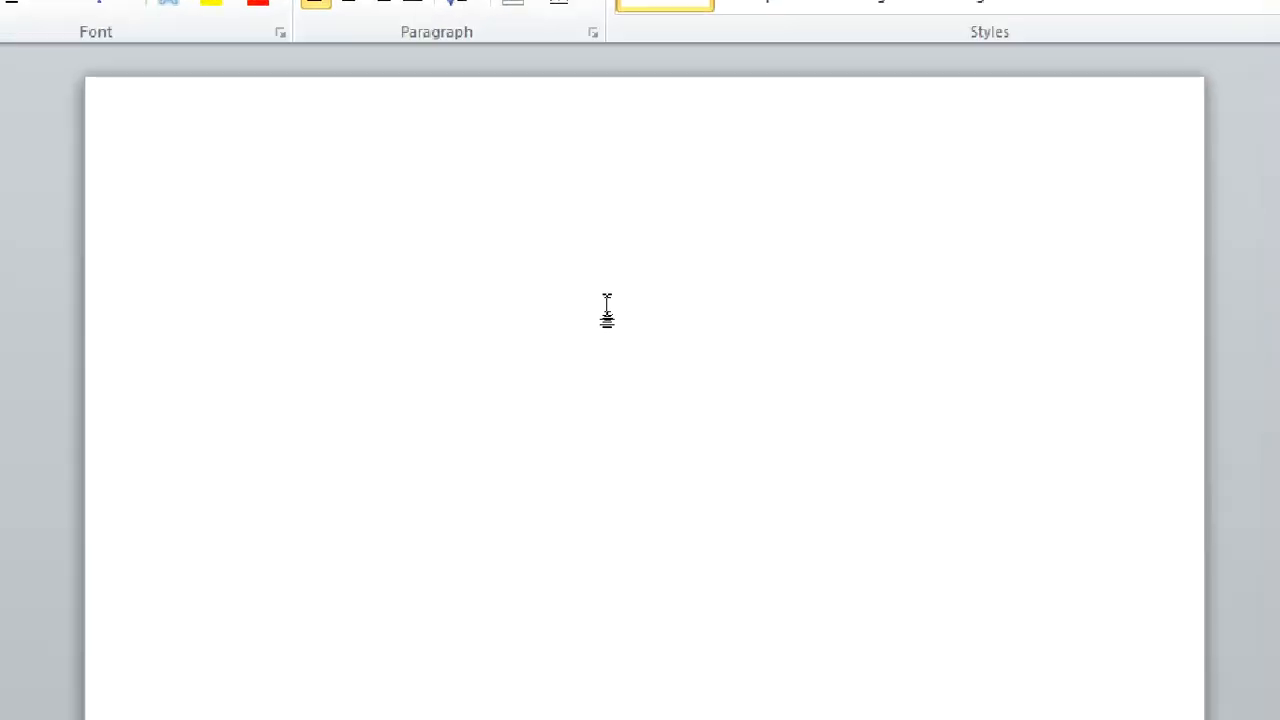
Write Dear, the RE: Invitation for interviews heading and the invitation line, fixing 'interview'.
right_click(254, 384)
text(You are hereby invited for an intervies on 01/10/20)
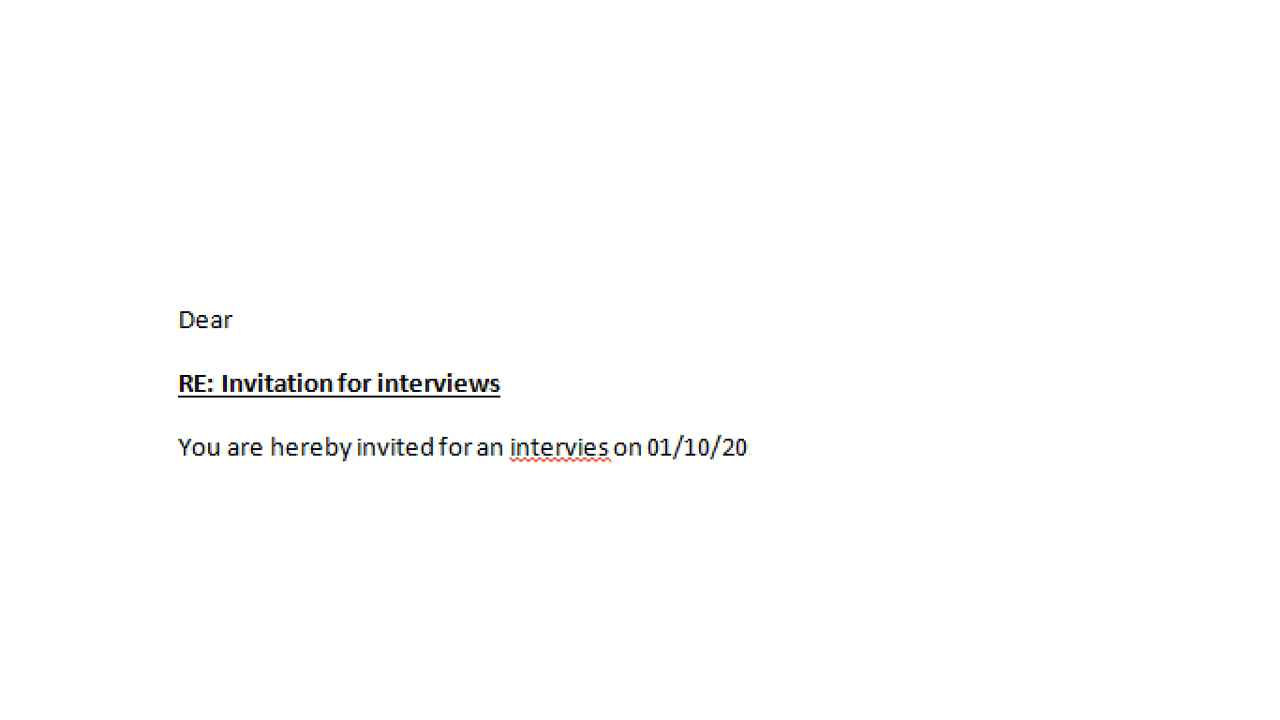
right_click(558, 448)
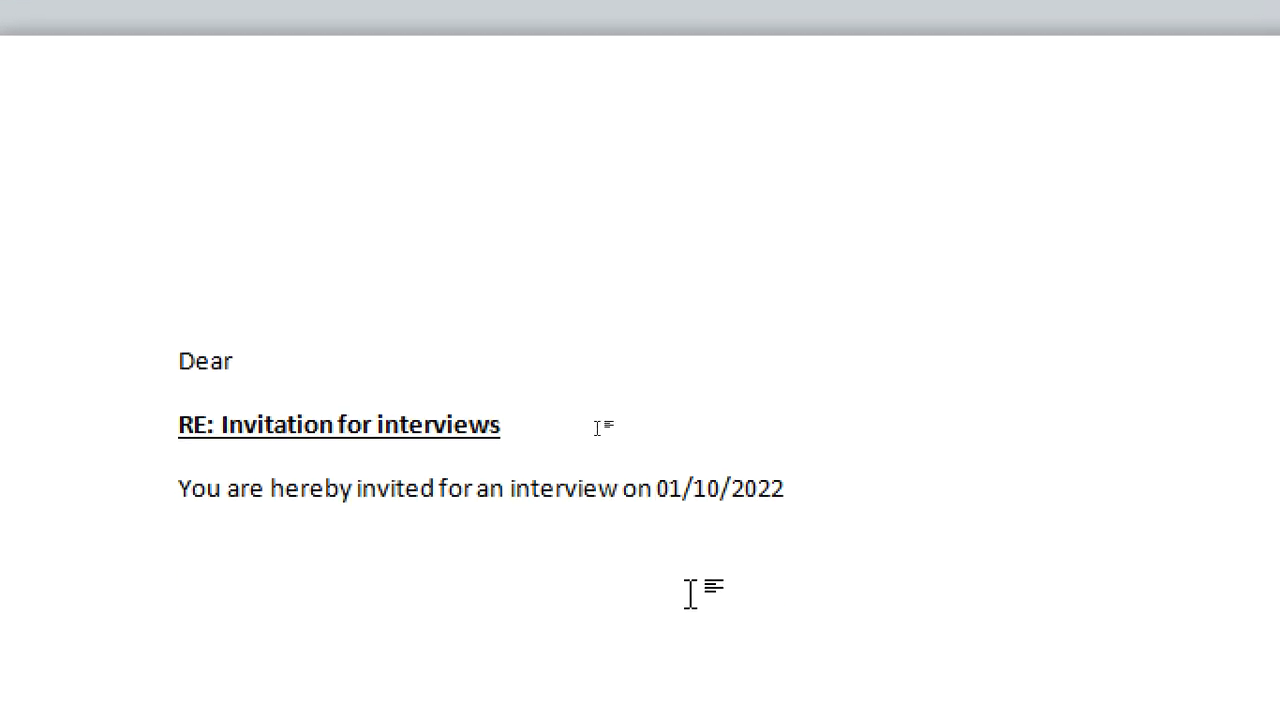
Add the 10 a.m interview time and the line 'Kindly be punctual'.
text(atj)
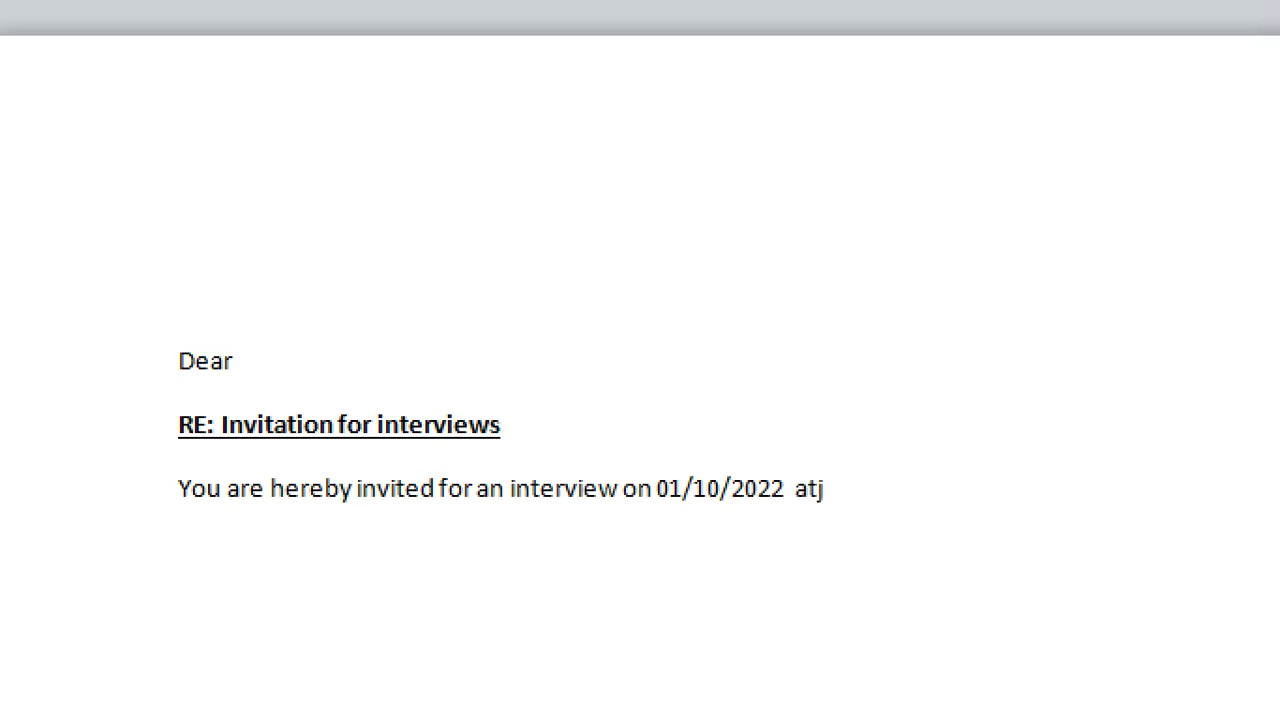
key(BackSpace)
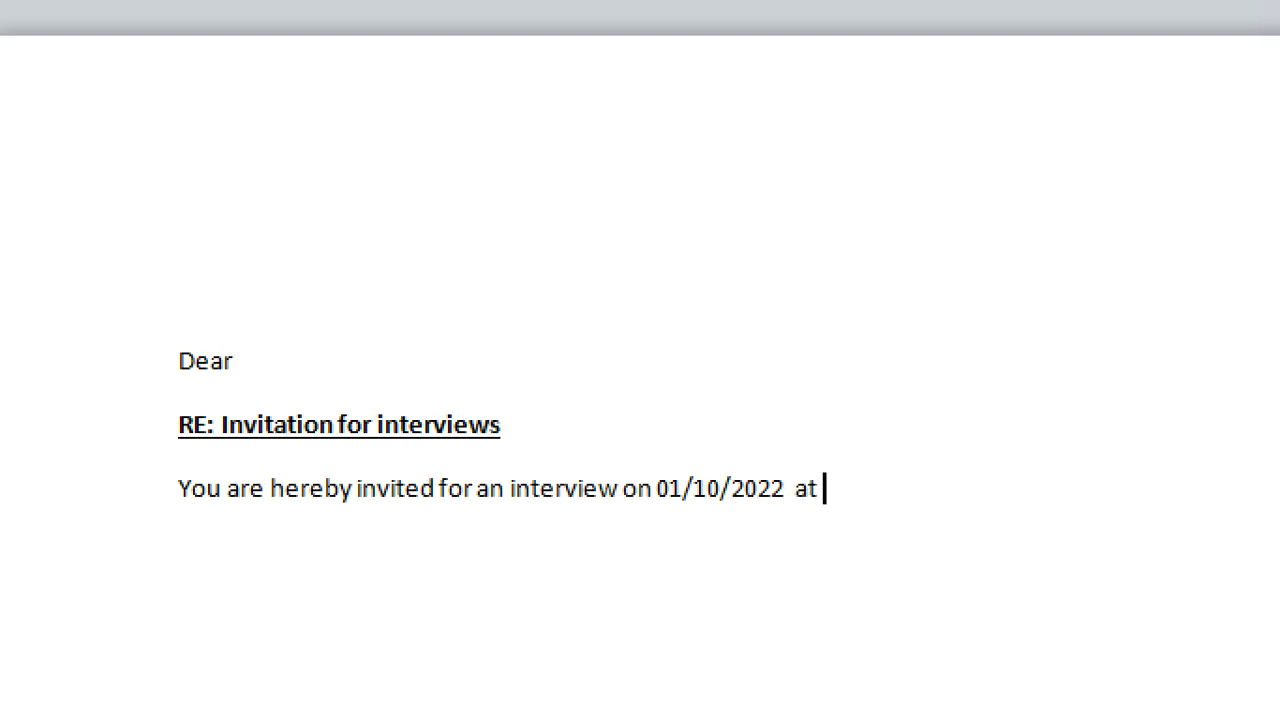
text(10 a.m)
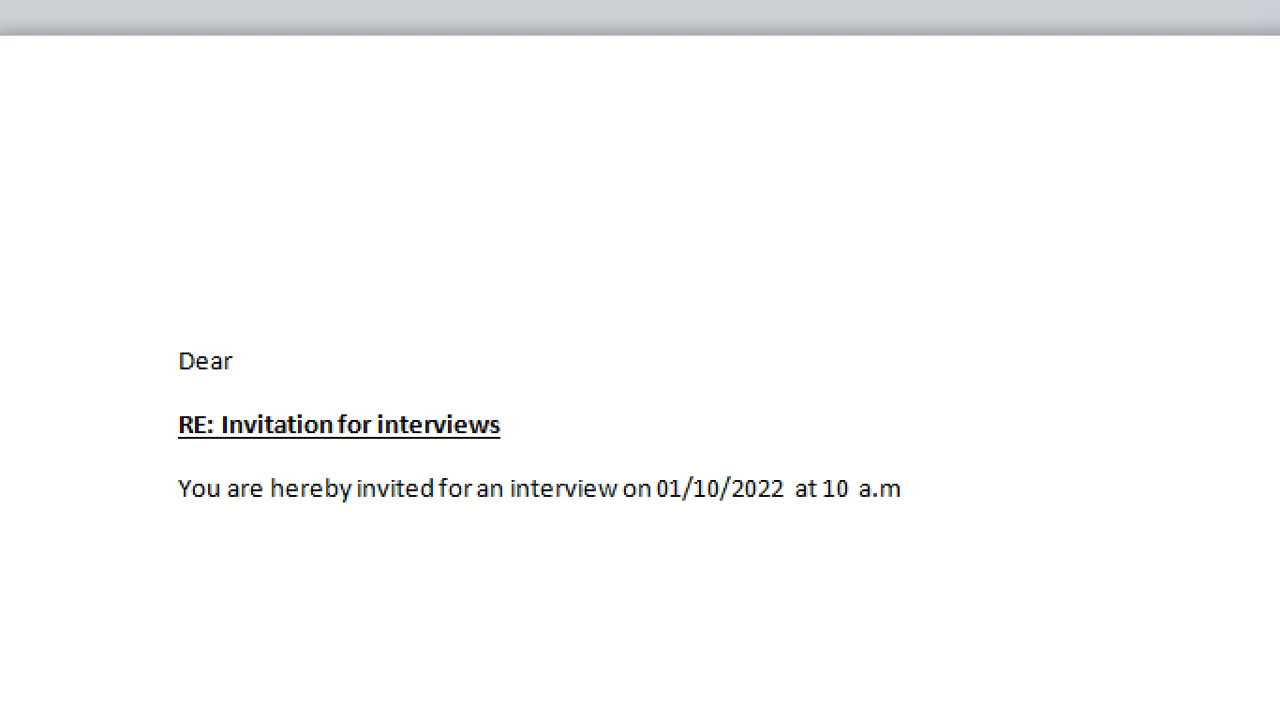
text(Kindl)
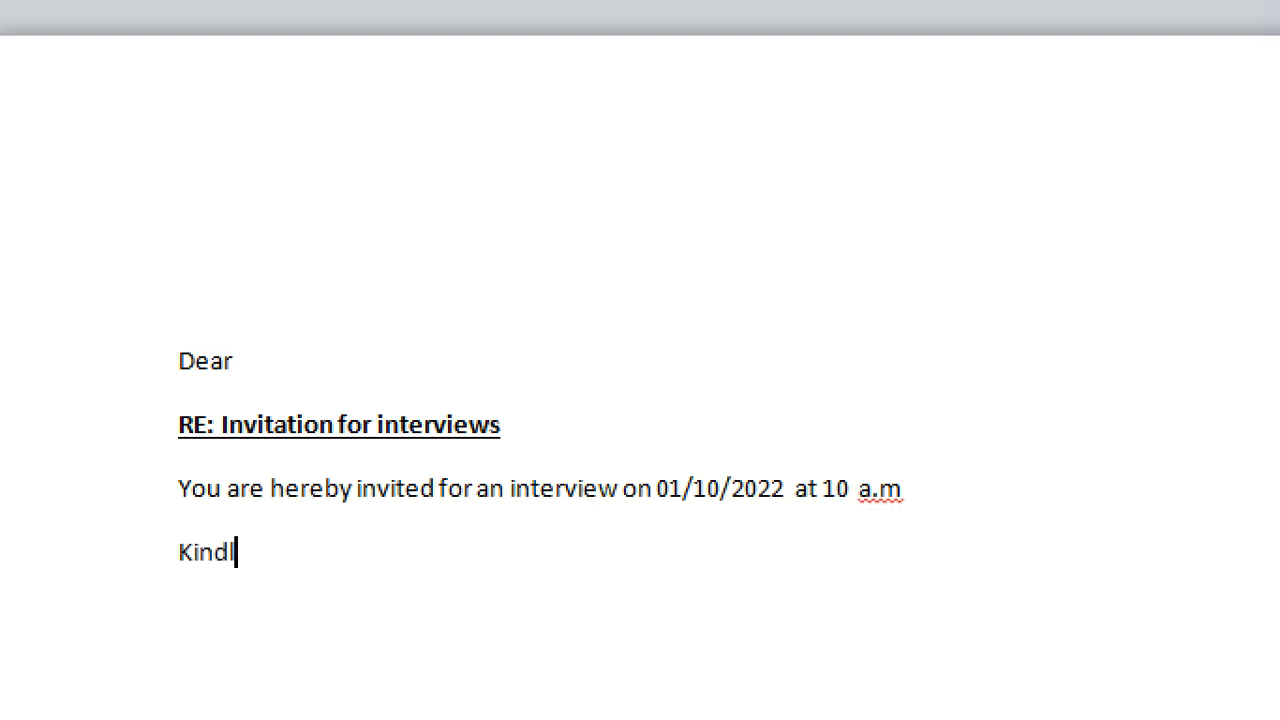
text(y be puncu)
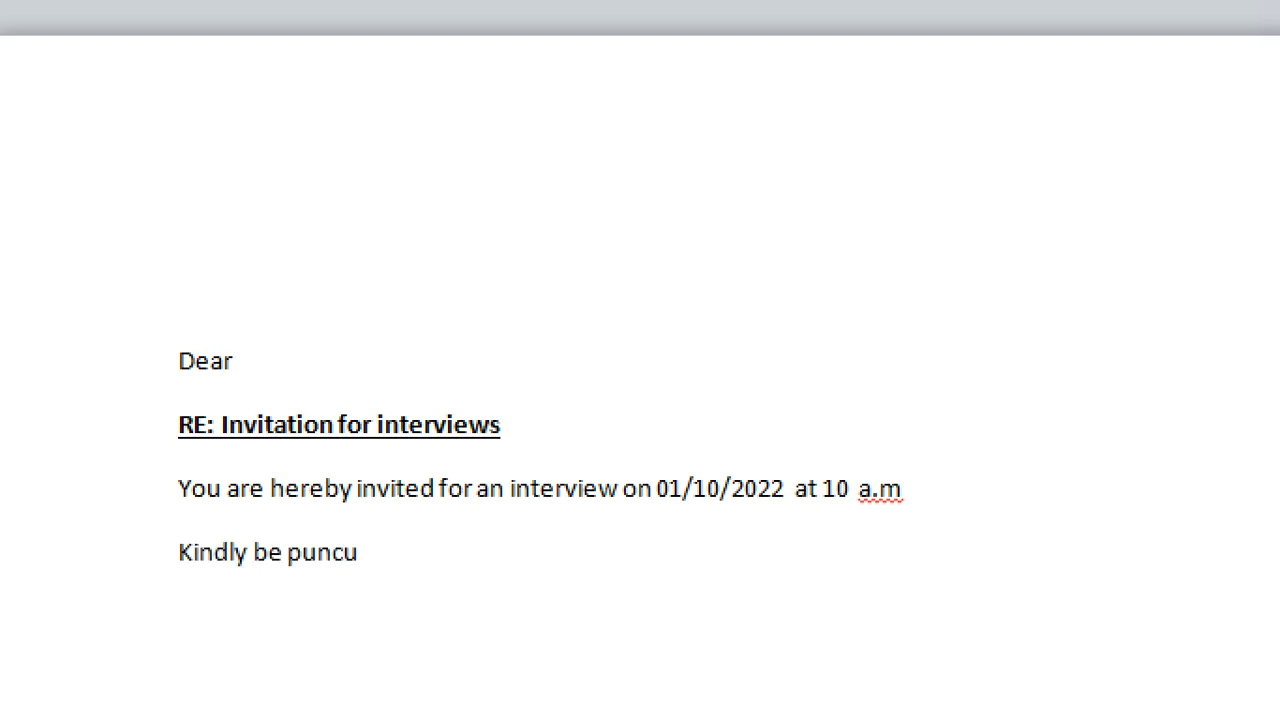
text(tual)
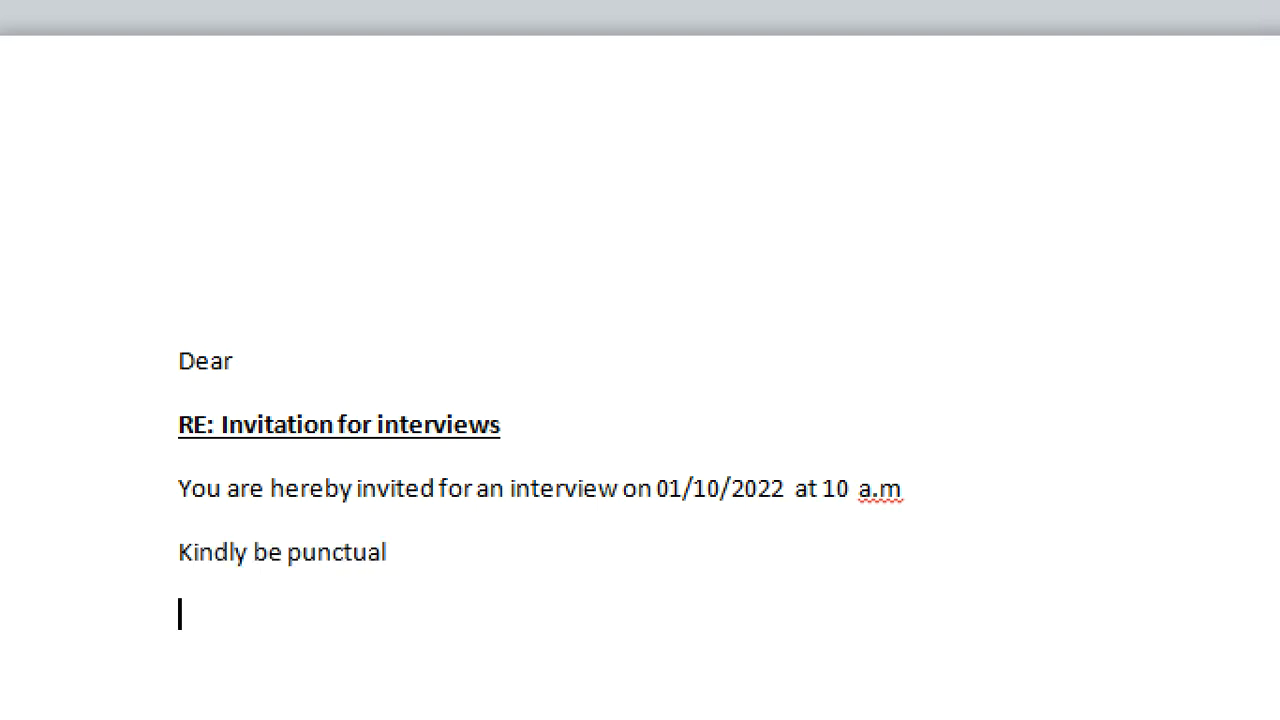
Sign off with Yours faithfully, Jackline and MANAGER.
text(Yours fa)
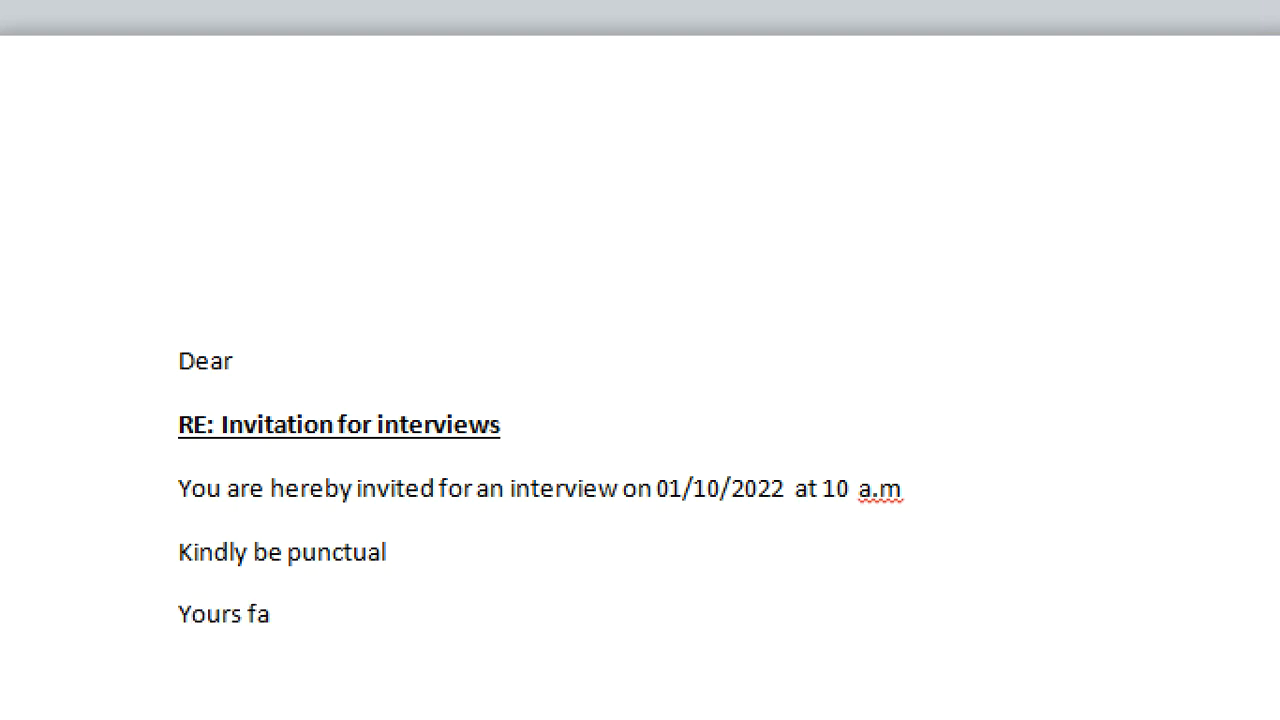
text(itfully)
text(J)
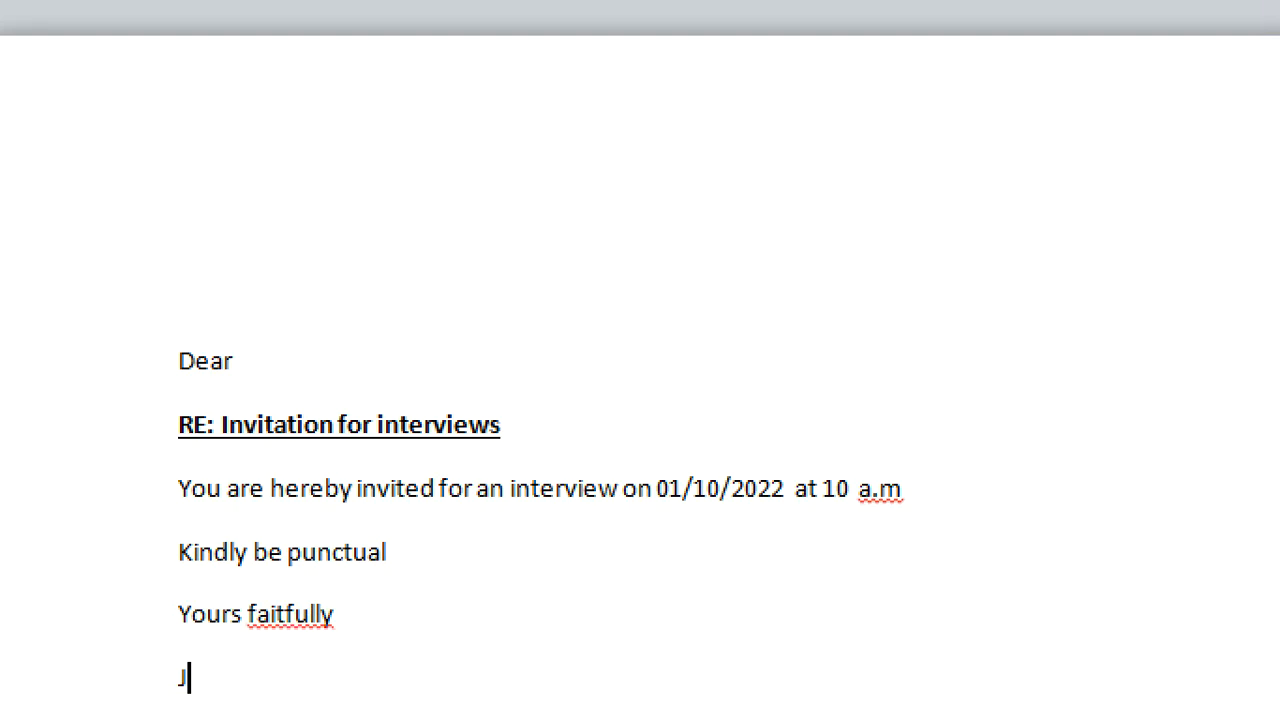
text(ac)
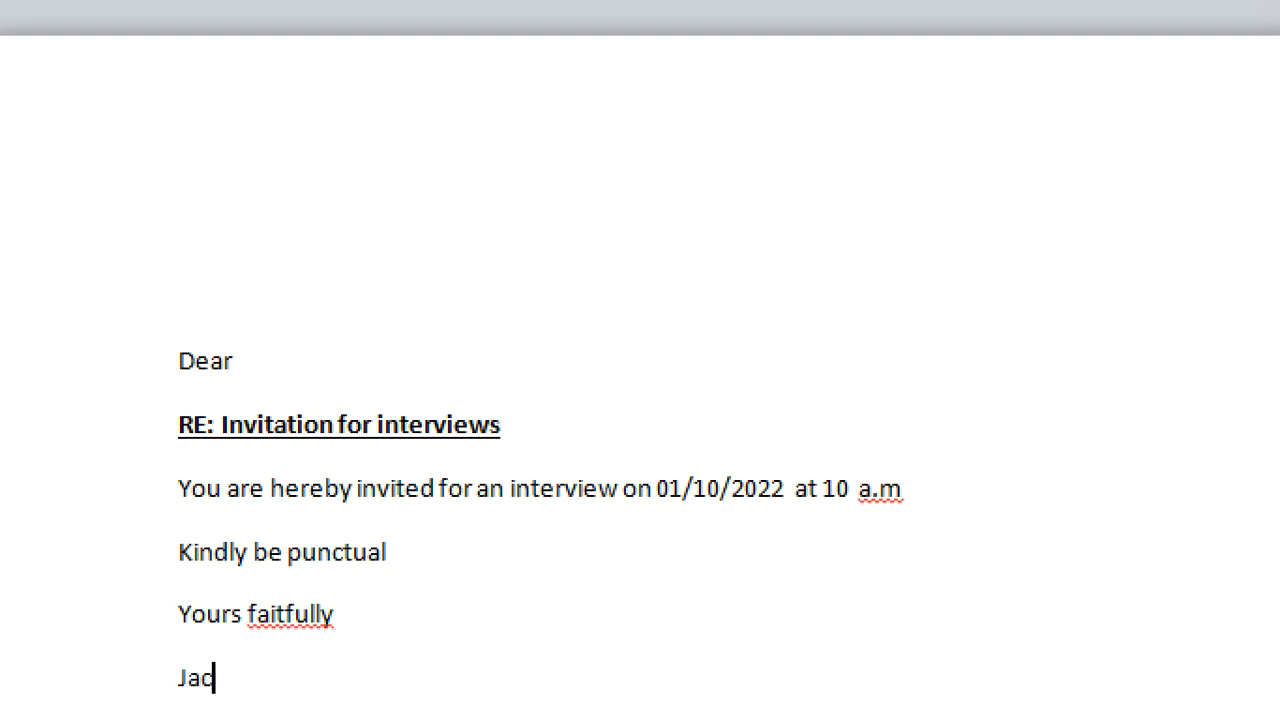
text(kline)
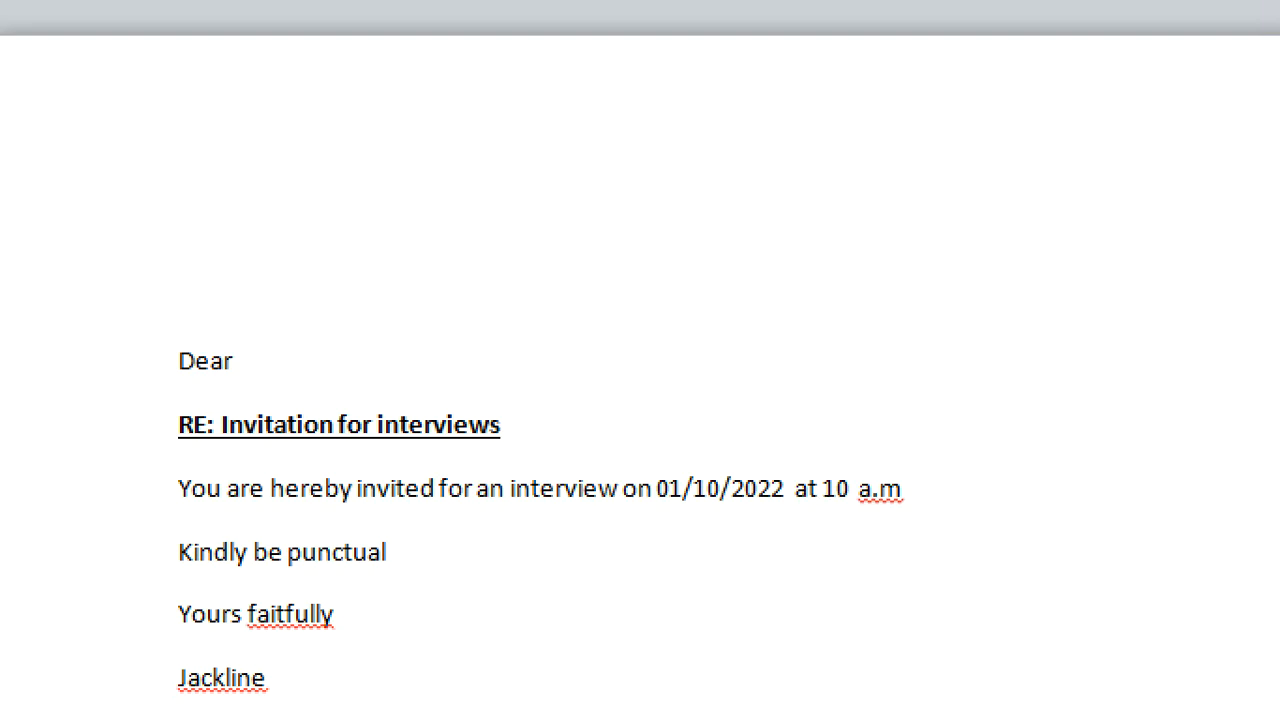
text(MANAGER)
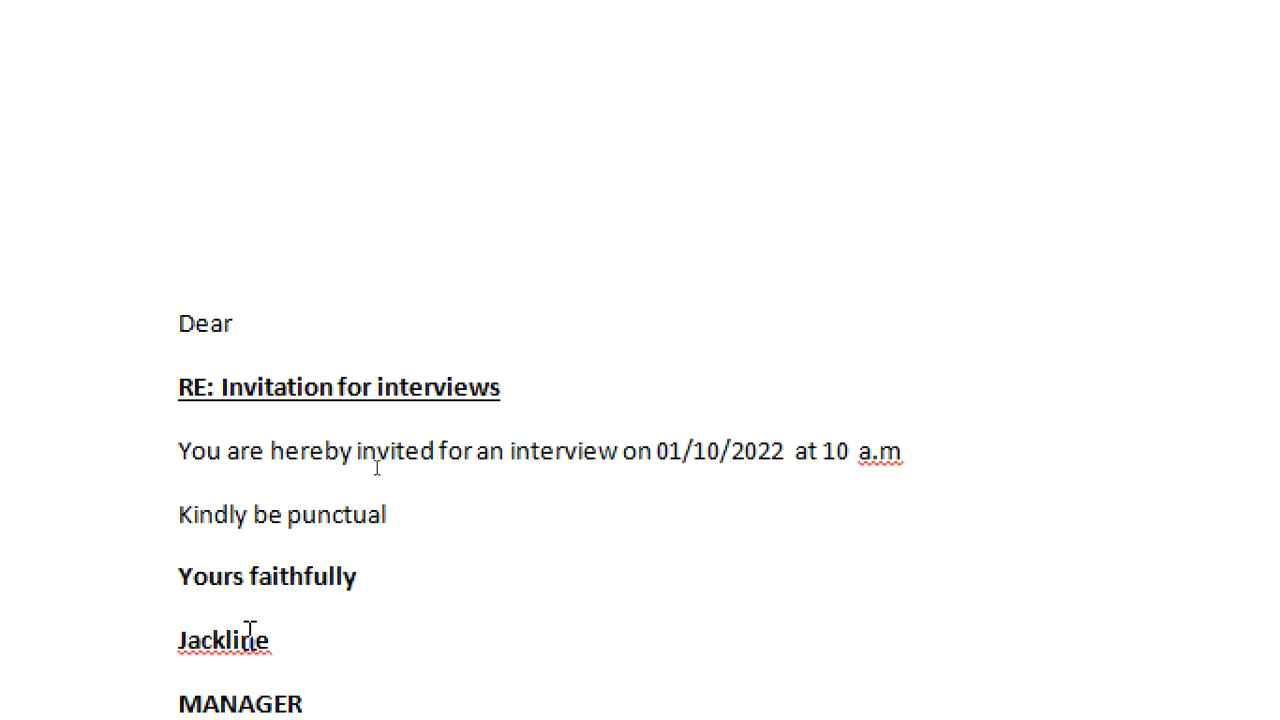
Correct the name to Jacqueline and finish 'a.m.' with its period.
right_click(224, 640)
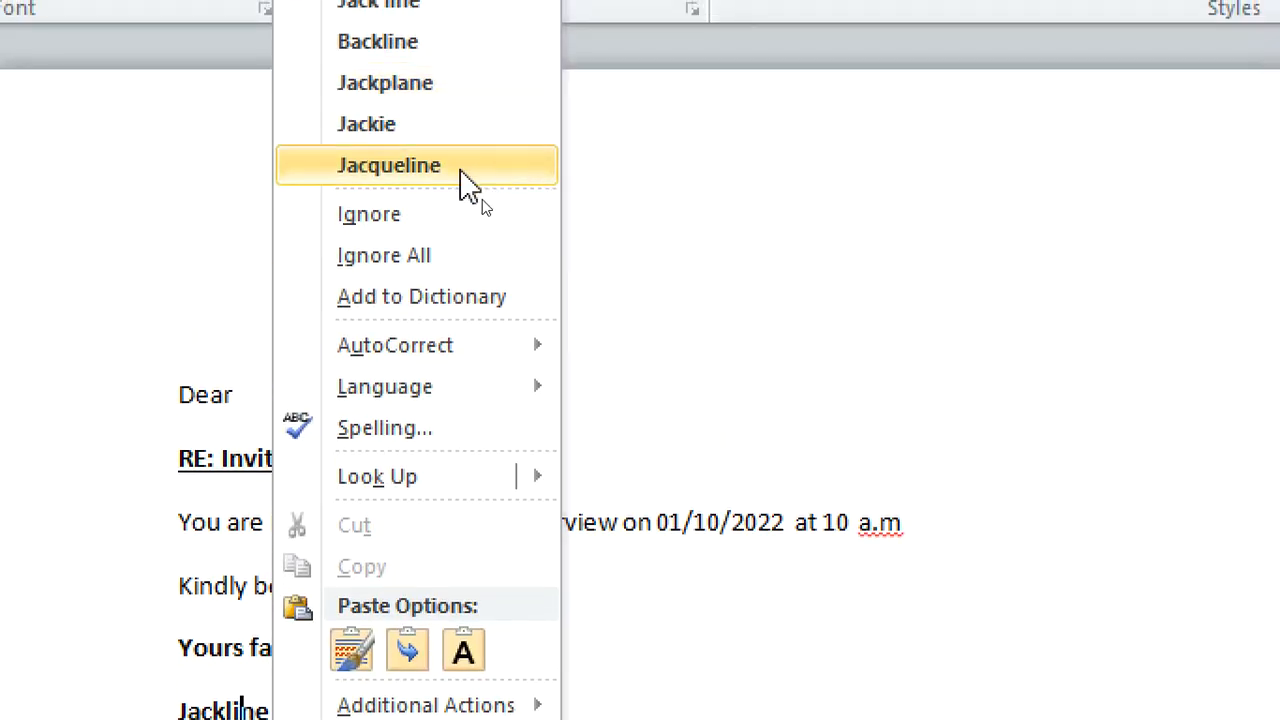
click(388, 164)
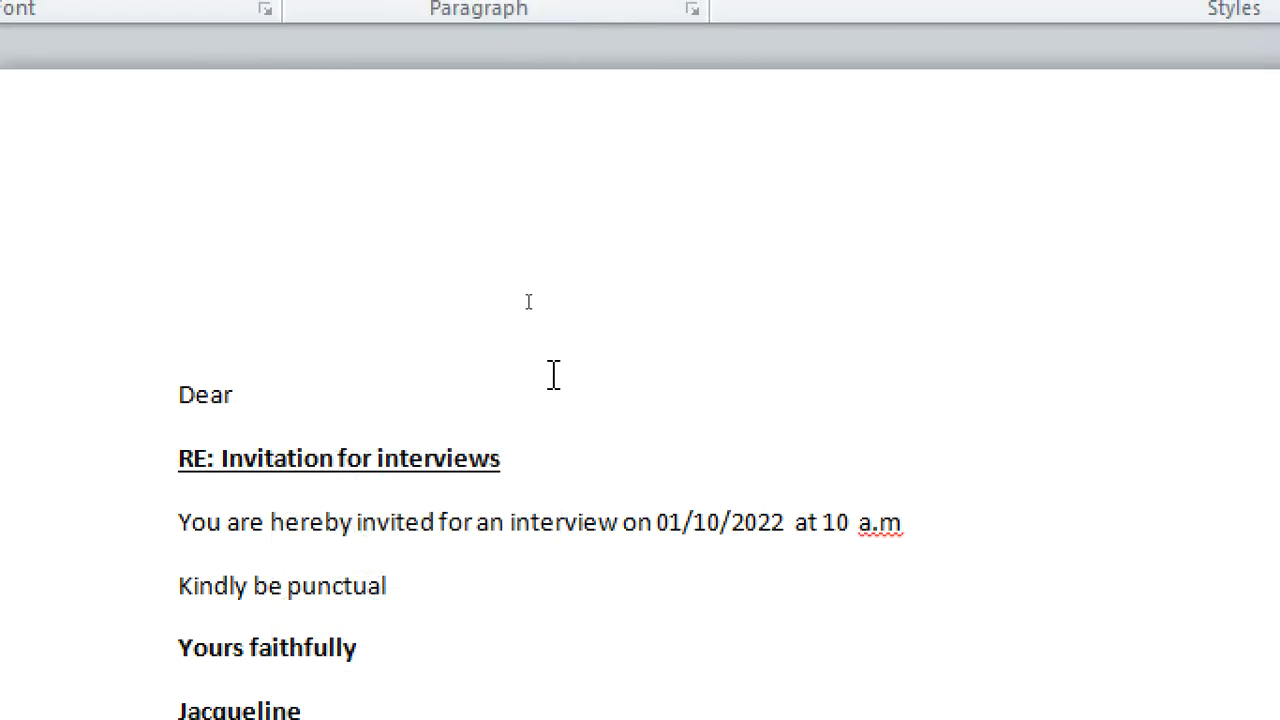
click(900, 522)
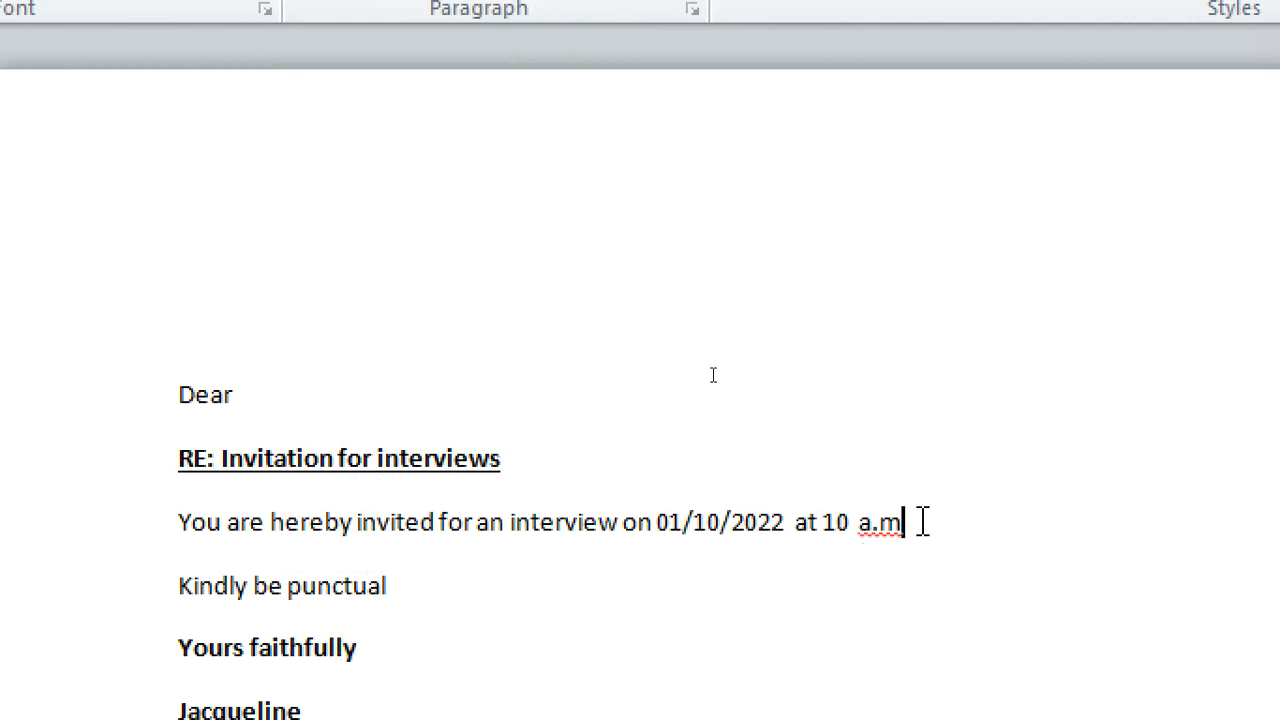
text(.)
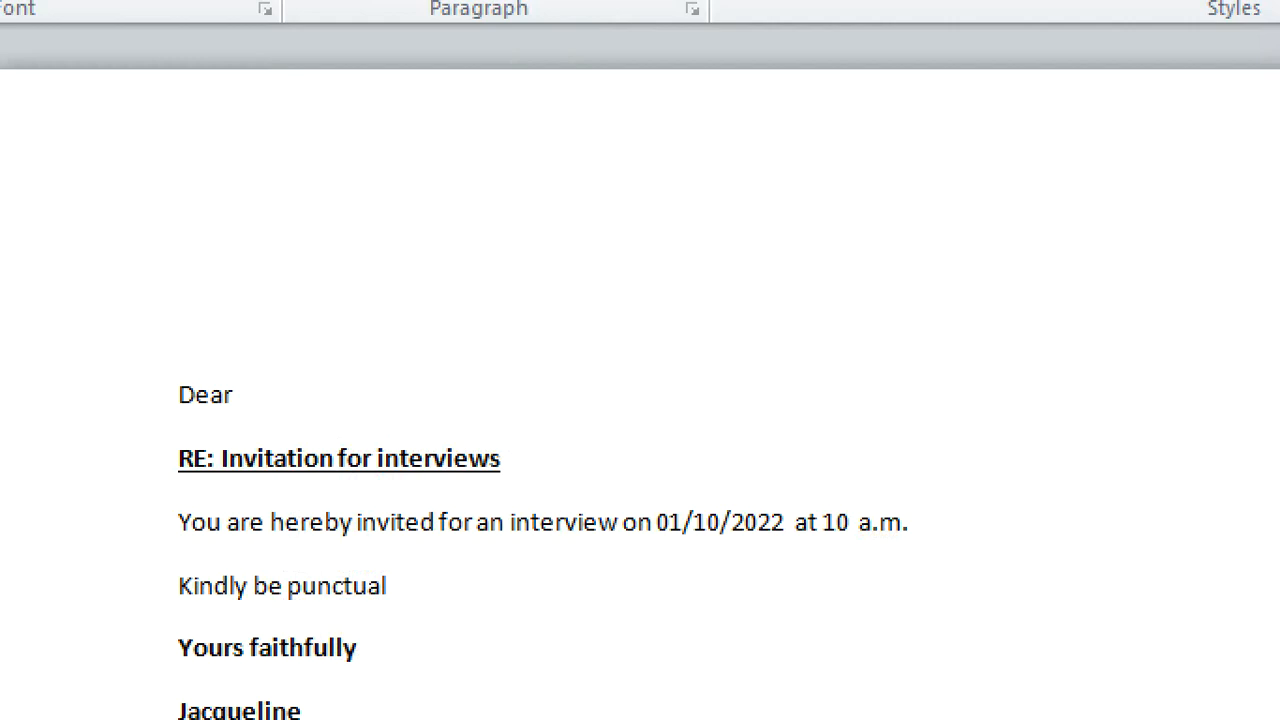
mouse_move(958, 556)
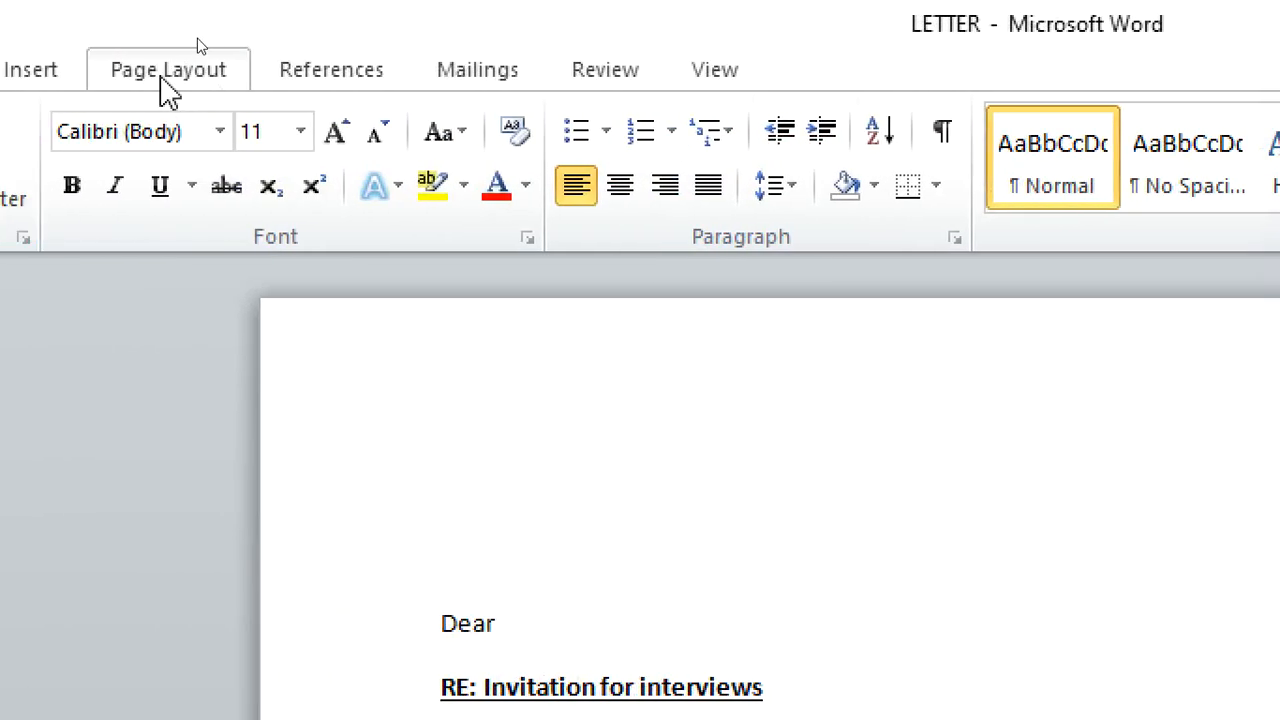
From the Mailings ribbon, choose to use an existing recipient list.
click(520, 68)
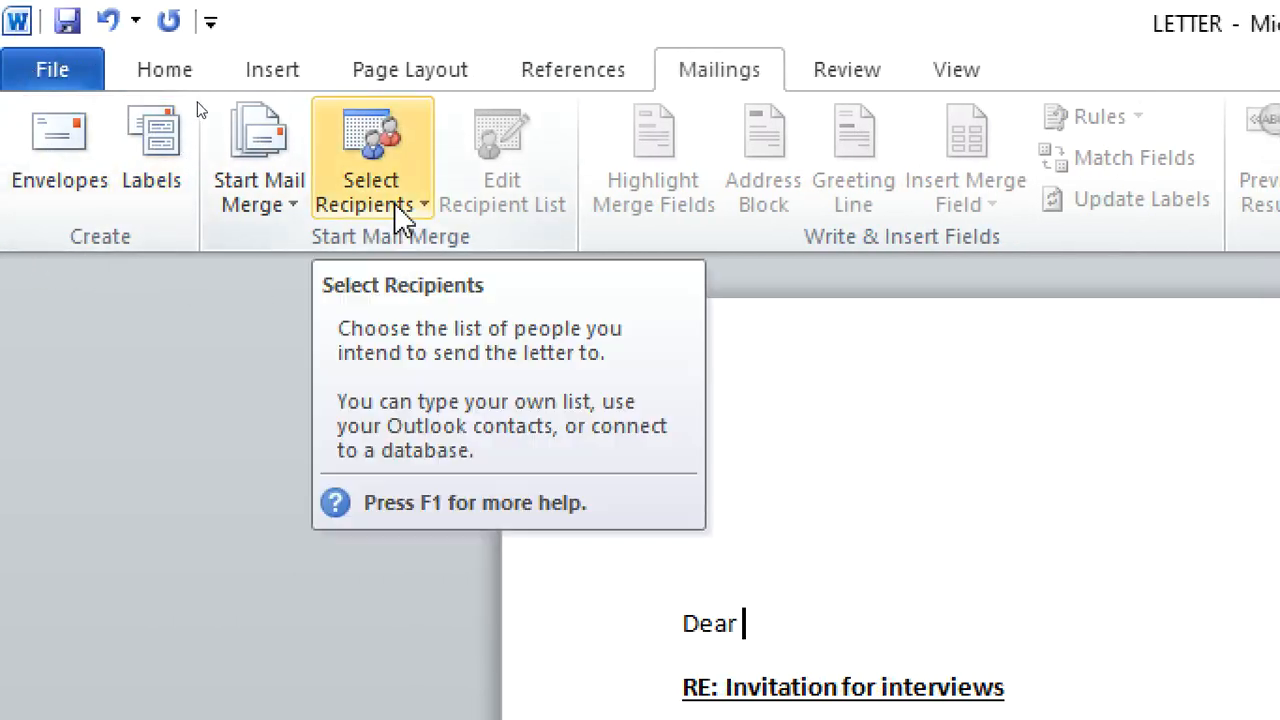
click(372, 180)
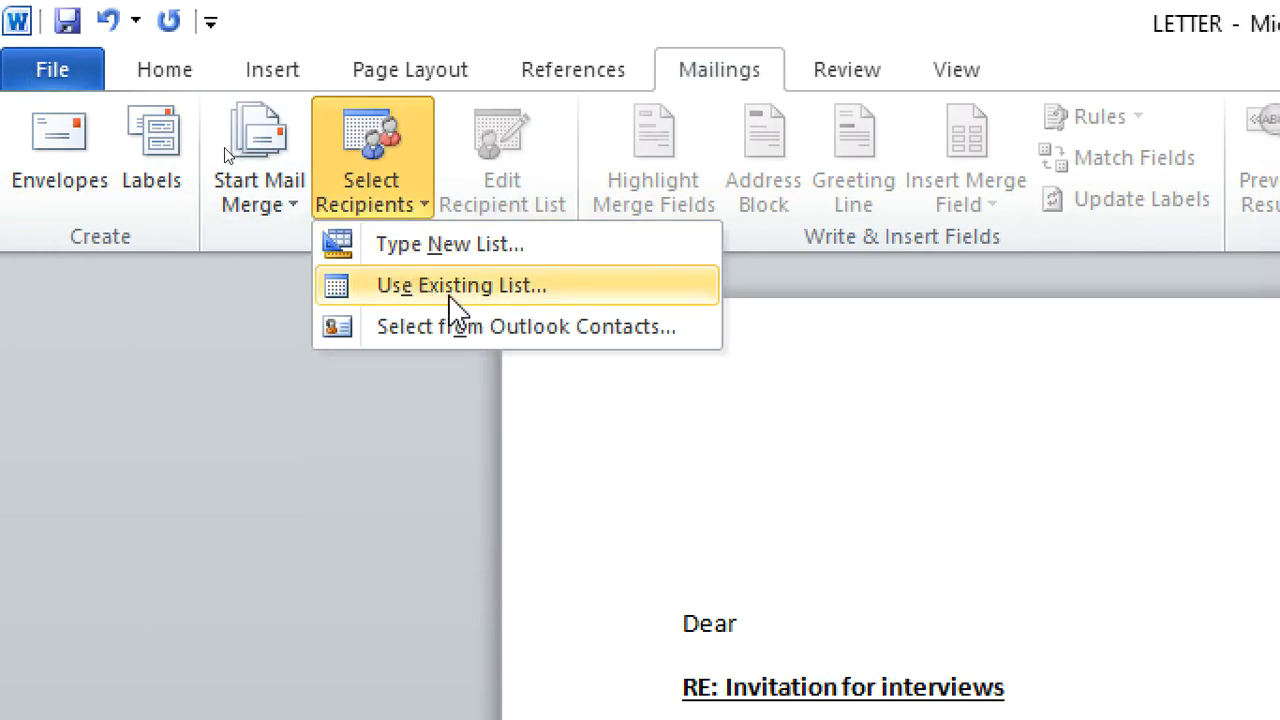
click(460, 284)
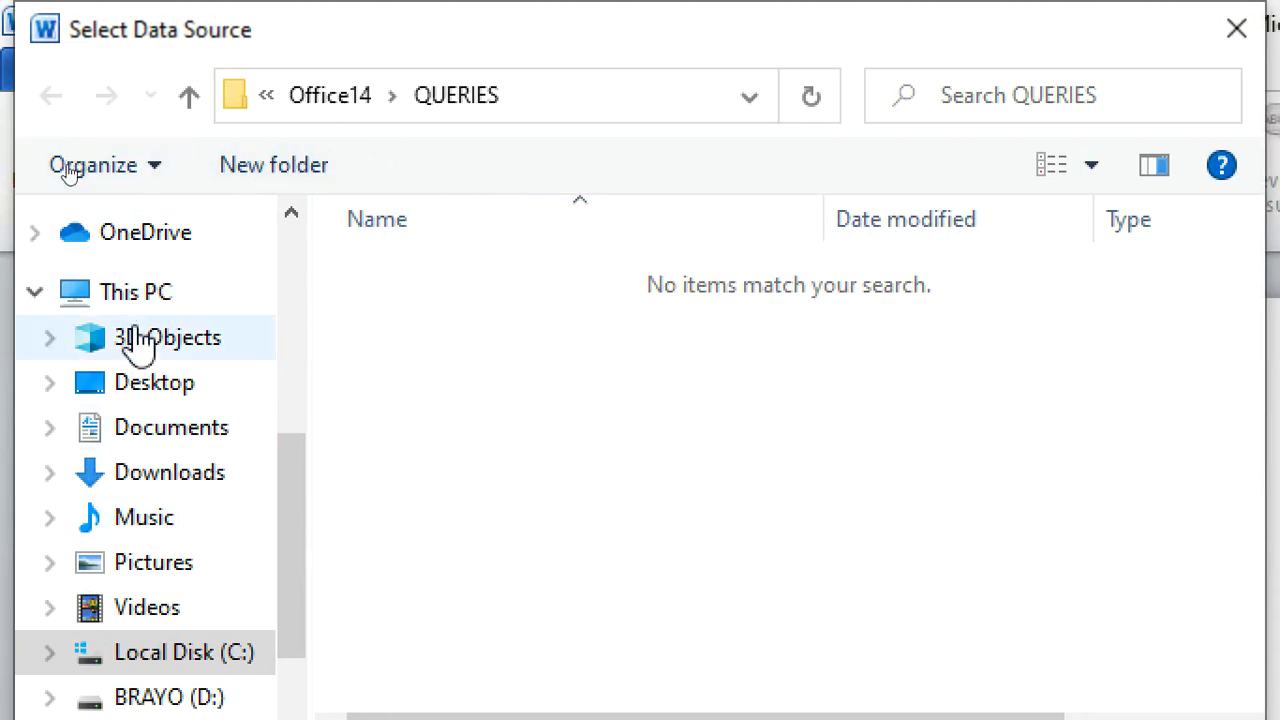
Browse to Desktop's MAILMERGE folder and select DATASOURCE as the recipient list.
click(136, 292)
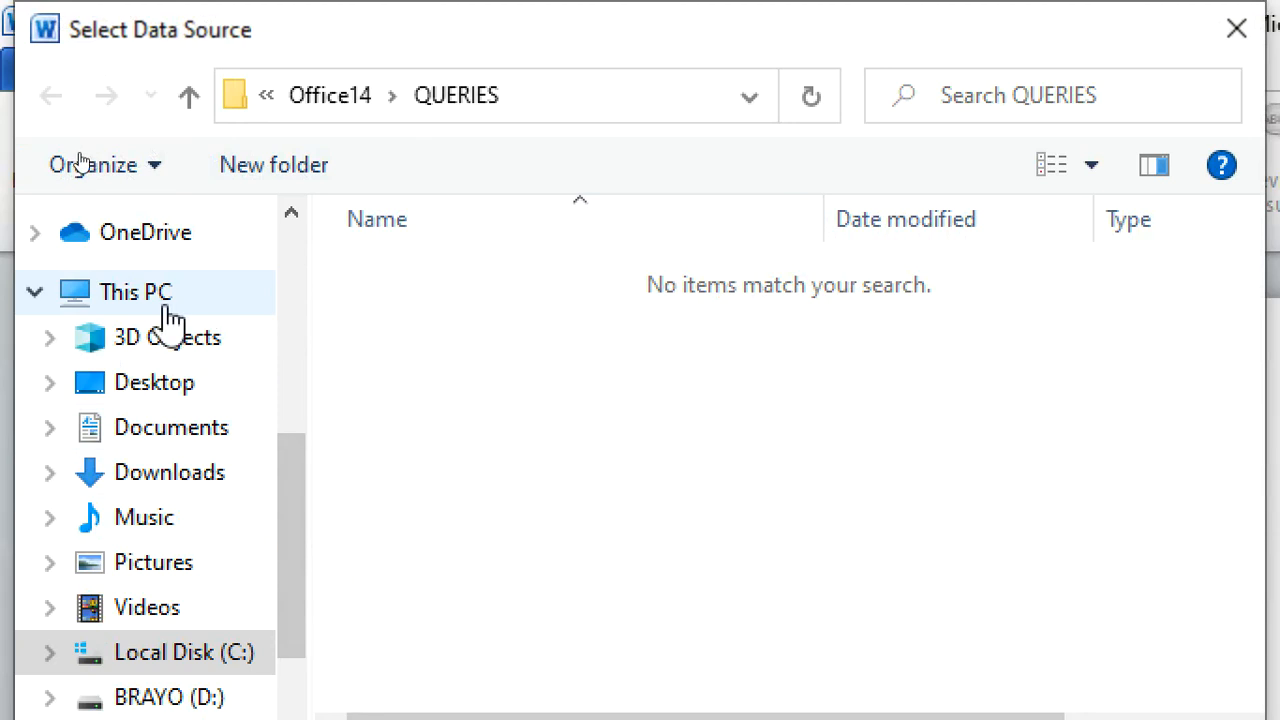
click(154, 382)
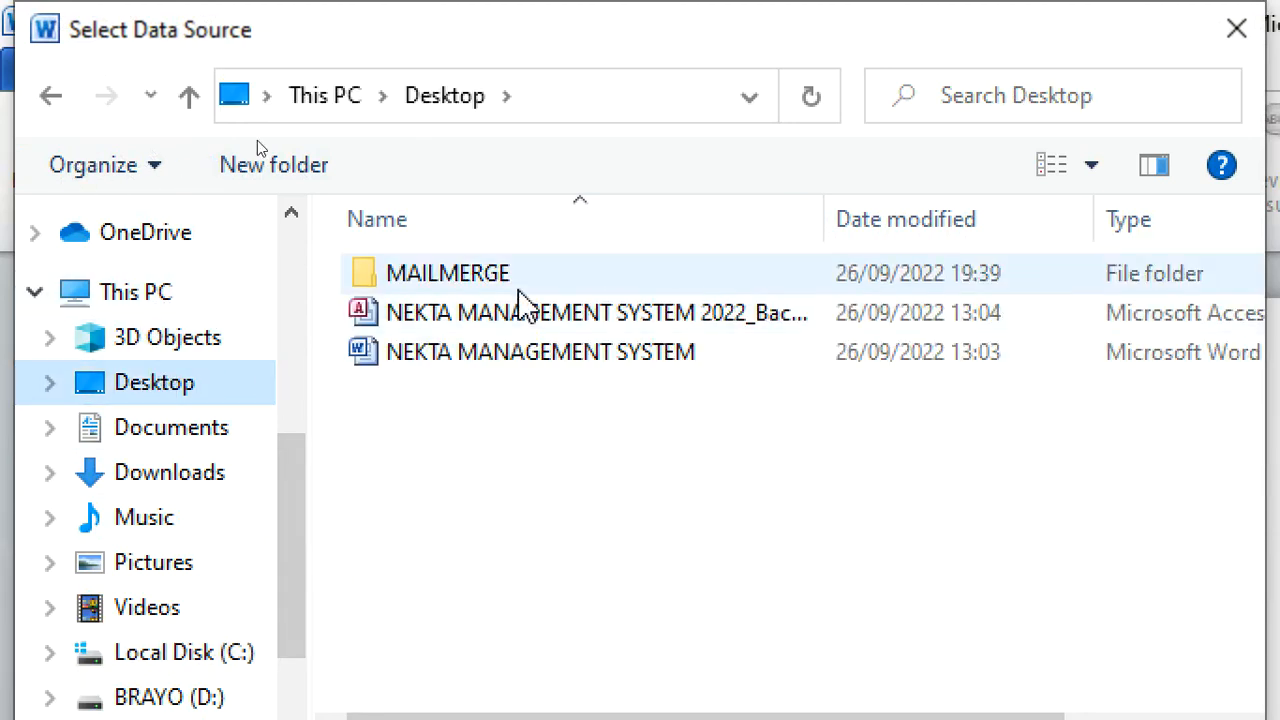
double_click(448, 272)
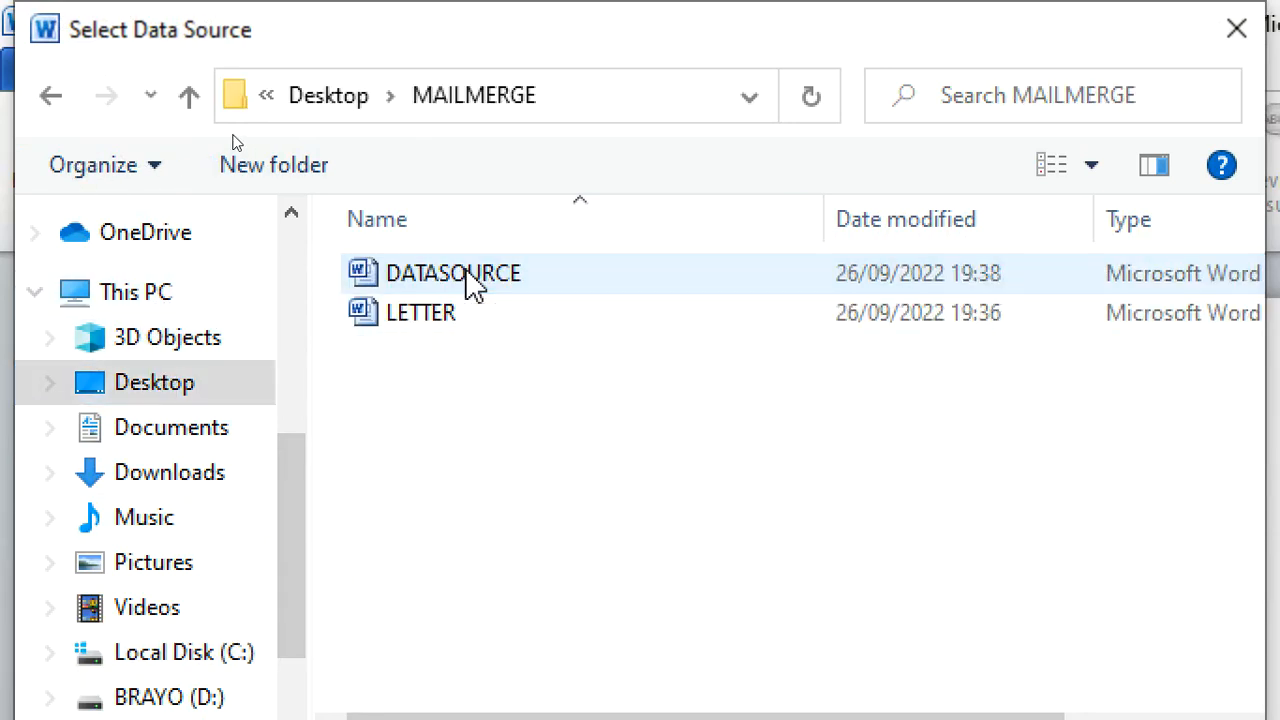
double_click(452, 272)
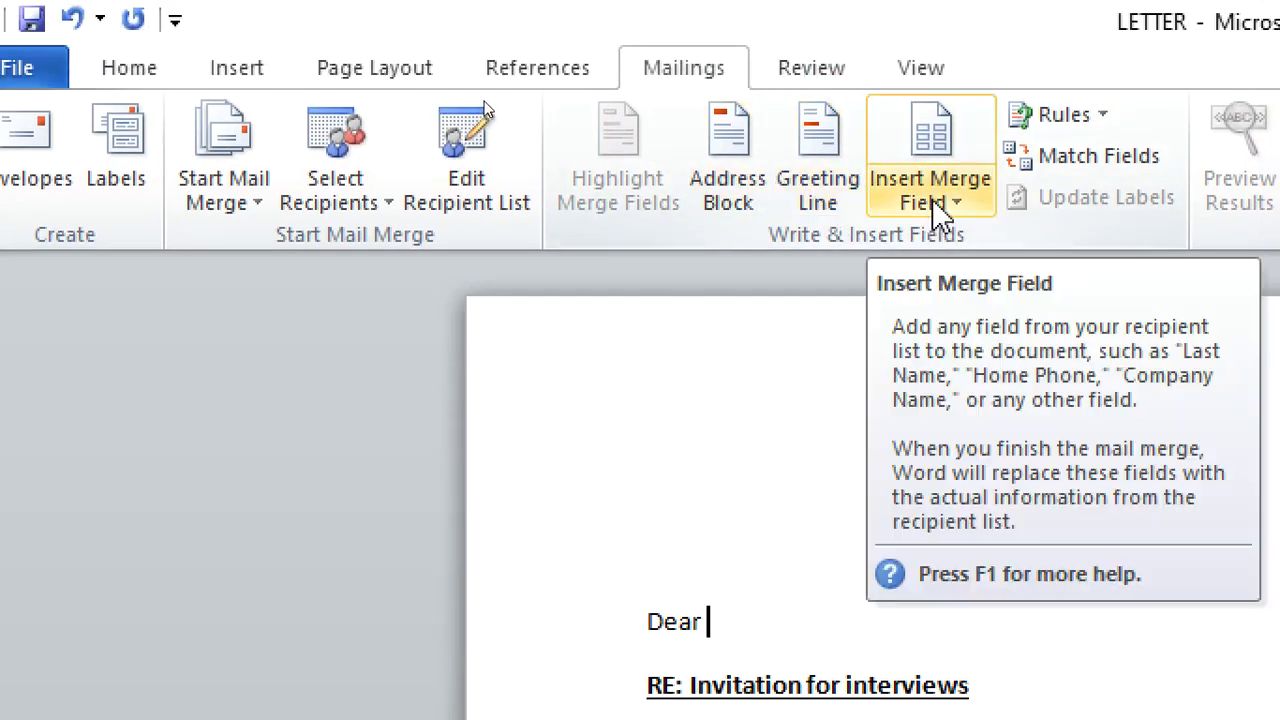
Insert the Title and First_name merge fields after Dear.
click(930, 190)
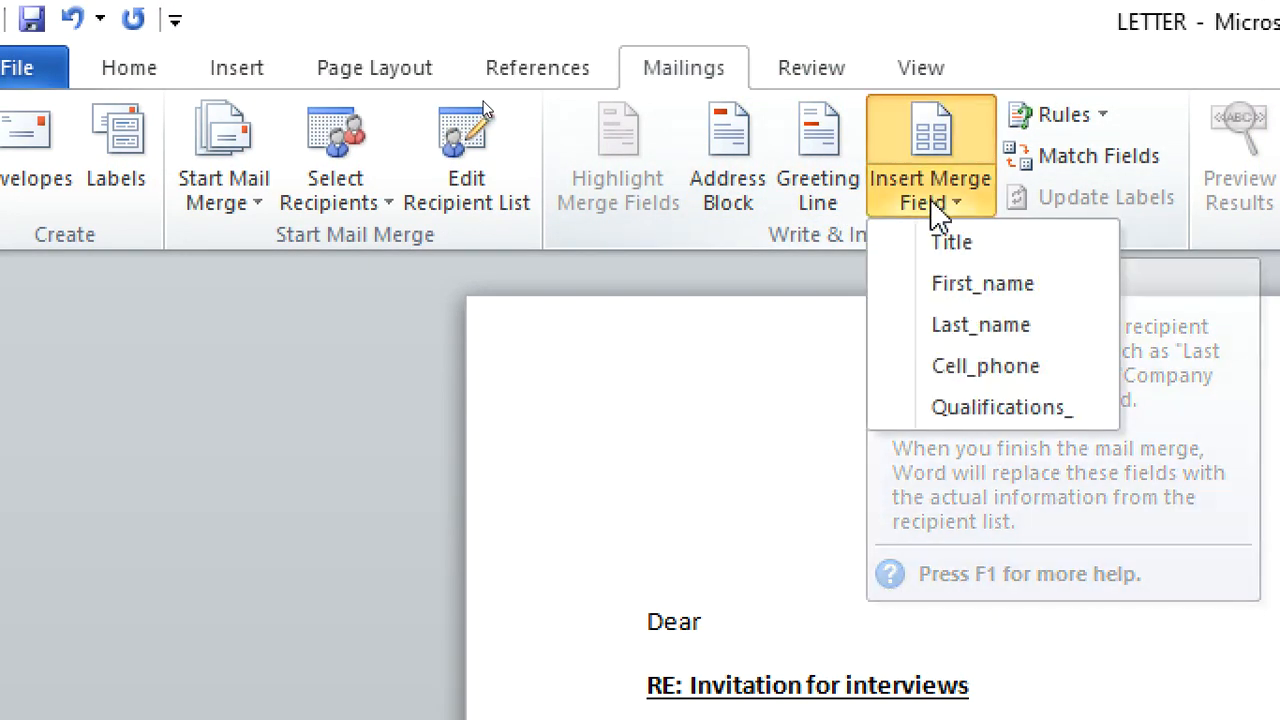
click(950, 242)
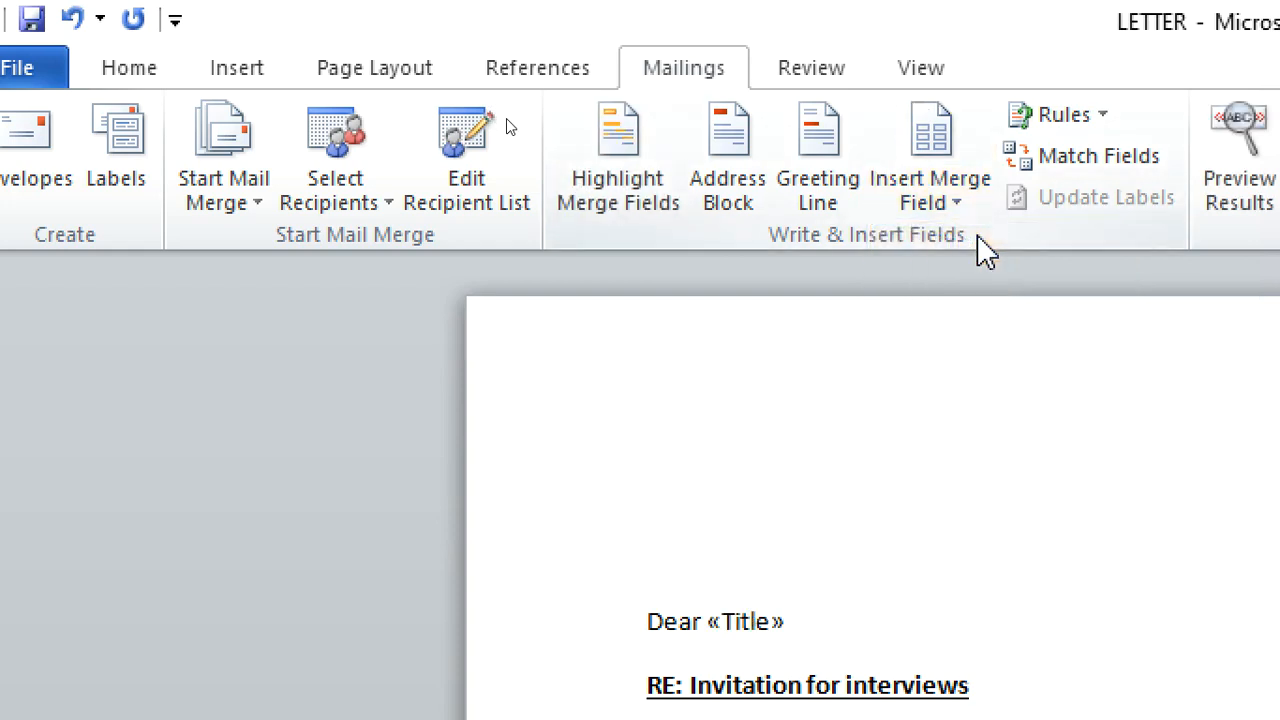
click(928, 190)
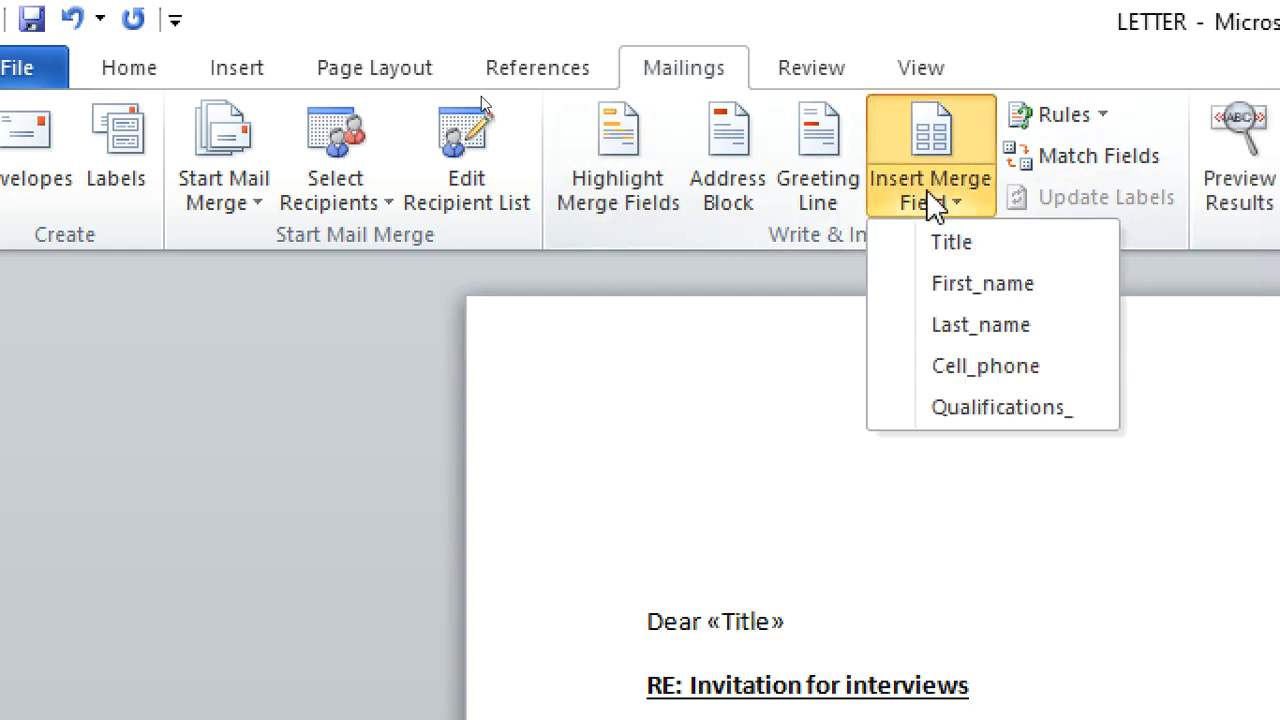
click(982, 284)
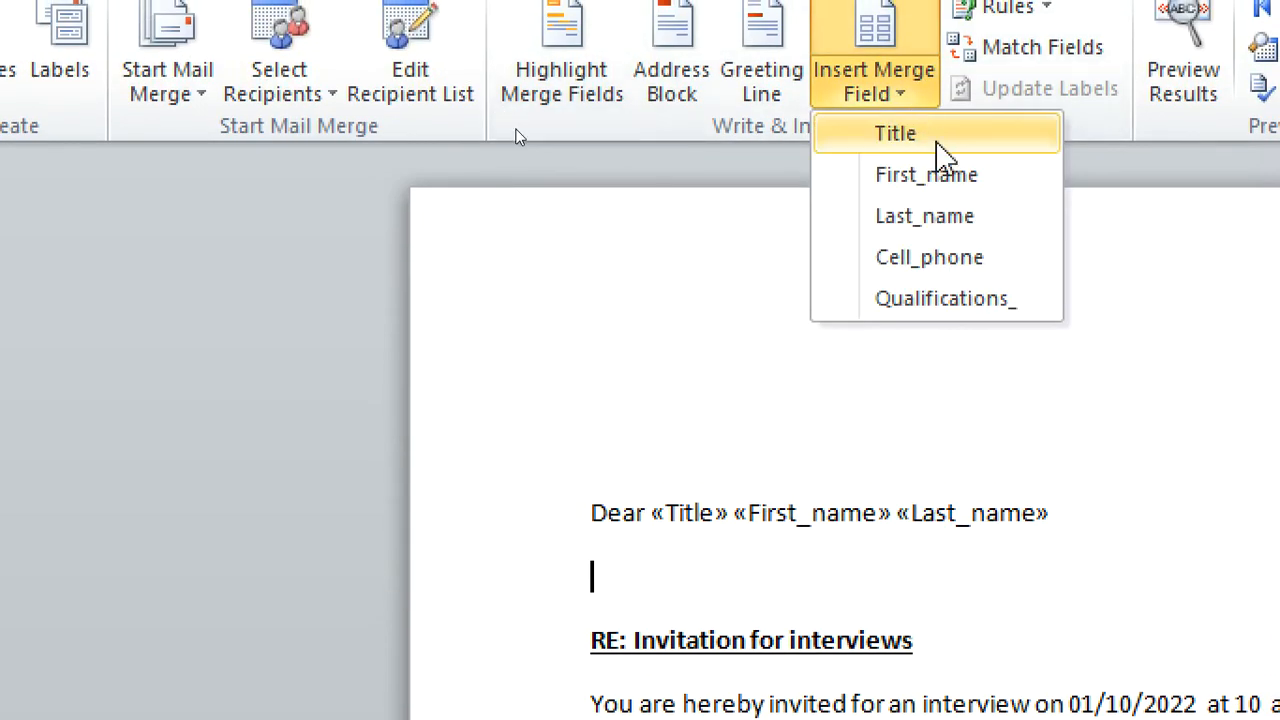
Insert the Cell_phone field on its own line and return to the Mailings commands.
click(928, 256)
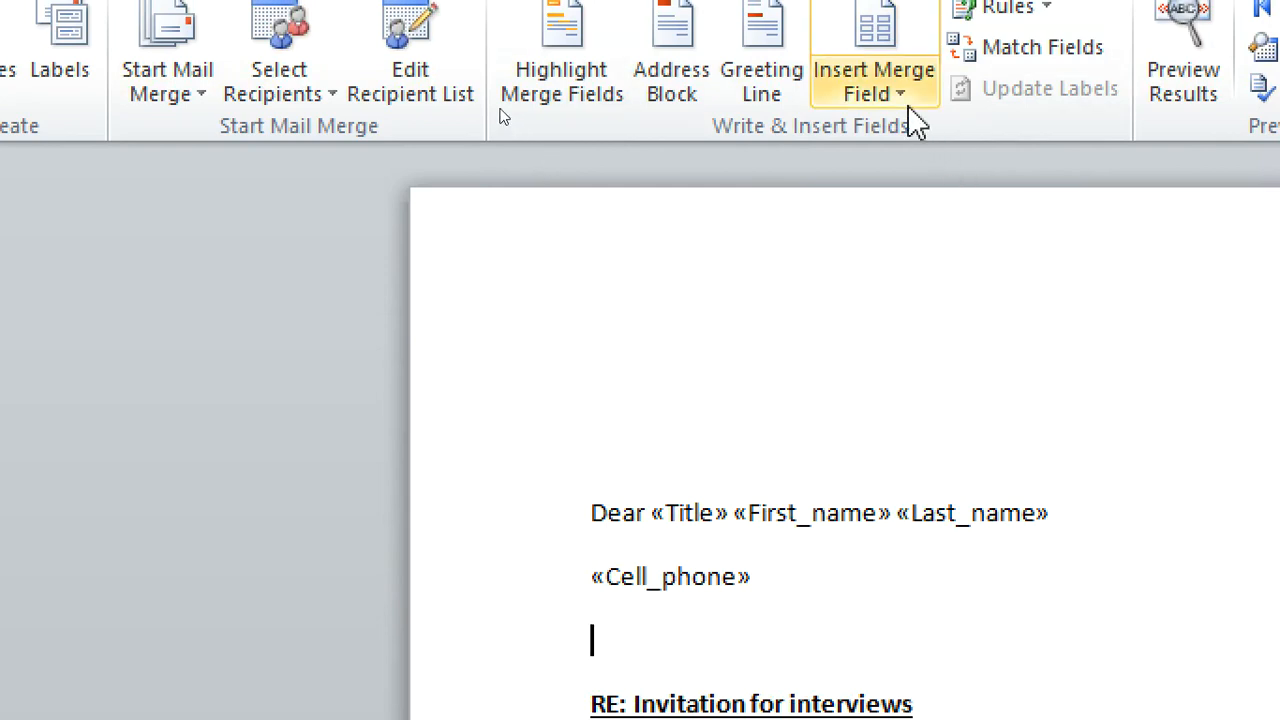
click(874, 82)
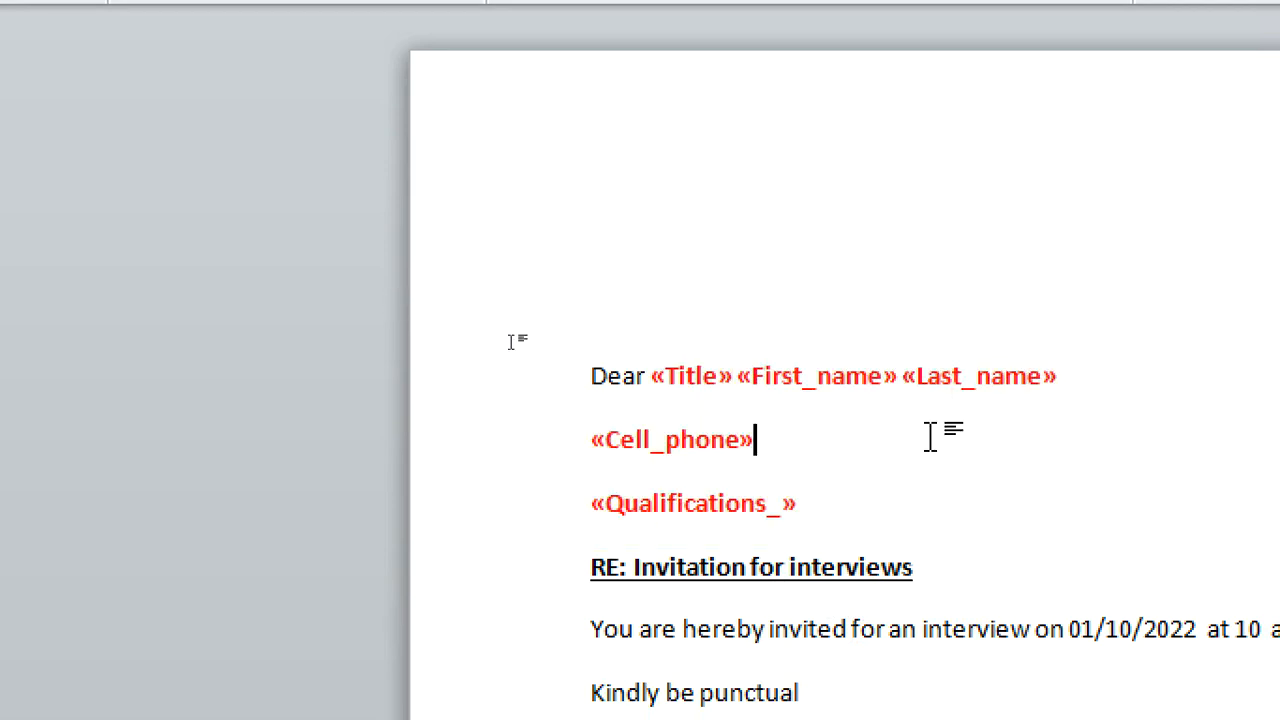
click(628, 68)
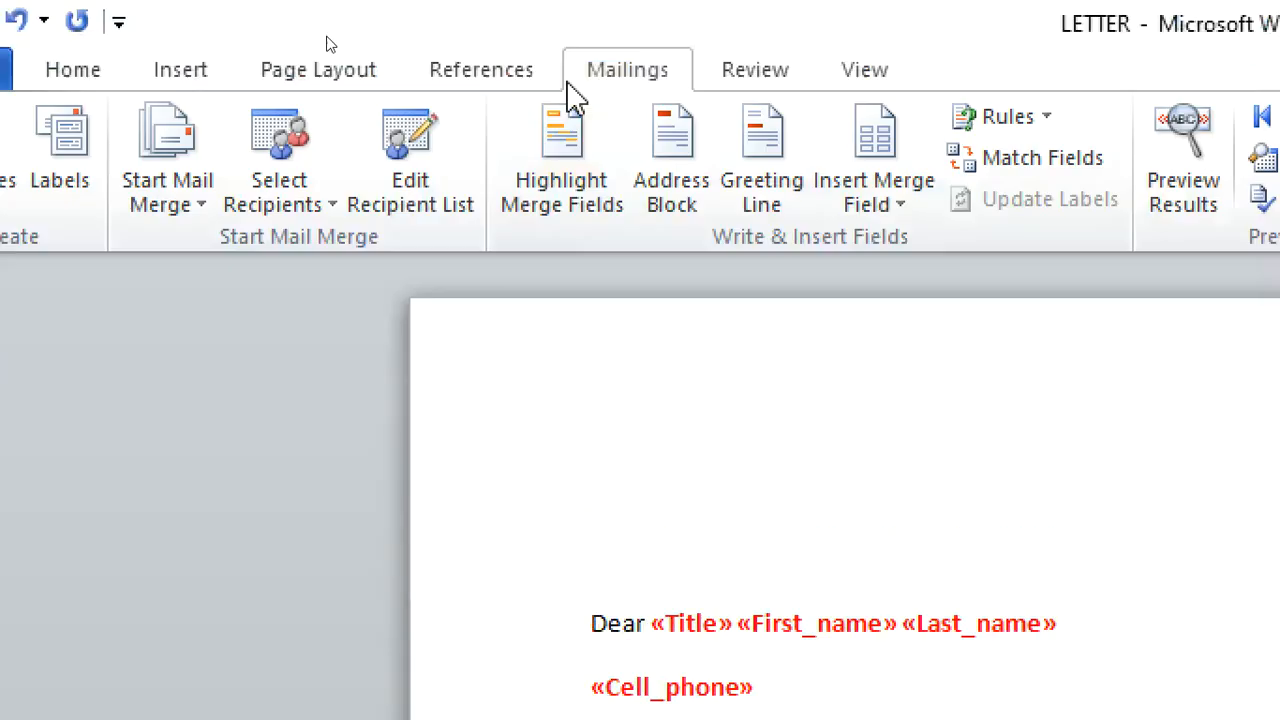
mouse_move(610, 90)
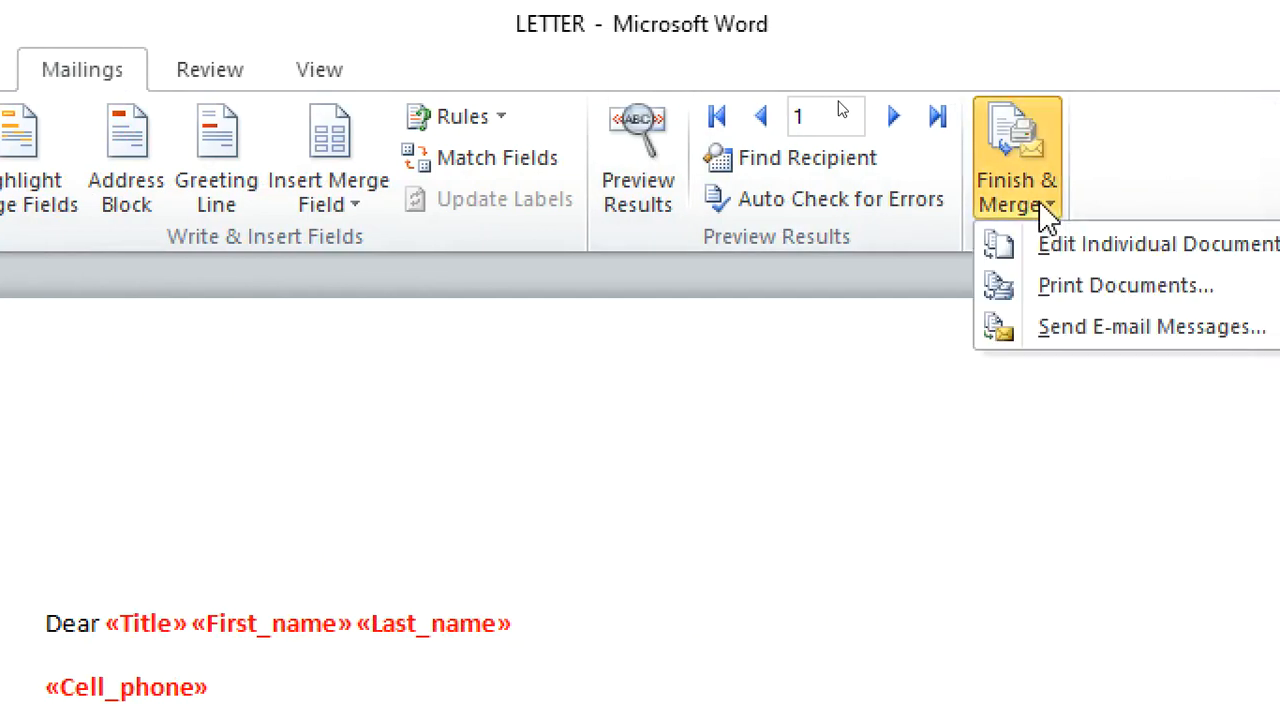
mouse_move(1116, 244)
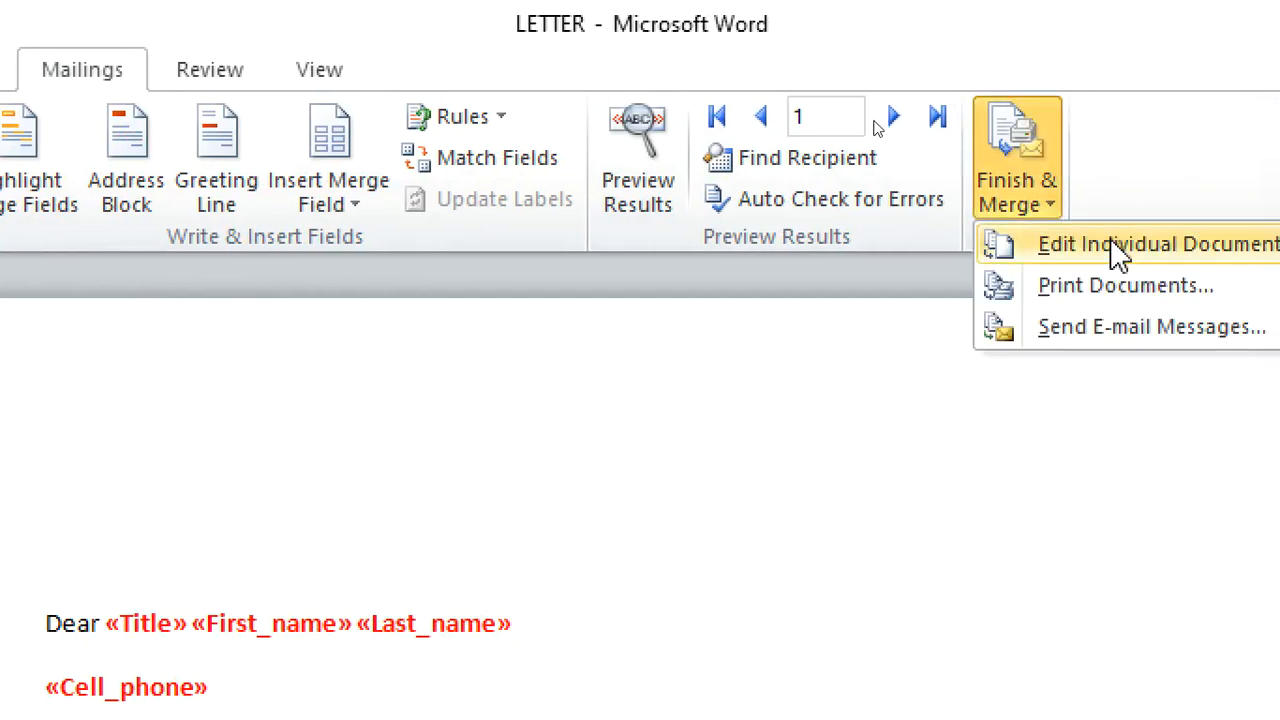
Finish & Merge all records into a new document of individual editable letters.
click(1150, 244)
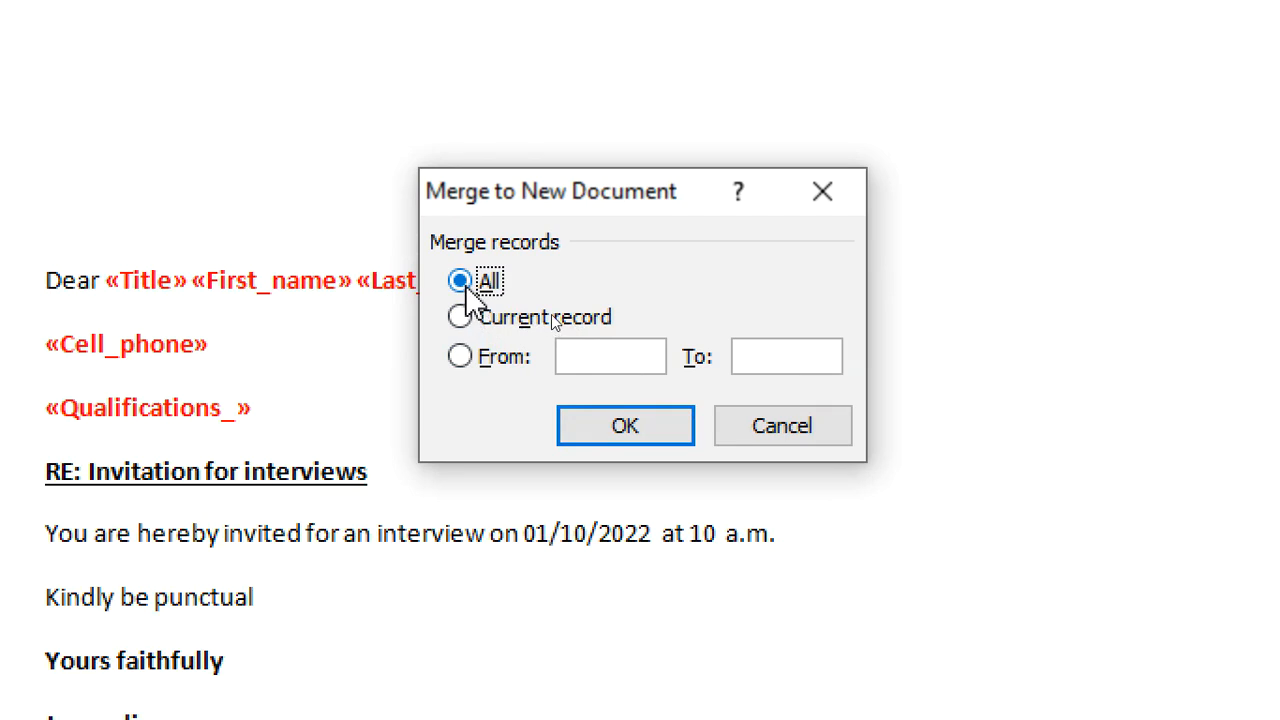
click(624, 424)
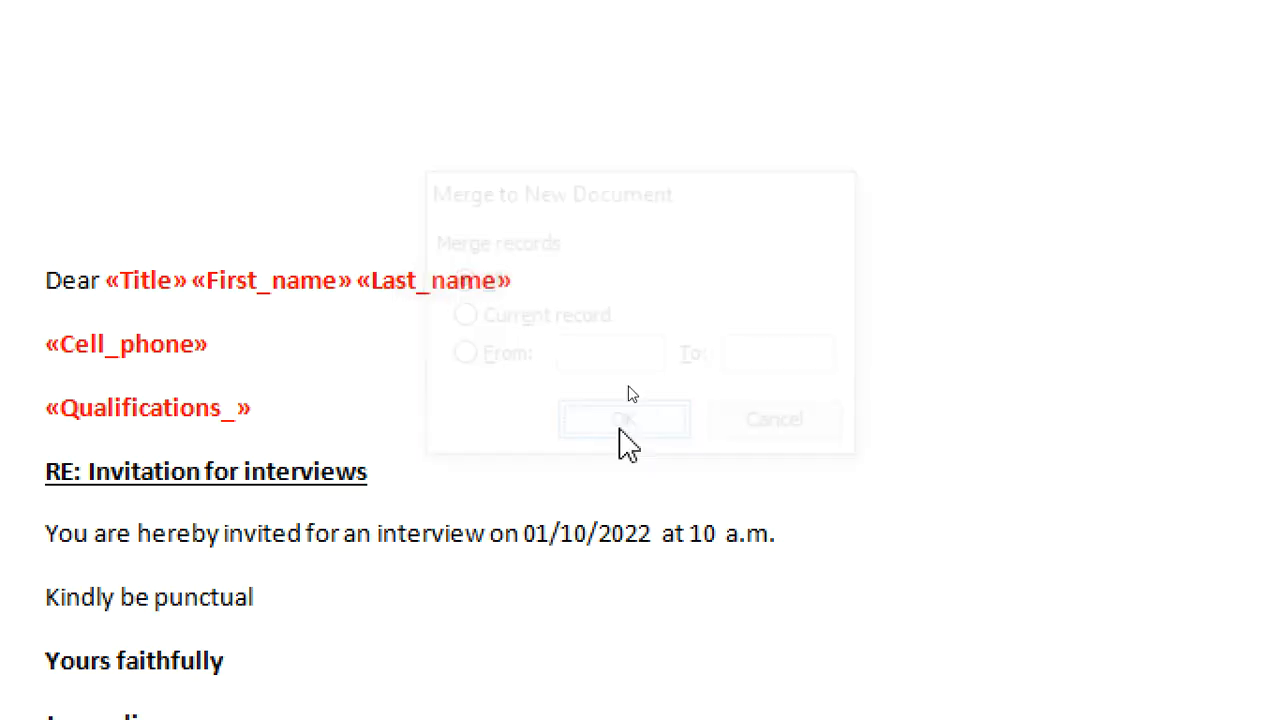
click(624, 420)
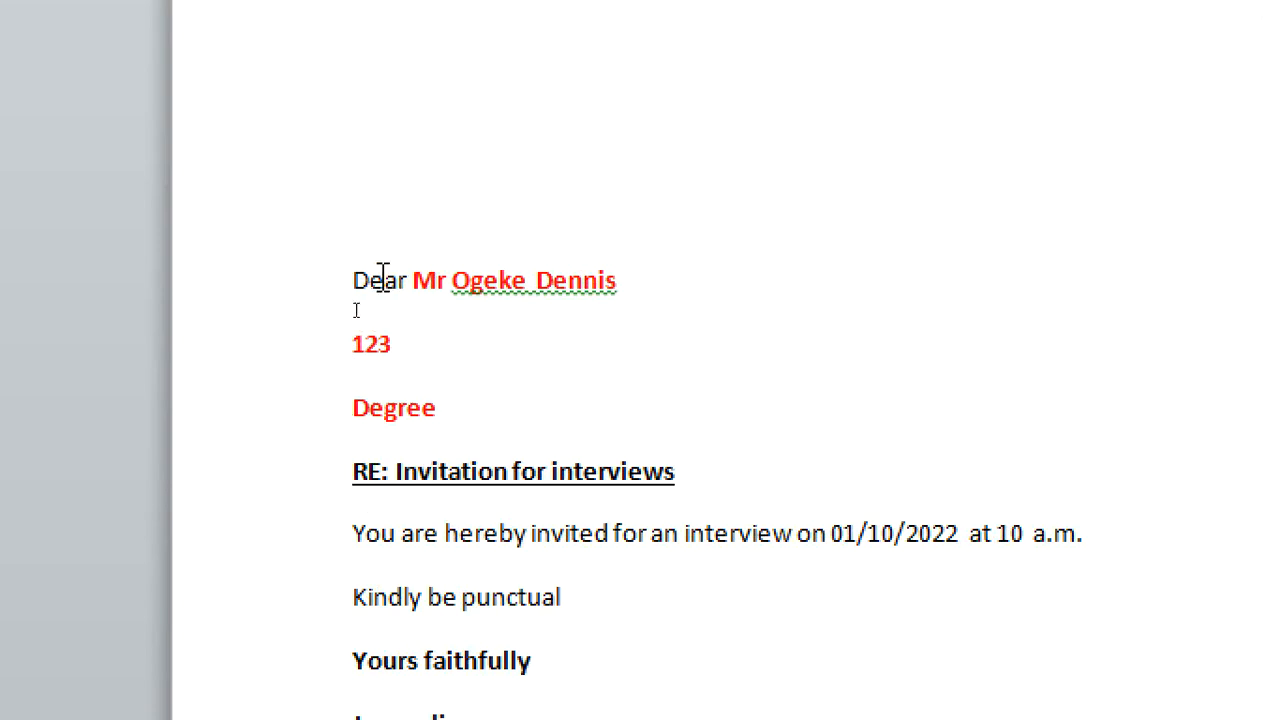
scroll(down, 3)
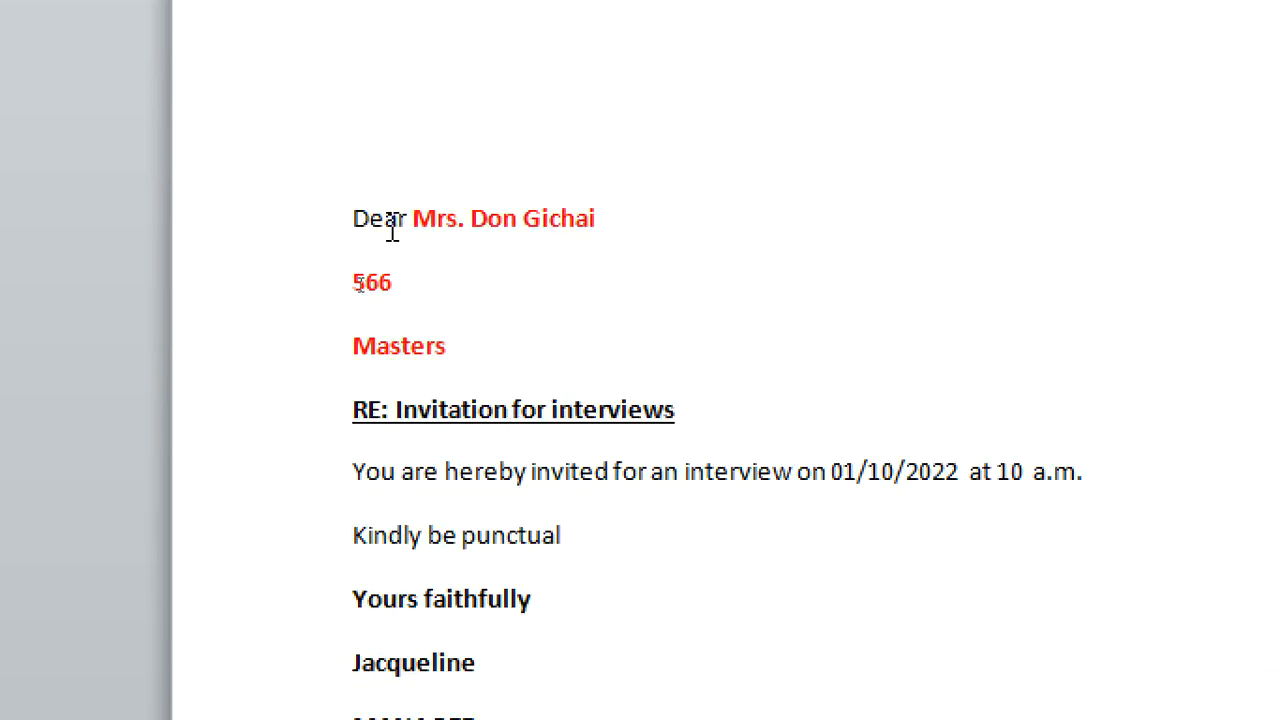
mouse_move(736, 224)
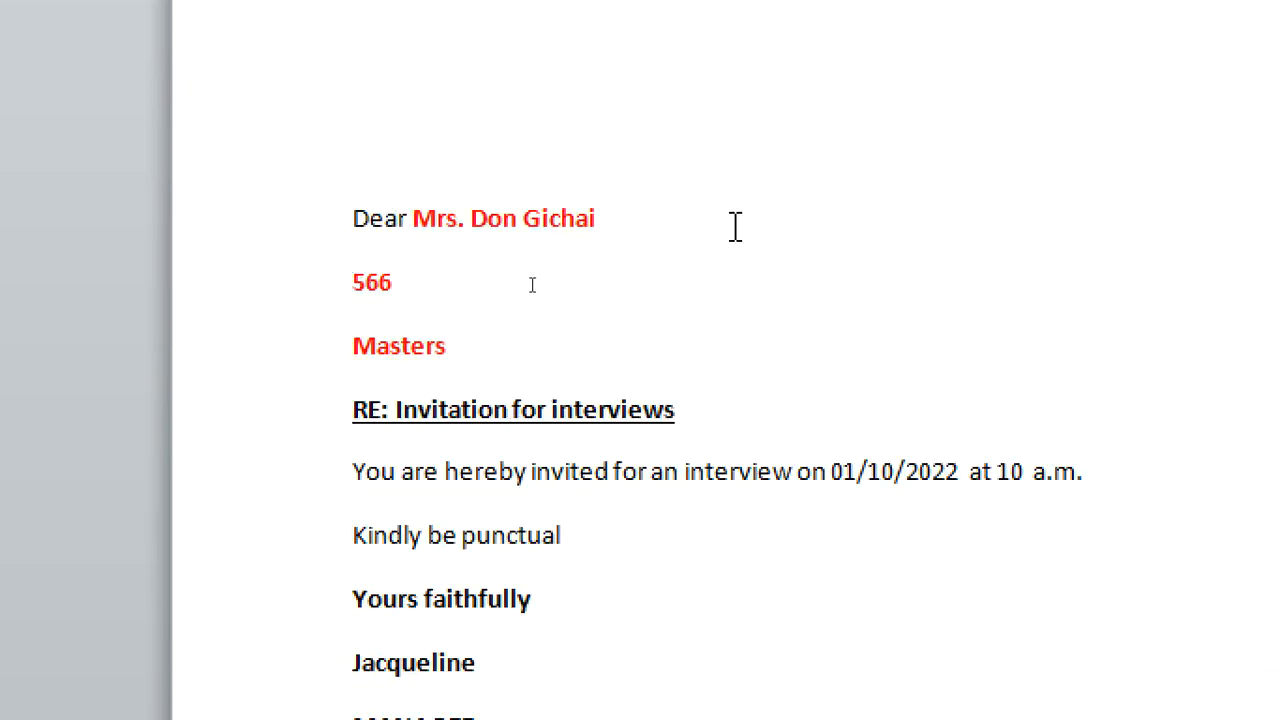
scroll(down, 3)
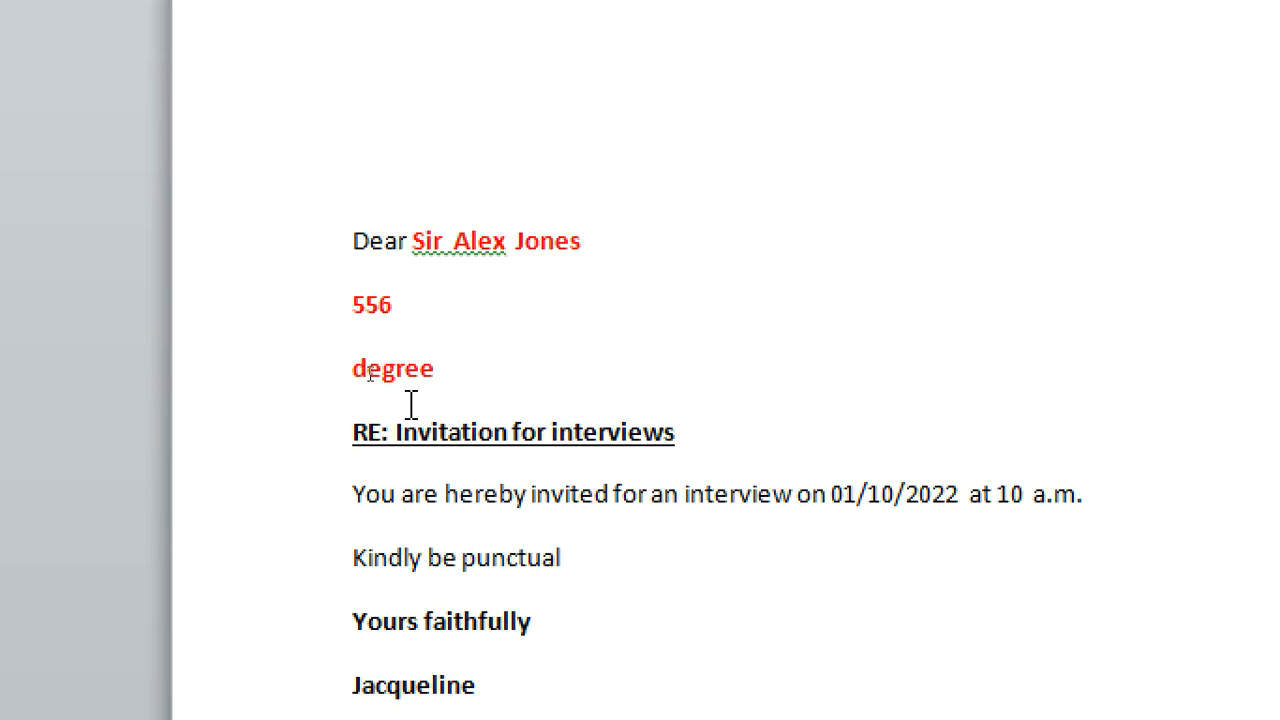
scroll(down, 3)
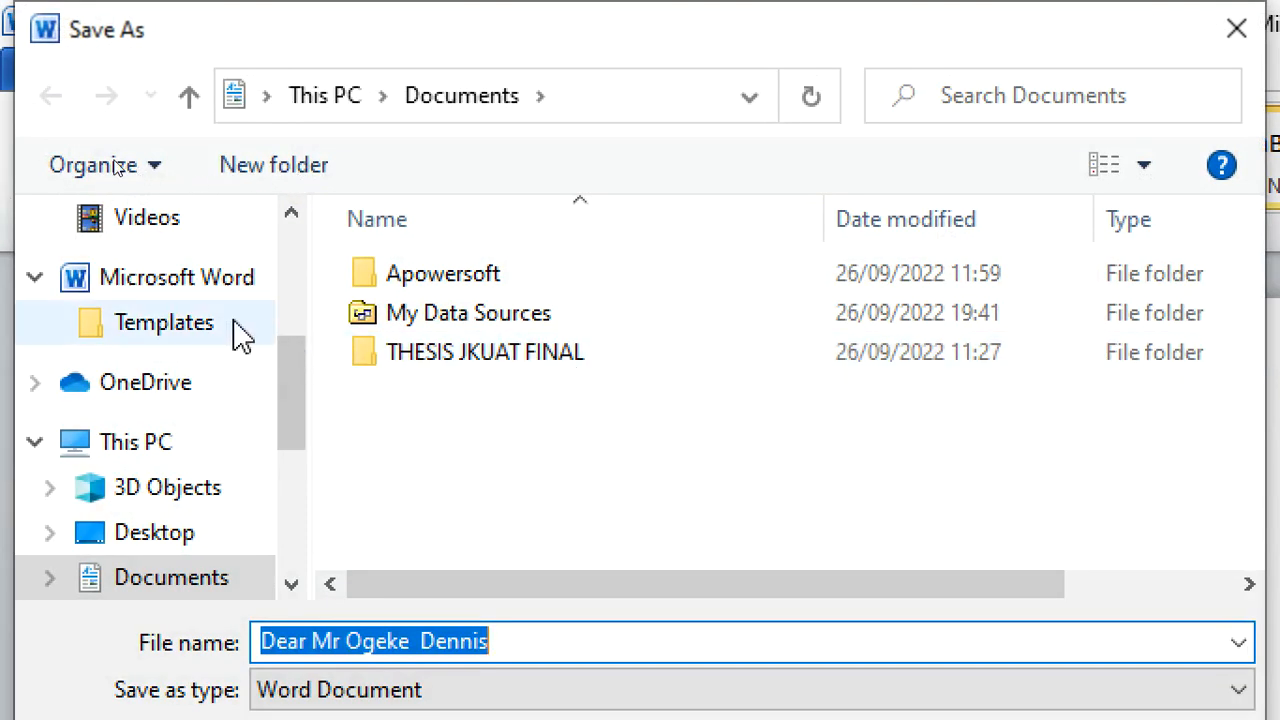
Save the merged letters as MERGED in the Desktop MAILMERGE folder.
click(154, 532)
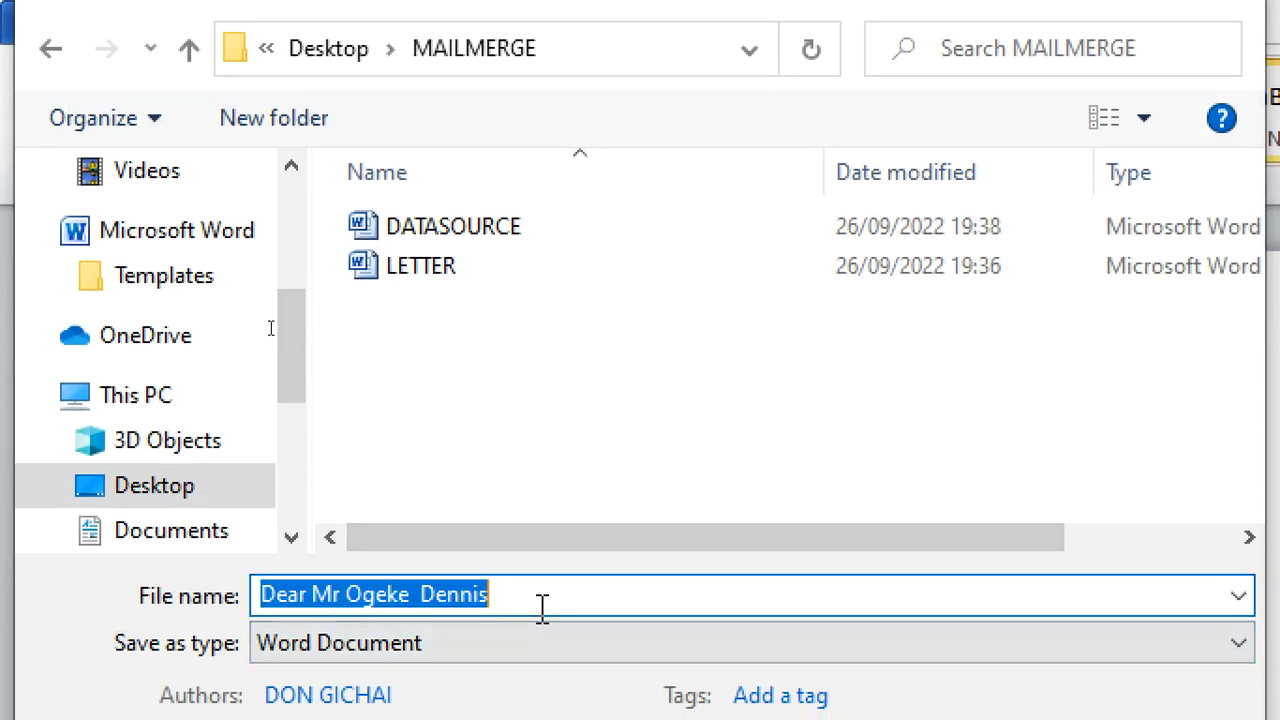
text(MERG)
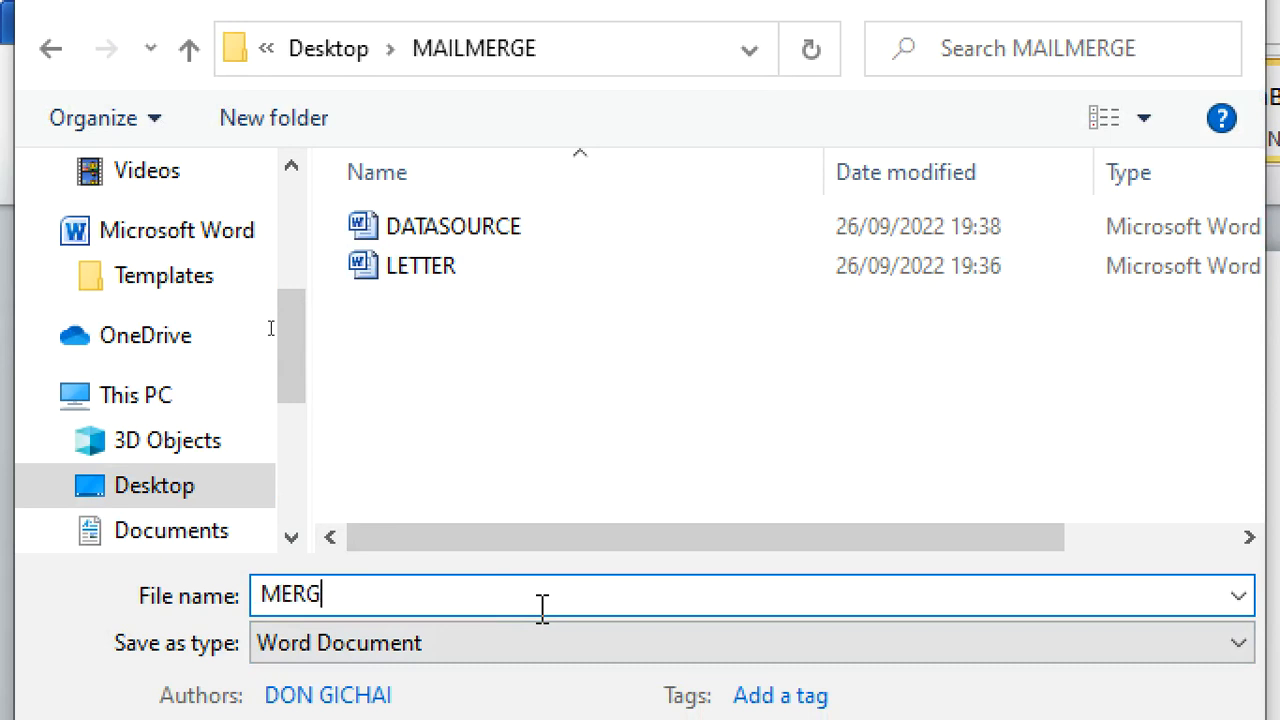
text(ED)
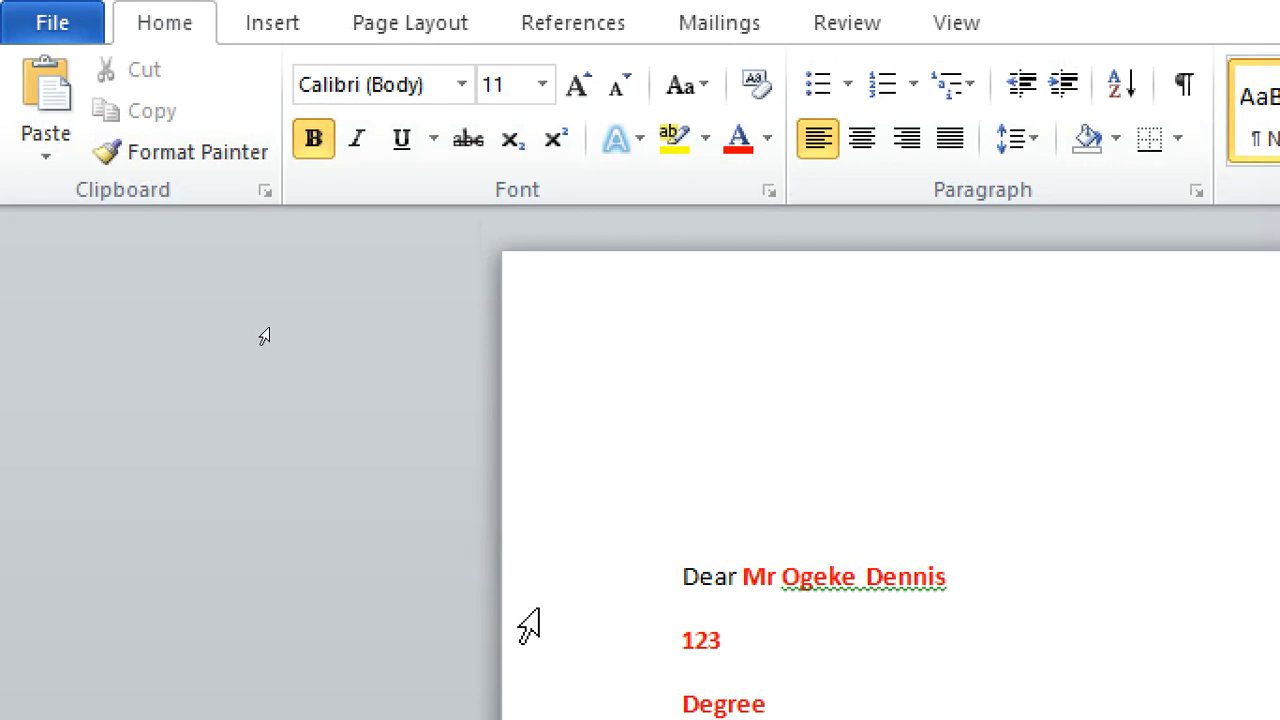
Close the merged document and return focus to the LETTER template.
click(718, 22)
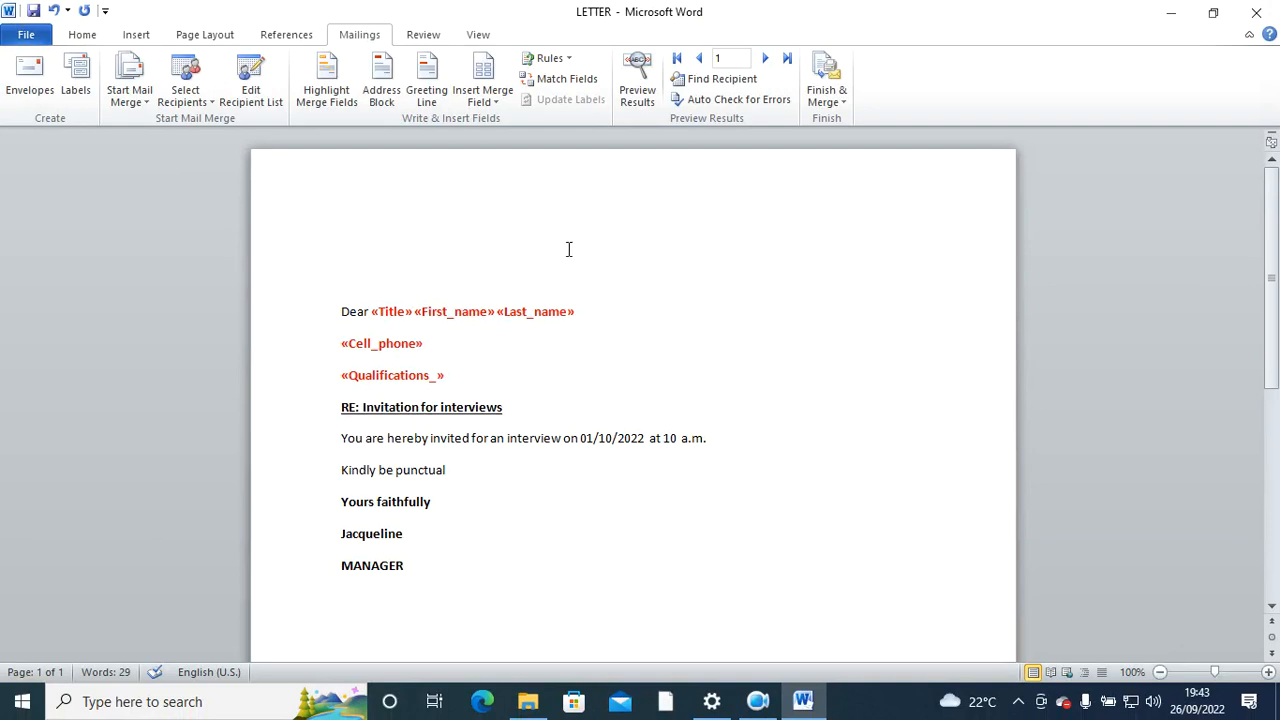
click(424, 344)
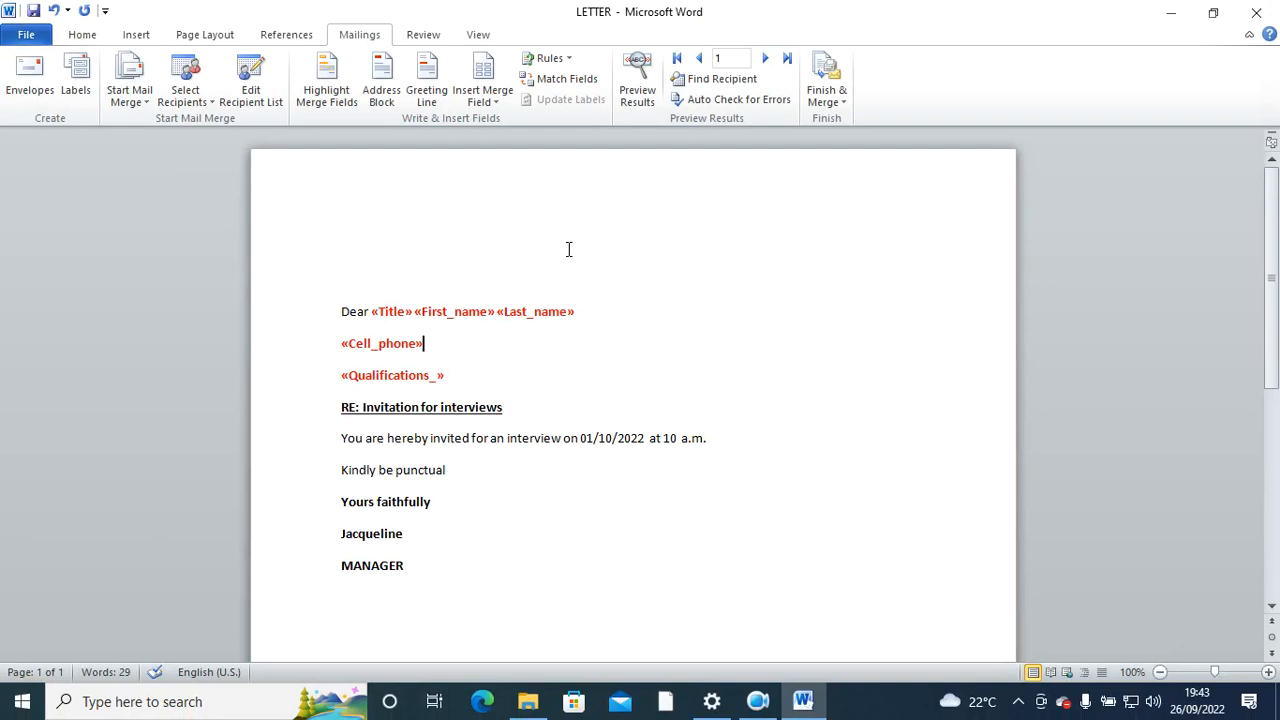